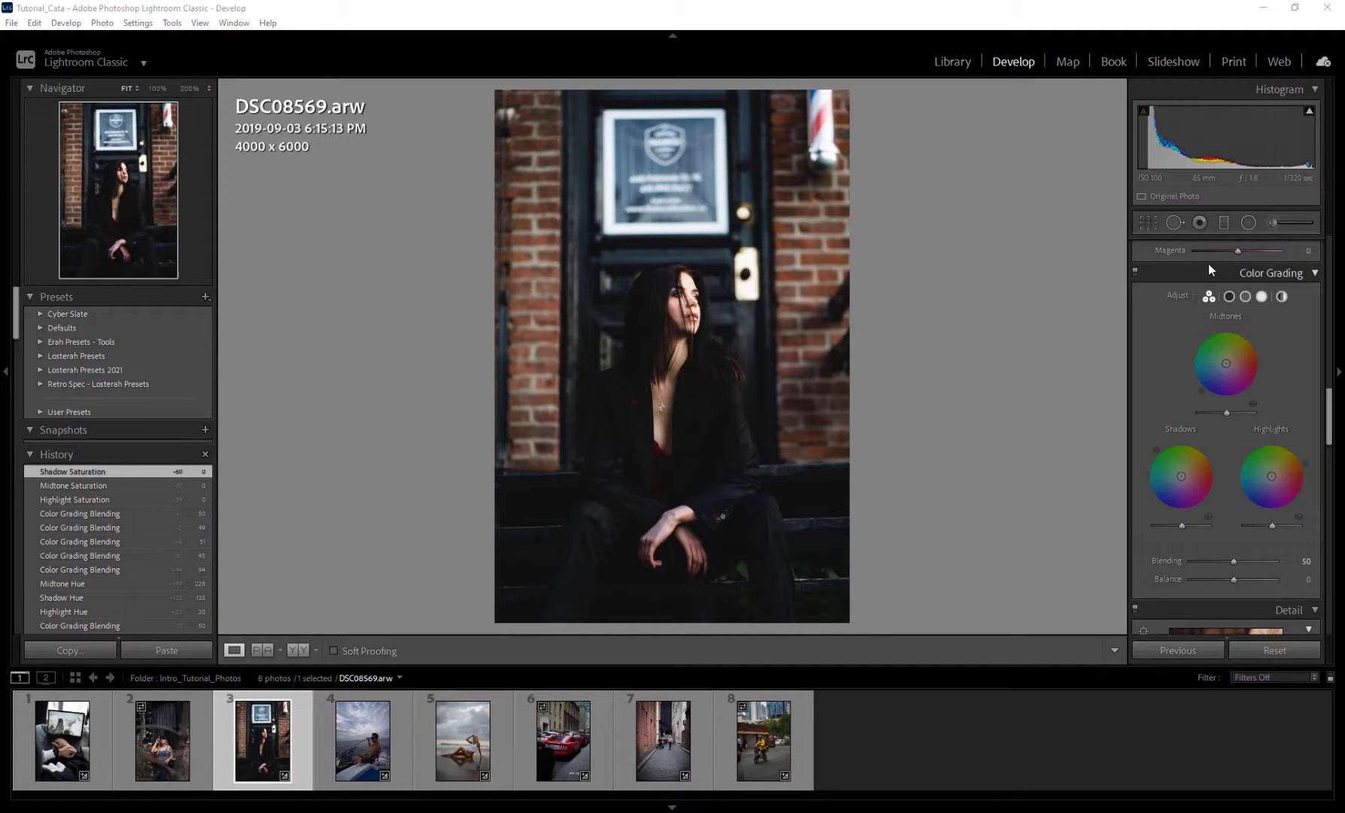
pyautogui.moveTo(1206, 272)
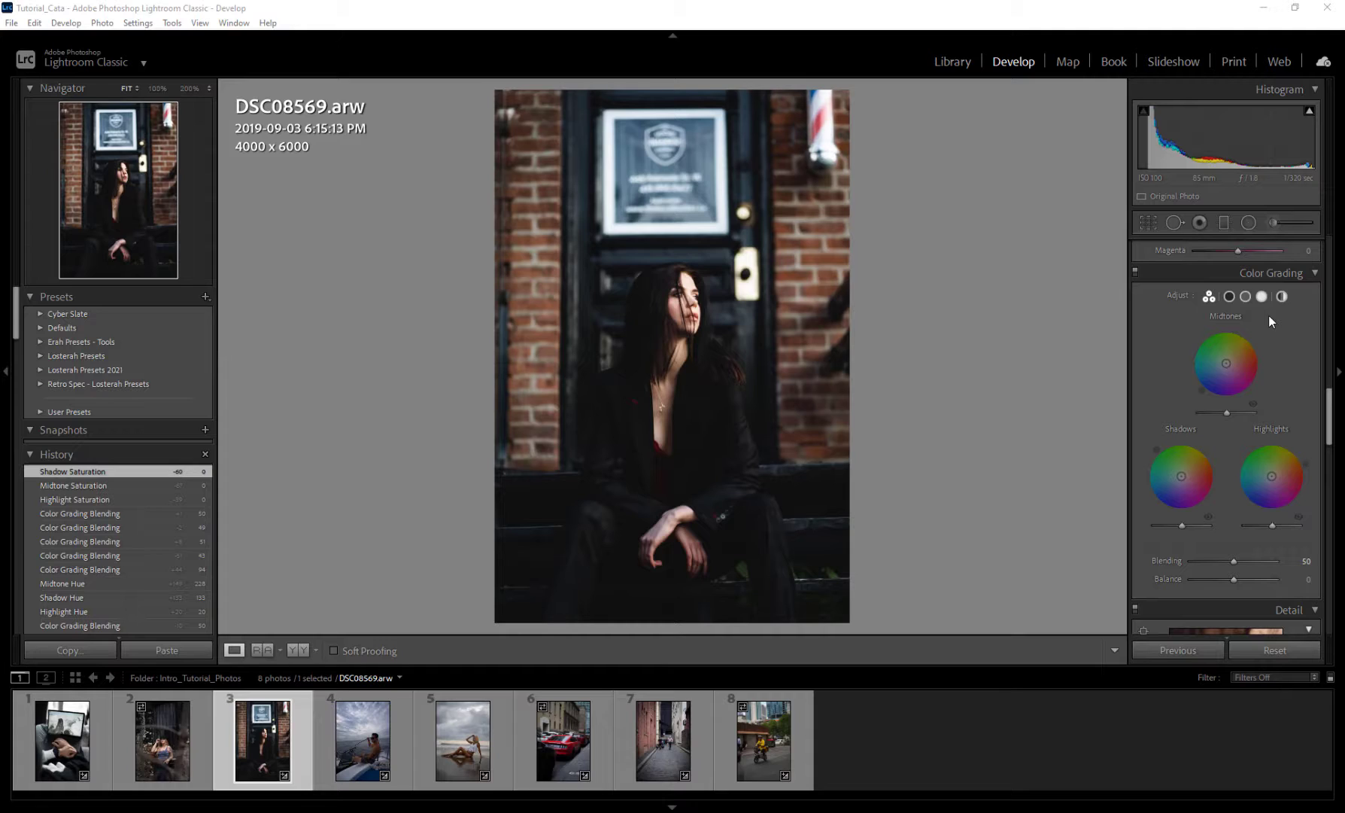
pyautogui.moveTo(1301, 371)
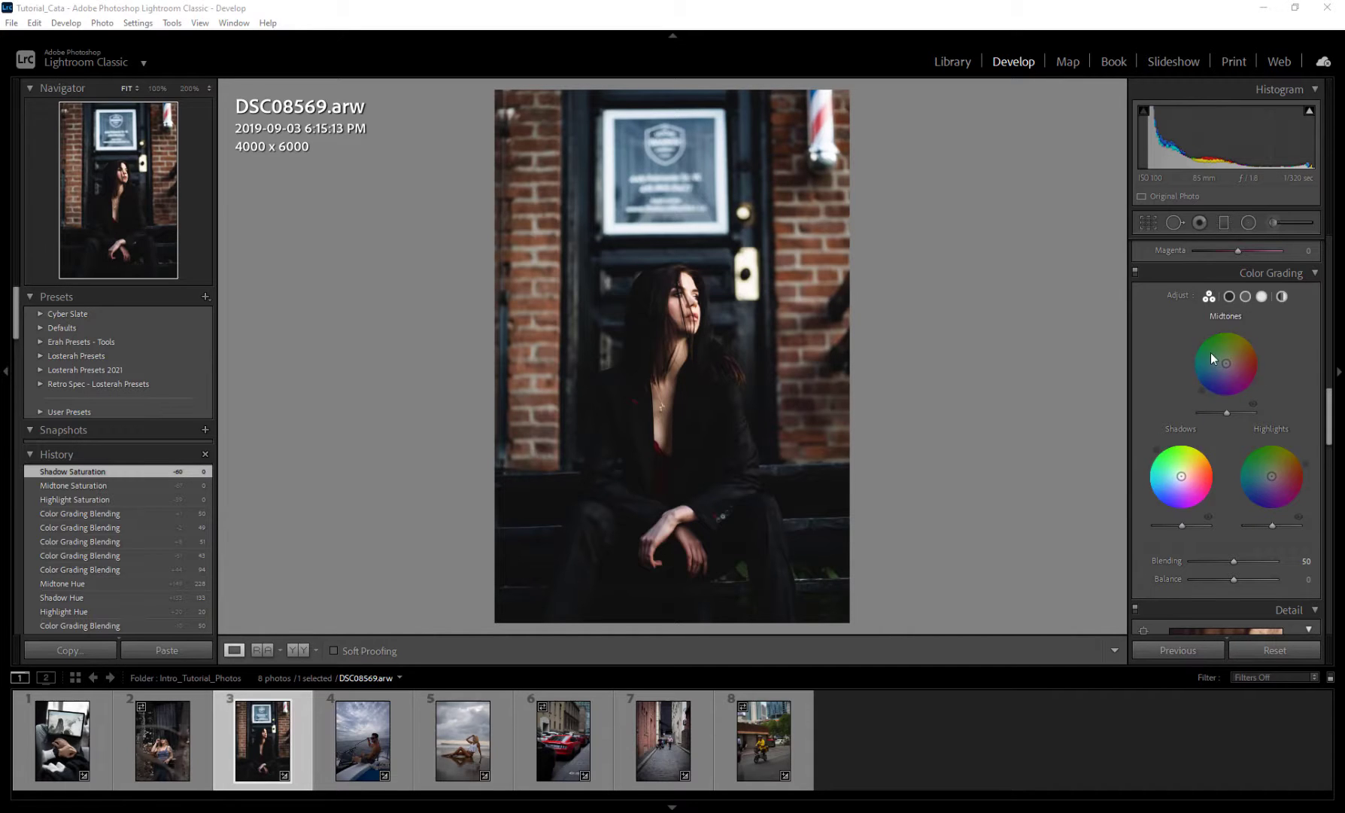
# Step: Tint the shadows blue with brighter shadow luminance, and give the highlights a red tint
pyautogui.moveTo(1271, 476); pyautogui.dragTo(1304, 463)
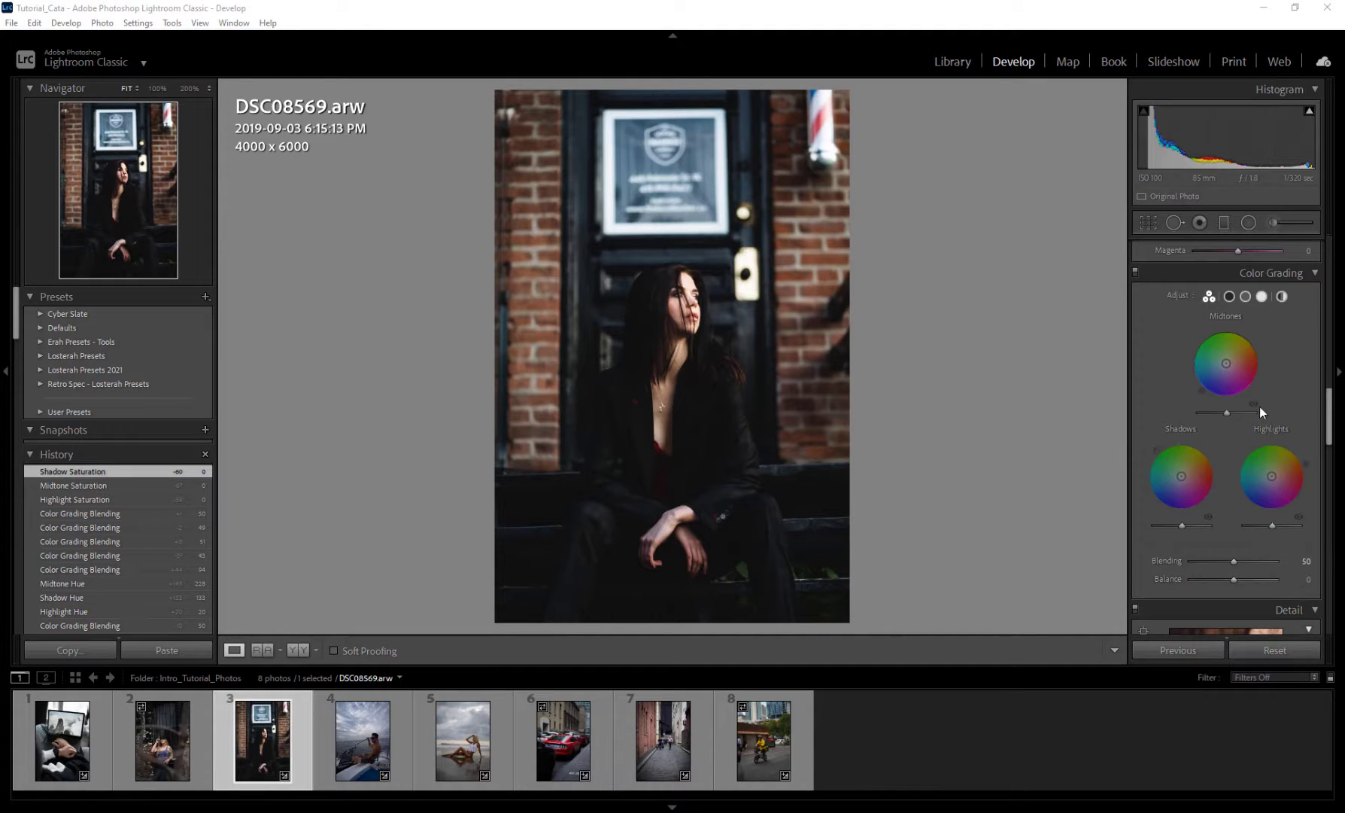
pyautogui.moveTo(1272, 477); pyautogui.dragTo(1272, 477)
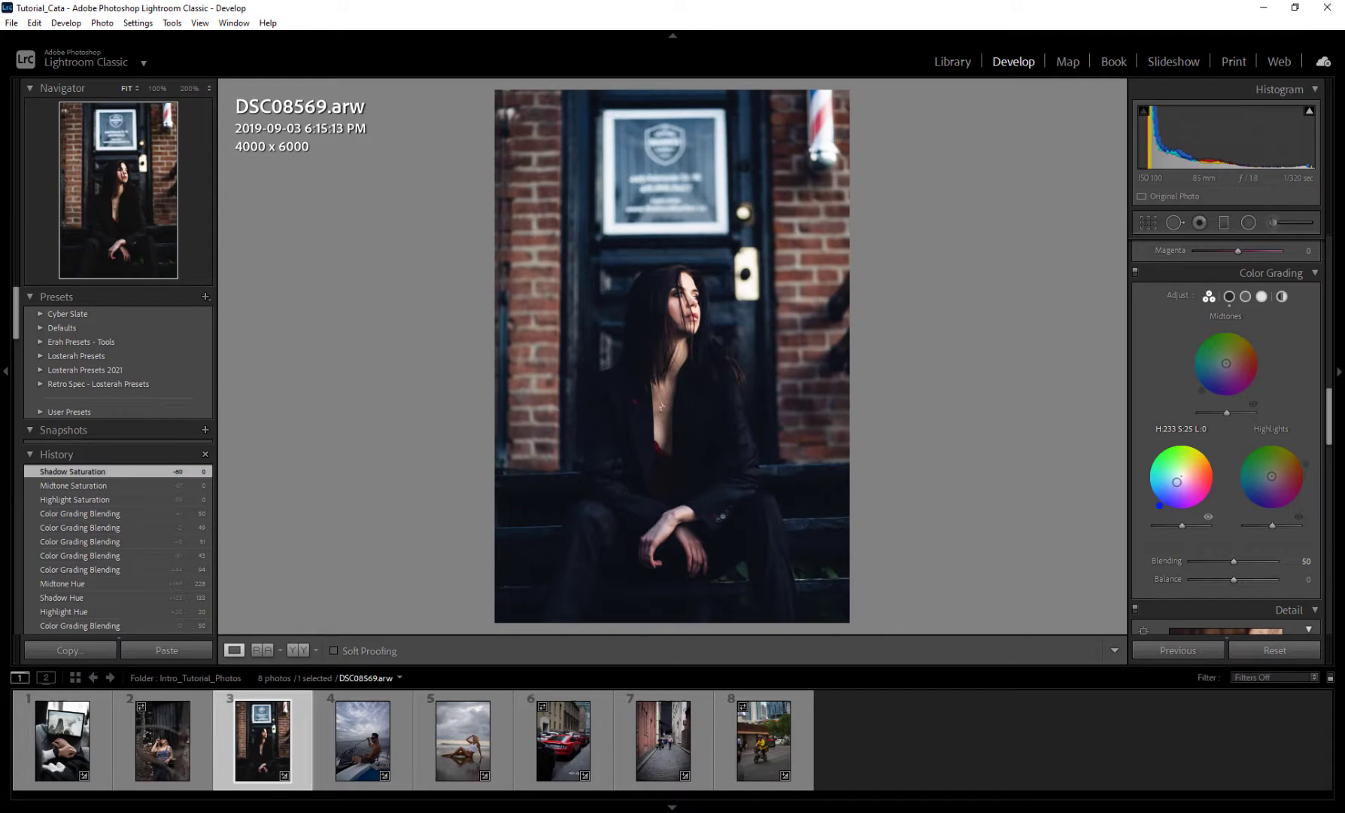
pyautogui.moveTo(1158, 524); pyautogui.dragTo(1208, 524)
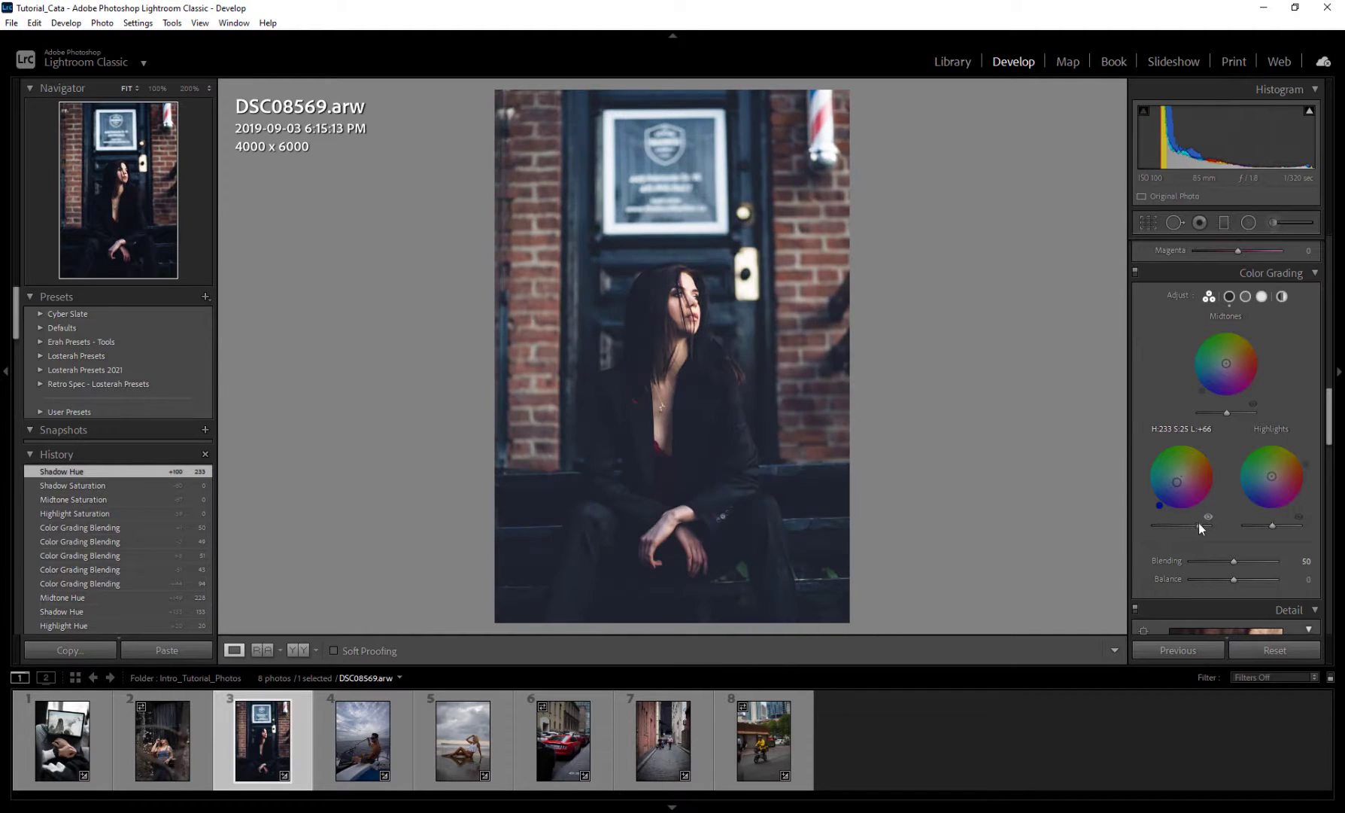
pyautogui.moveTo(1204, 526); pyautogui.dragTo(1182, 526)
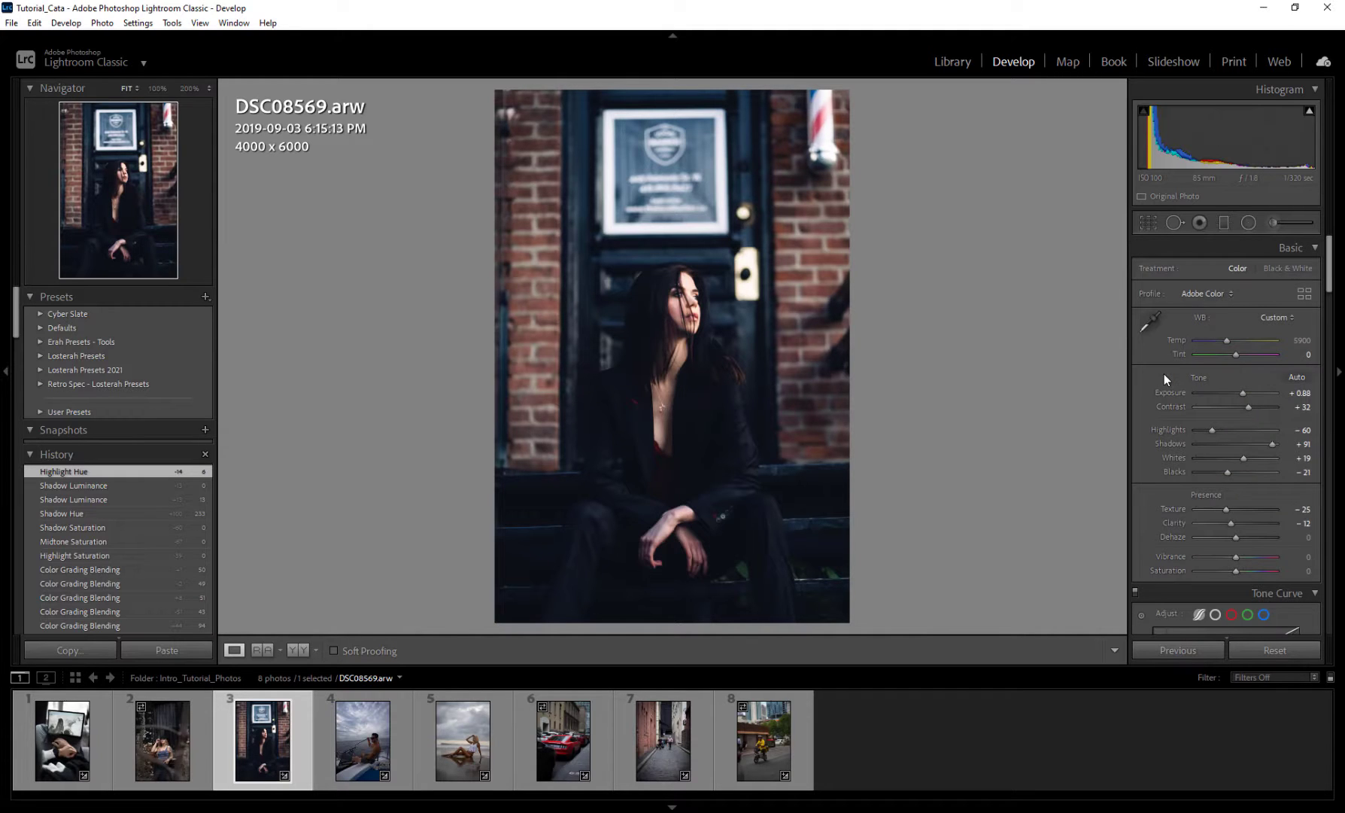
pyautogui.moveTo(1152, 407)
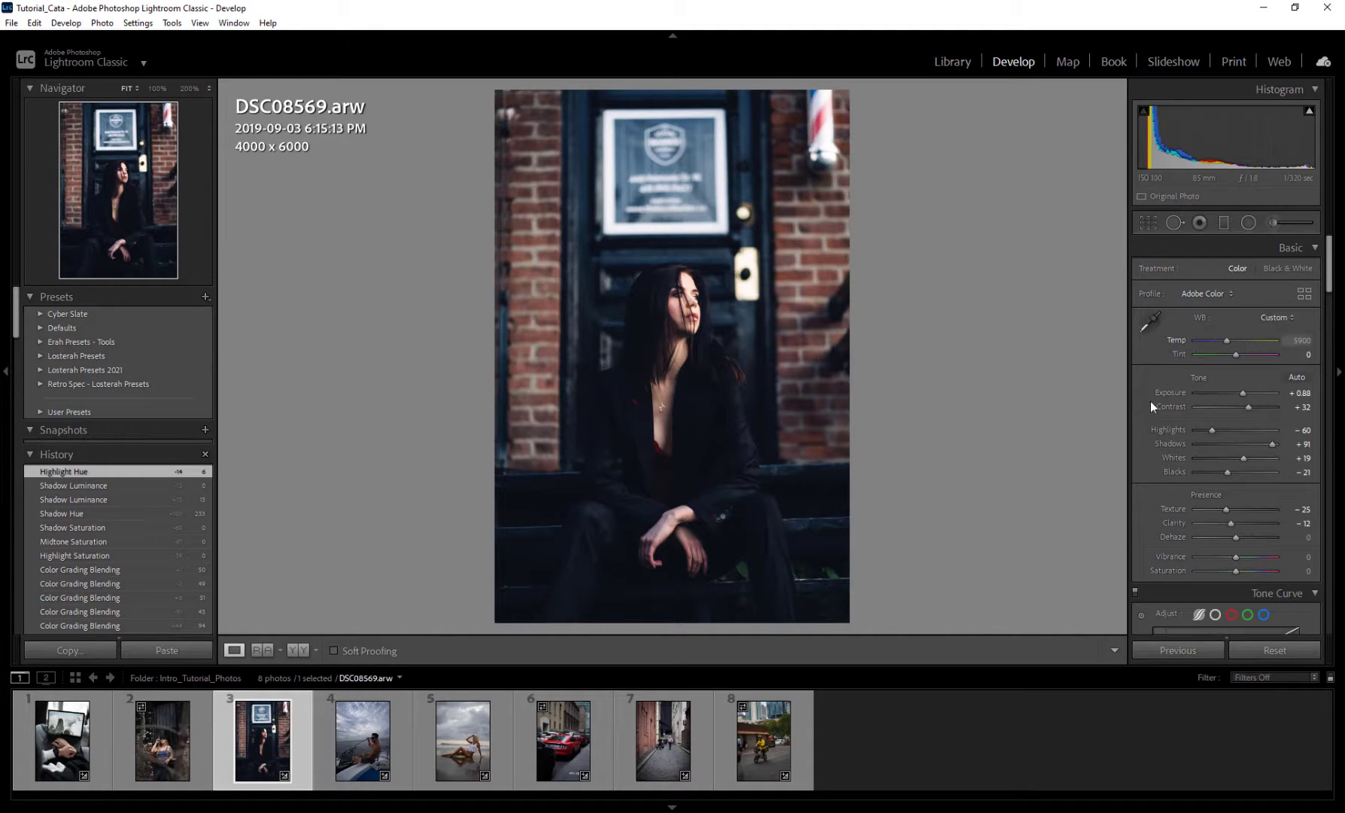
pyautogui.scroll(-3)
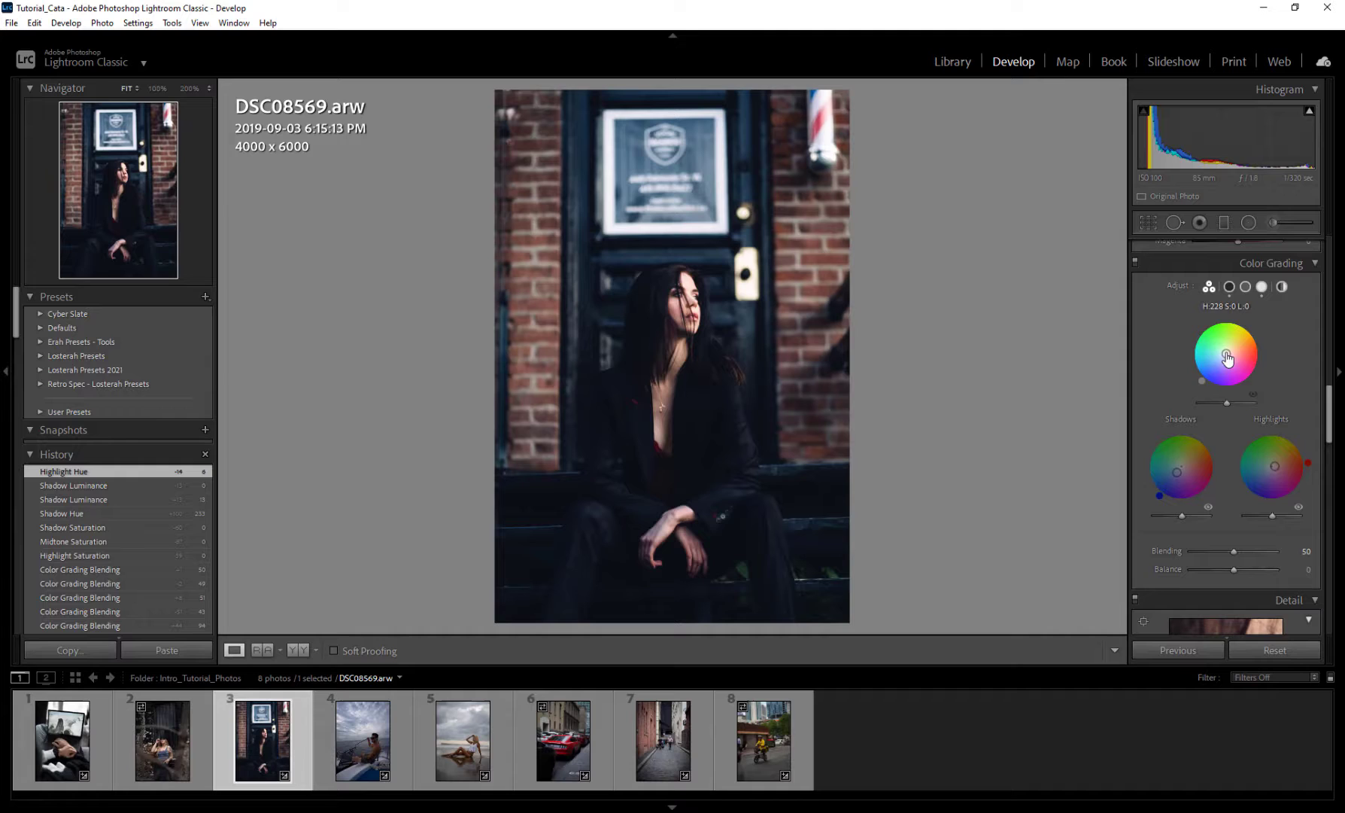
# Step: Try yellow, green, teal and magenta midtone tints, settling on a subtle yellow-green tint
pyautogui.moveTo(1226, 360); pyautogui.dragTo(1250, 326)
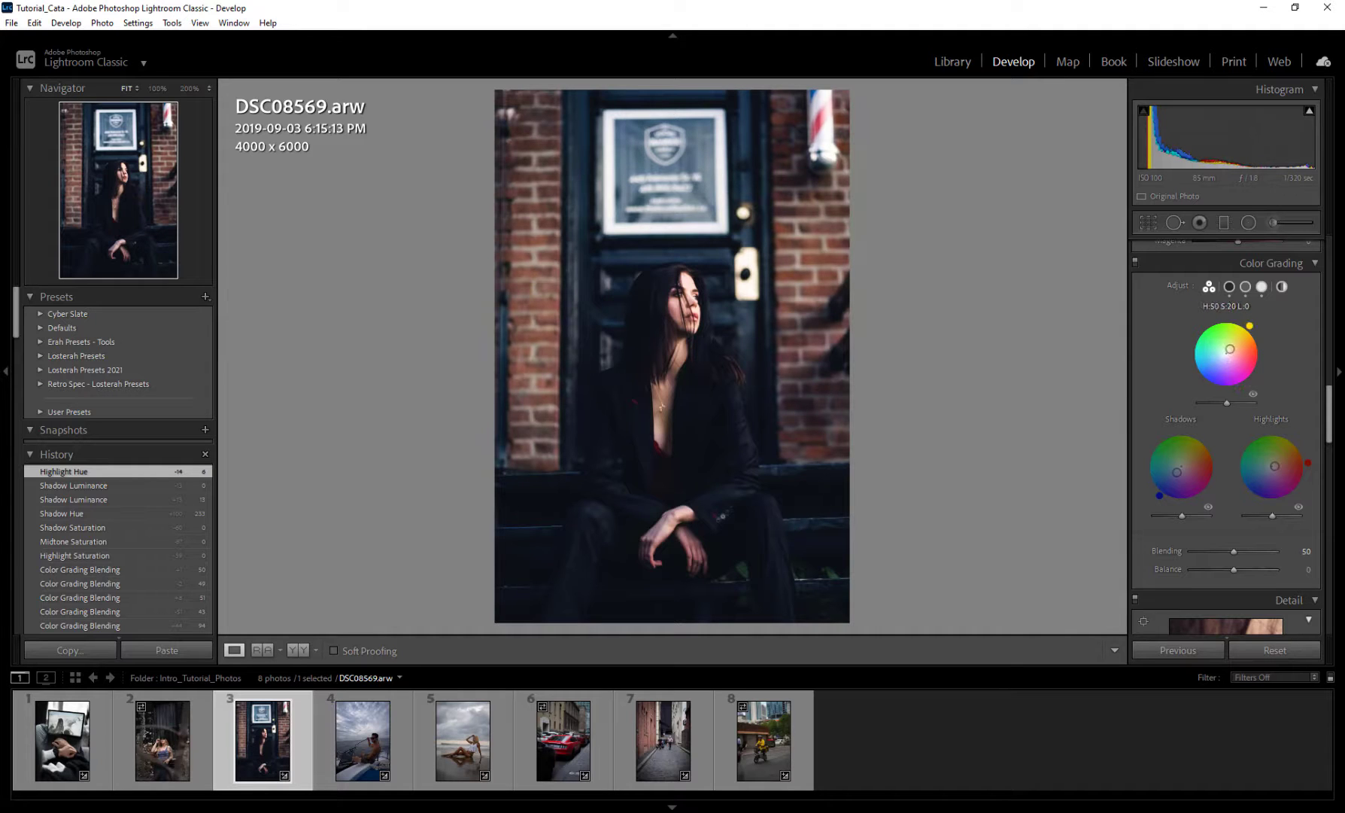
pyautogui.moveTo(1252, 326); pyautogui.dragTo(1227, 318)
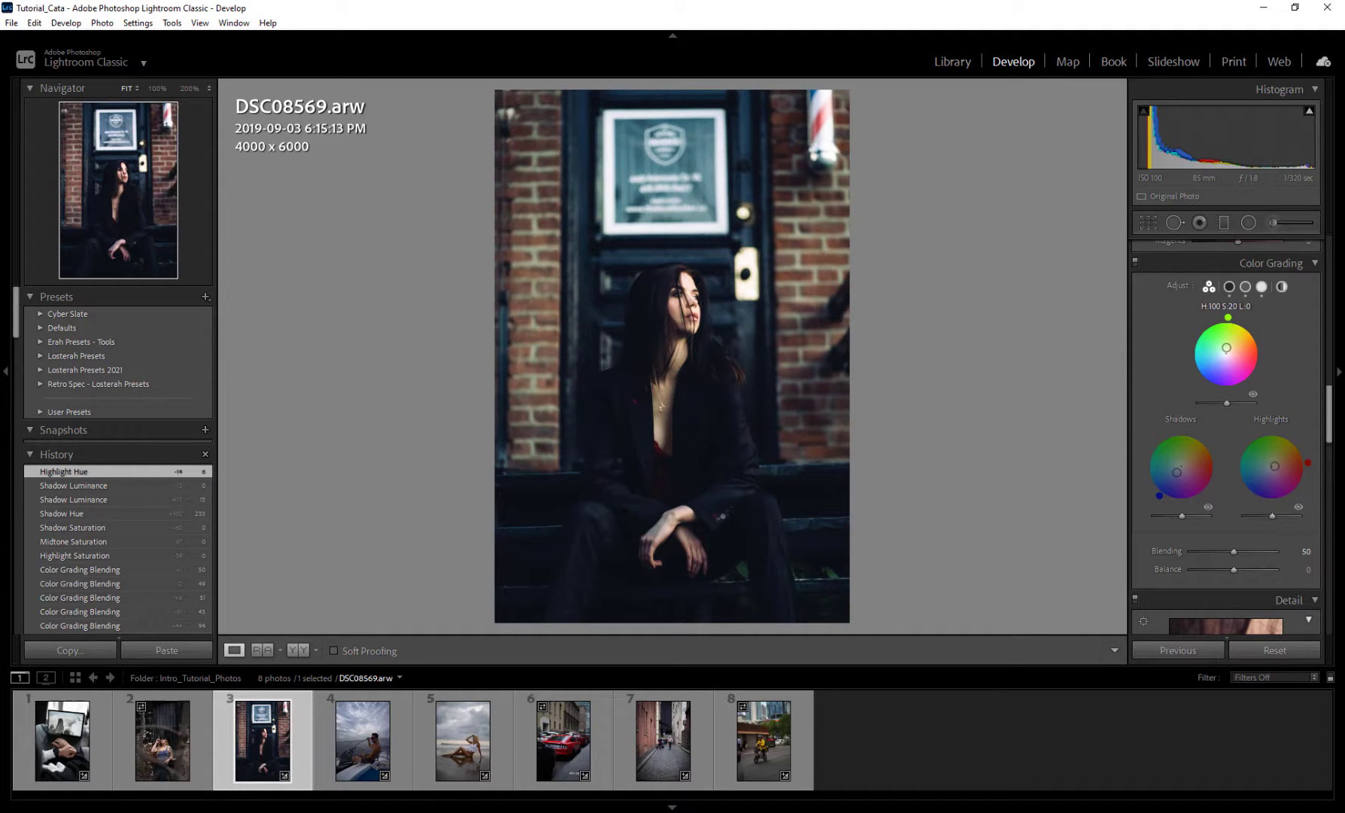
pyautogui.moveTo(1226, 346); pyautogui.dragTo(1226, 348)
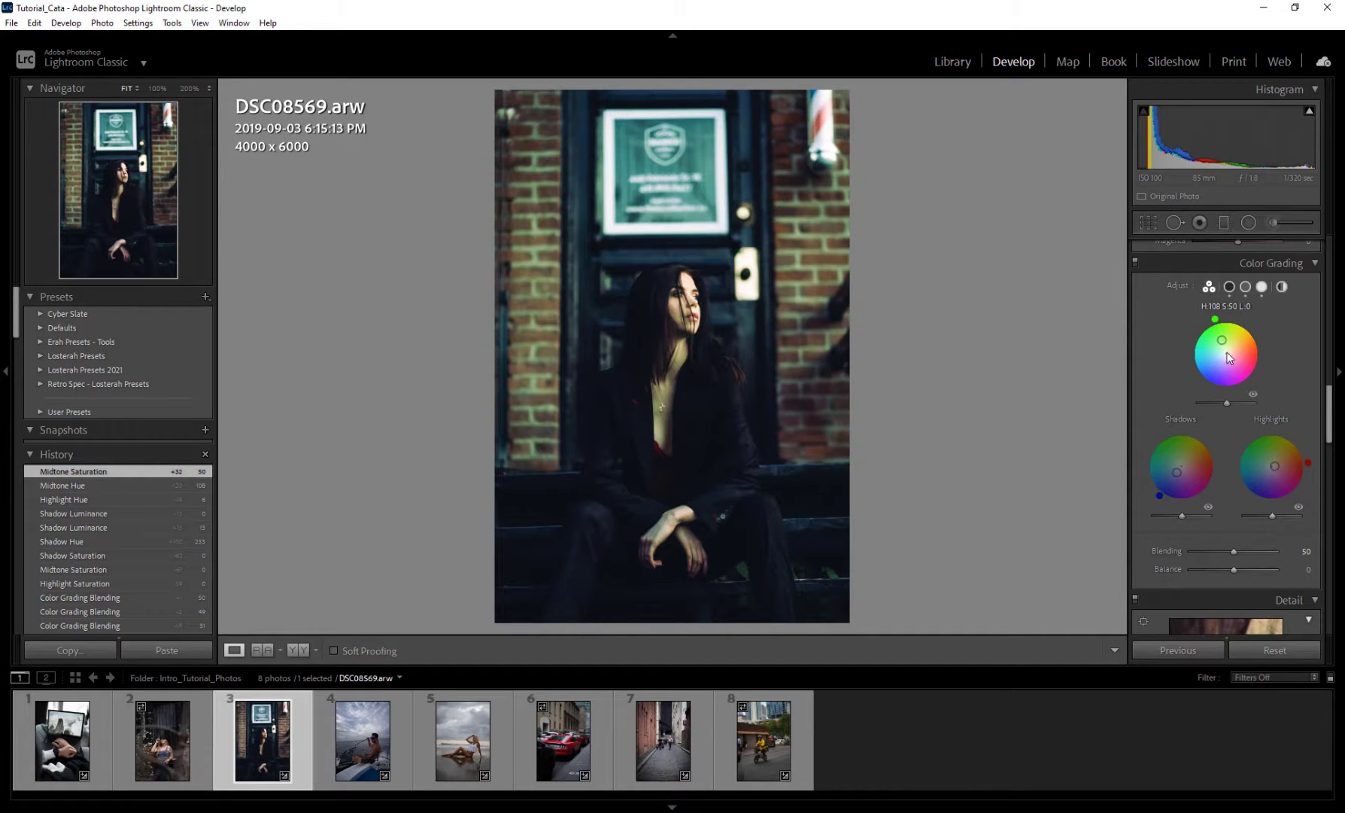
pyautogui.moveTo(1236, 347); pyautogui.dragTo(1225, 354)
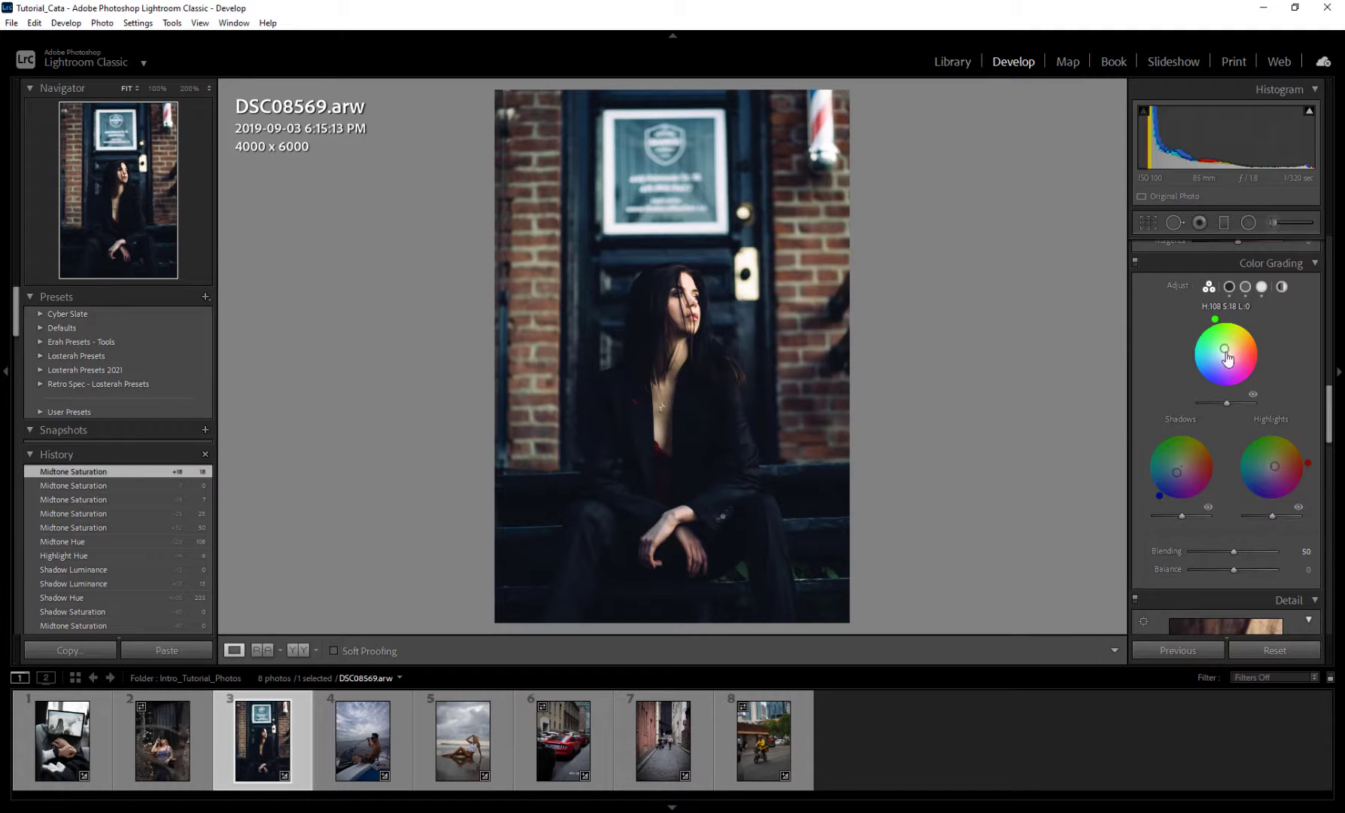
pyautogui.moveTo(1231, 355); pyautogui.dragTo(1225, 354)
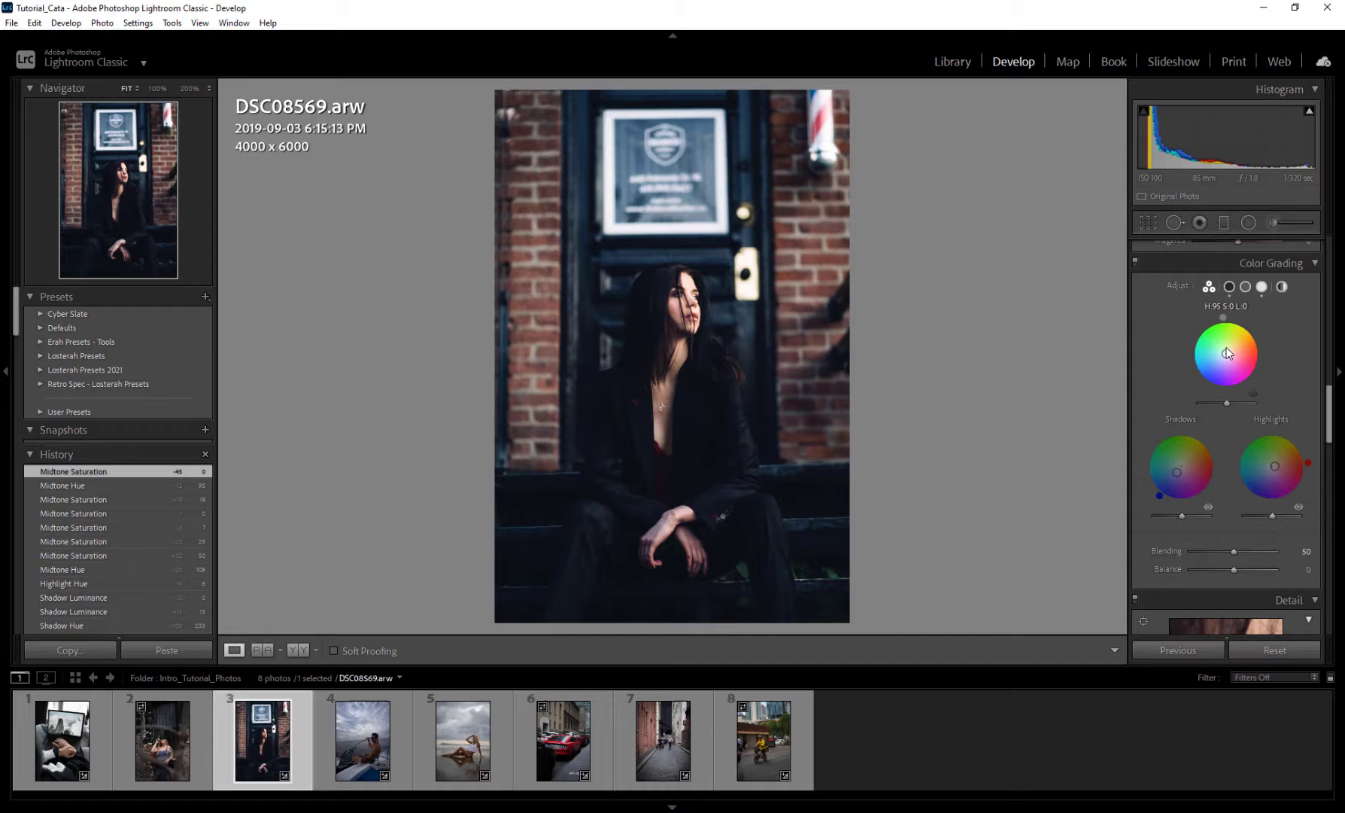
pyautogui.moveTo(1227, 355); pyautogui.dragTo(1222, 349)
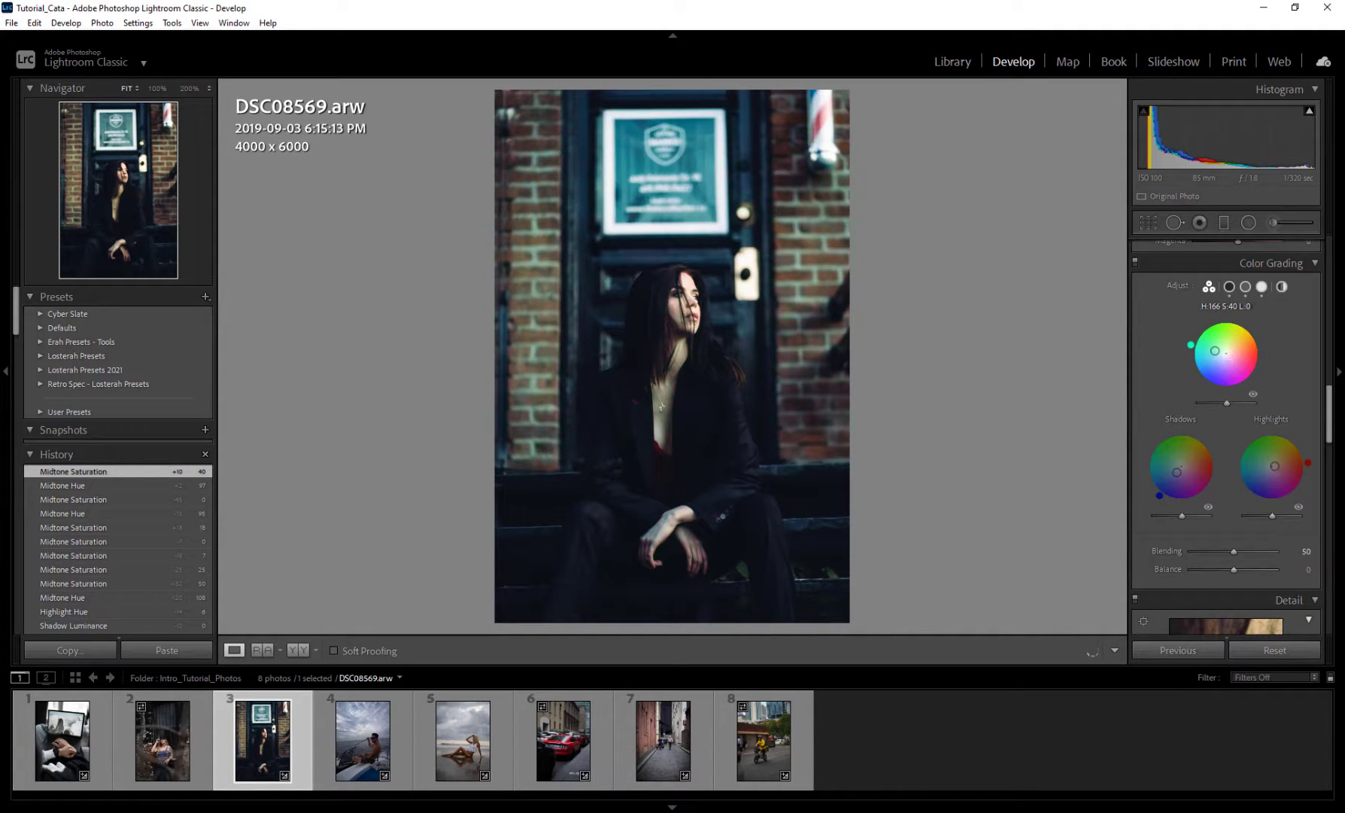
pyautogui.moveTo(1213, 356); pyautogui.dragTo(1229, 361)
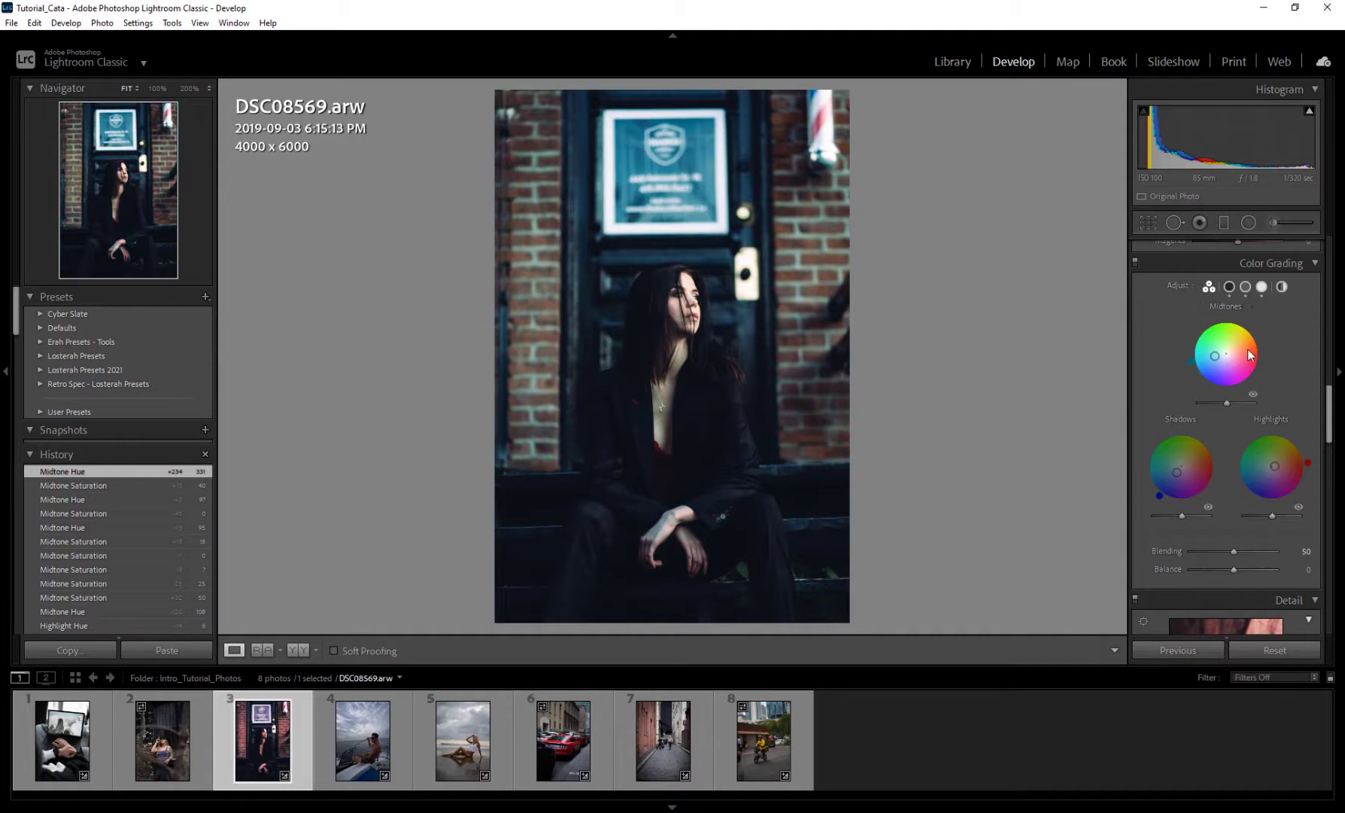
pyautogui.moveTo(1225, 355); pyautogui.dragTo(1212, 355)
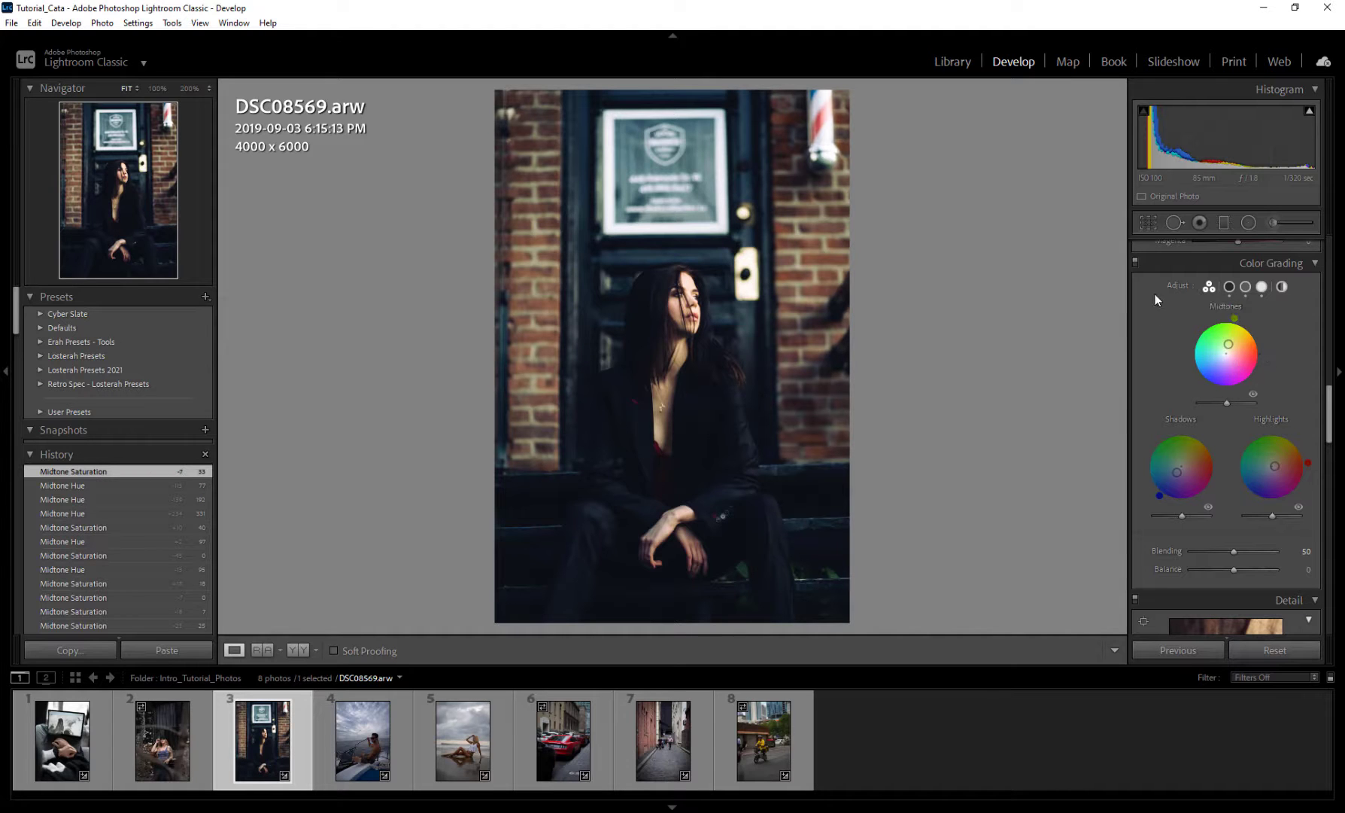
pyautogui.click(463, 650)
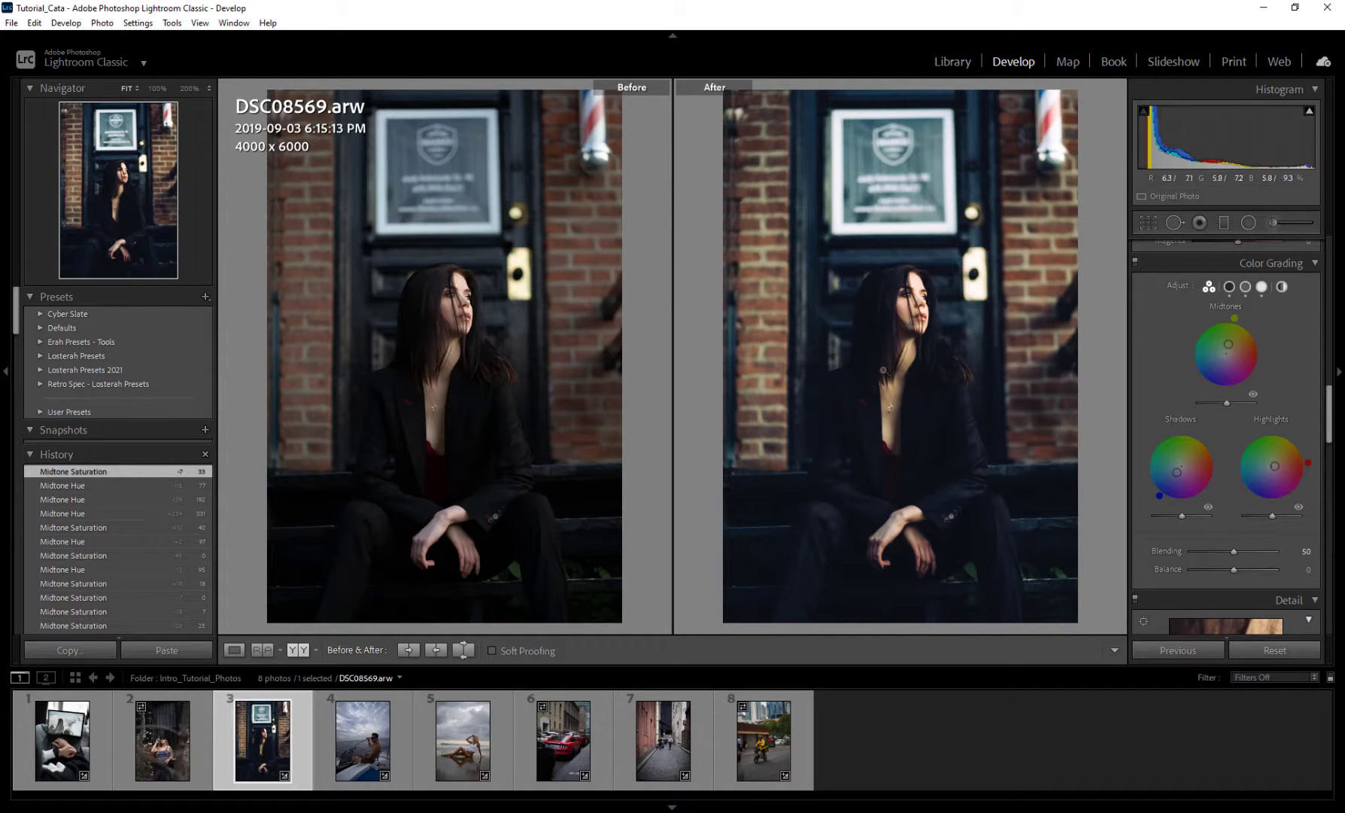
pyautogui.moveTo(1001, 334)
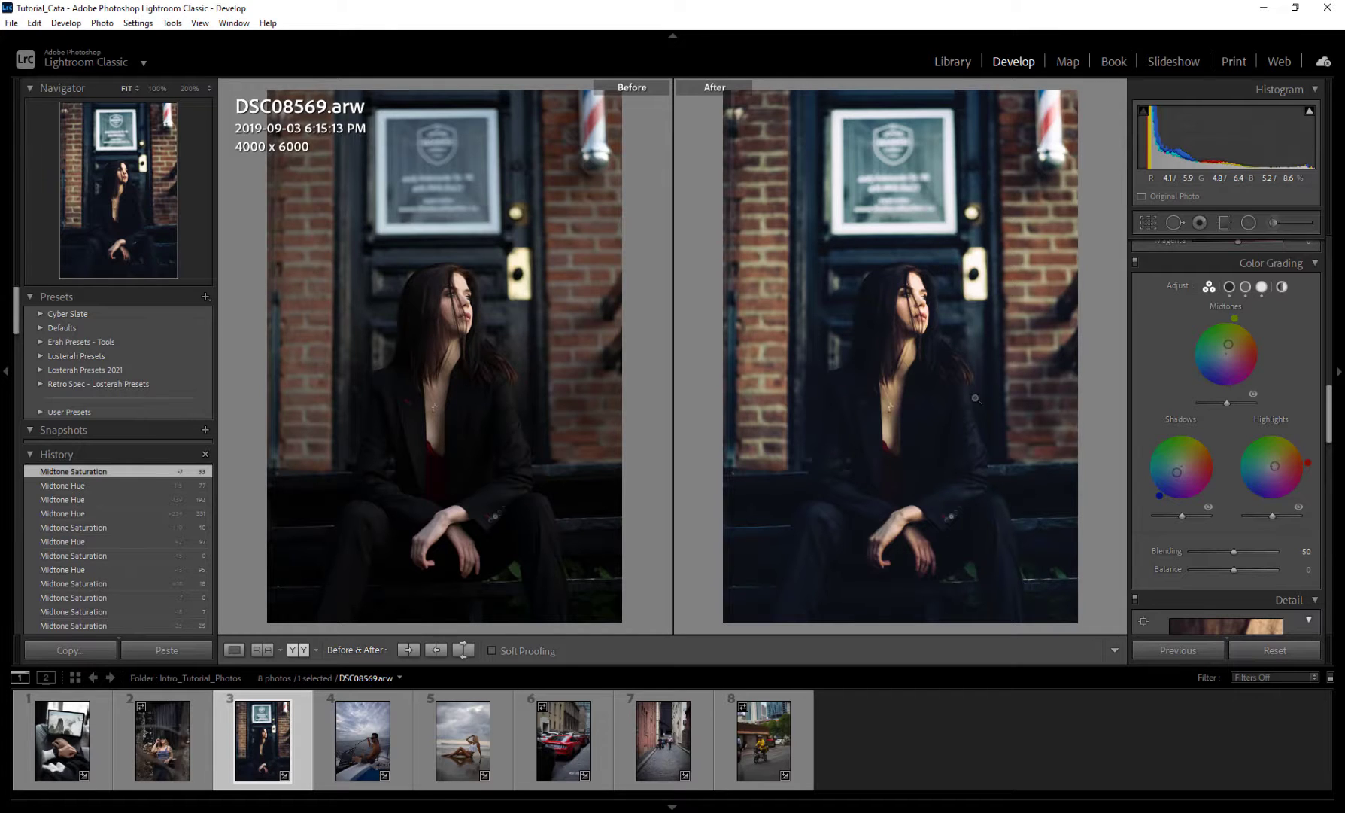
pyautogui.click(234, 649)
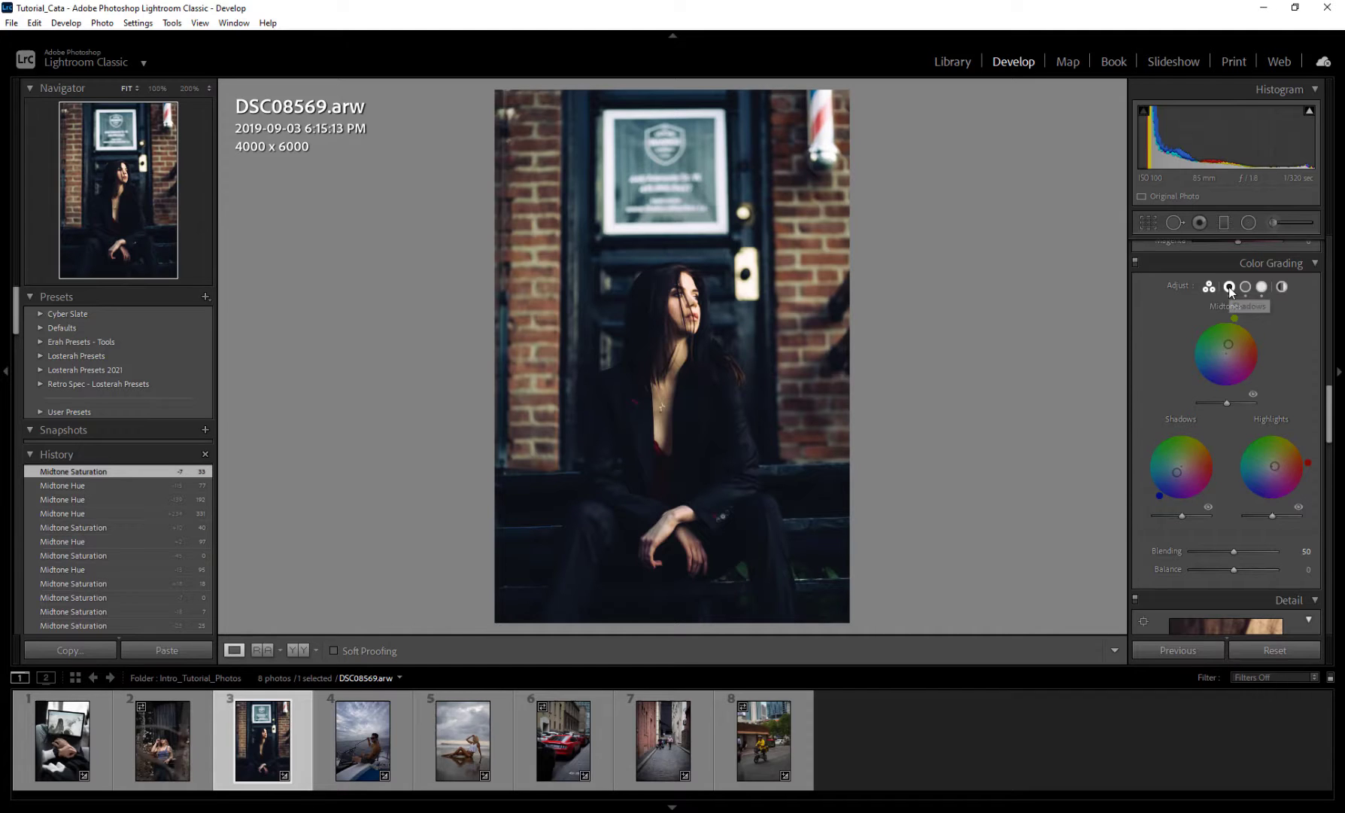
# Step: In the Shadows-only view, test brightening the shadows and undo it, then switch to the Global wheel
pyautogui.click(1228, 287)
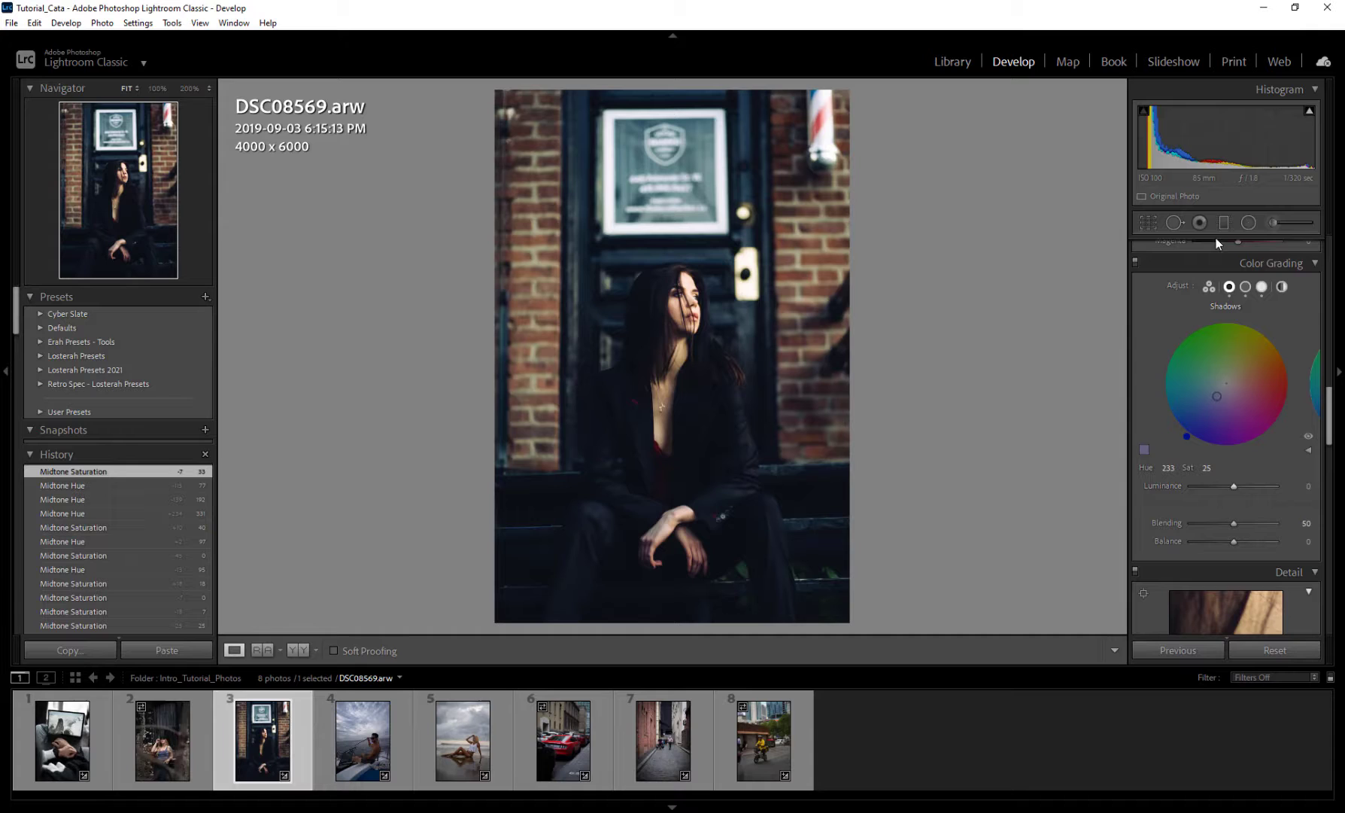
pyautogui.click(1209, 287)
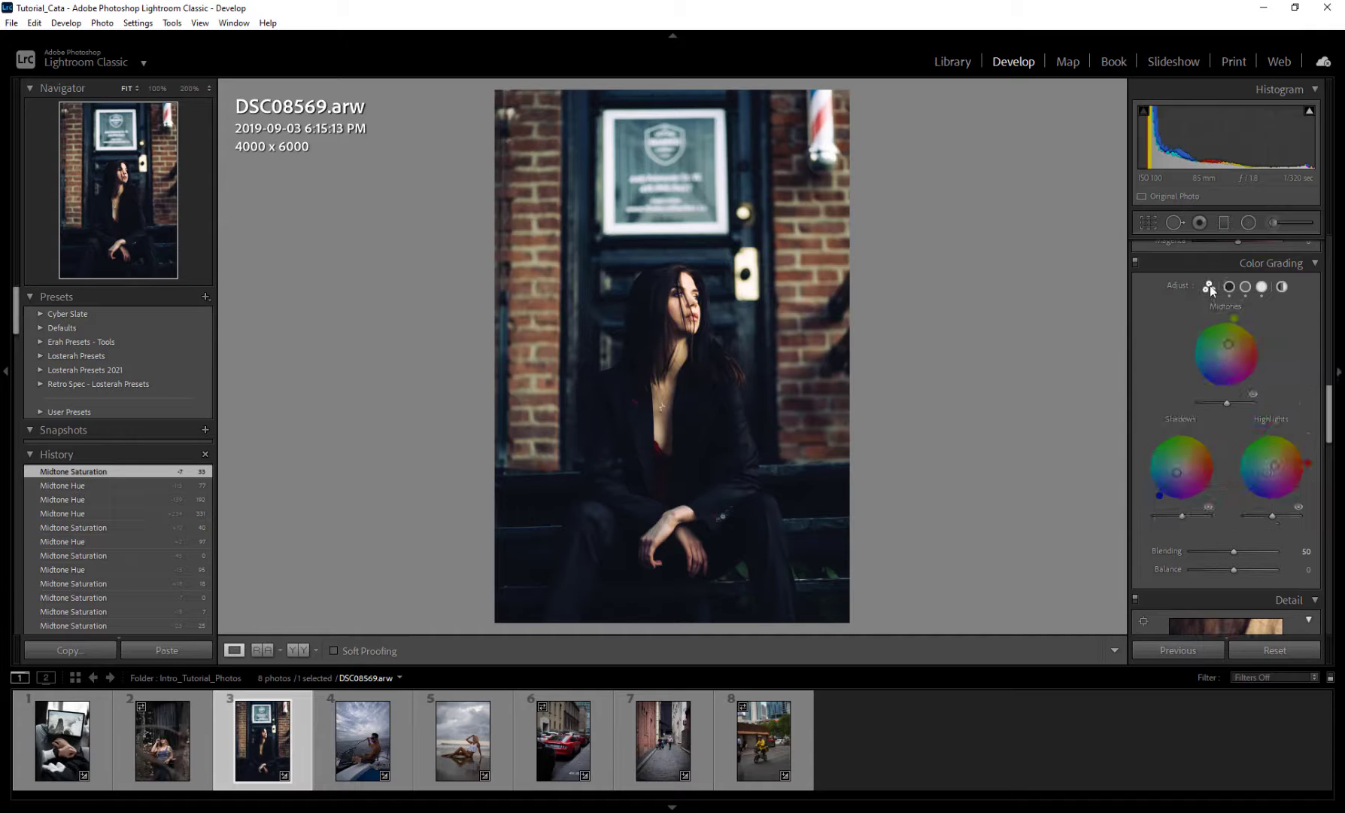
pyautogui.click(1229, 287)
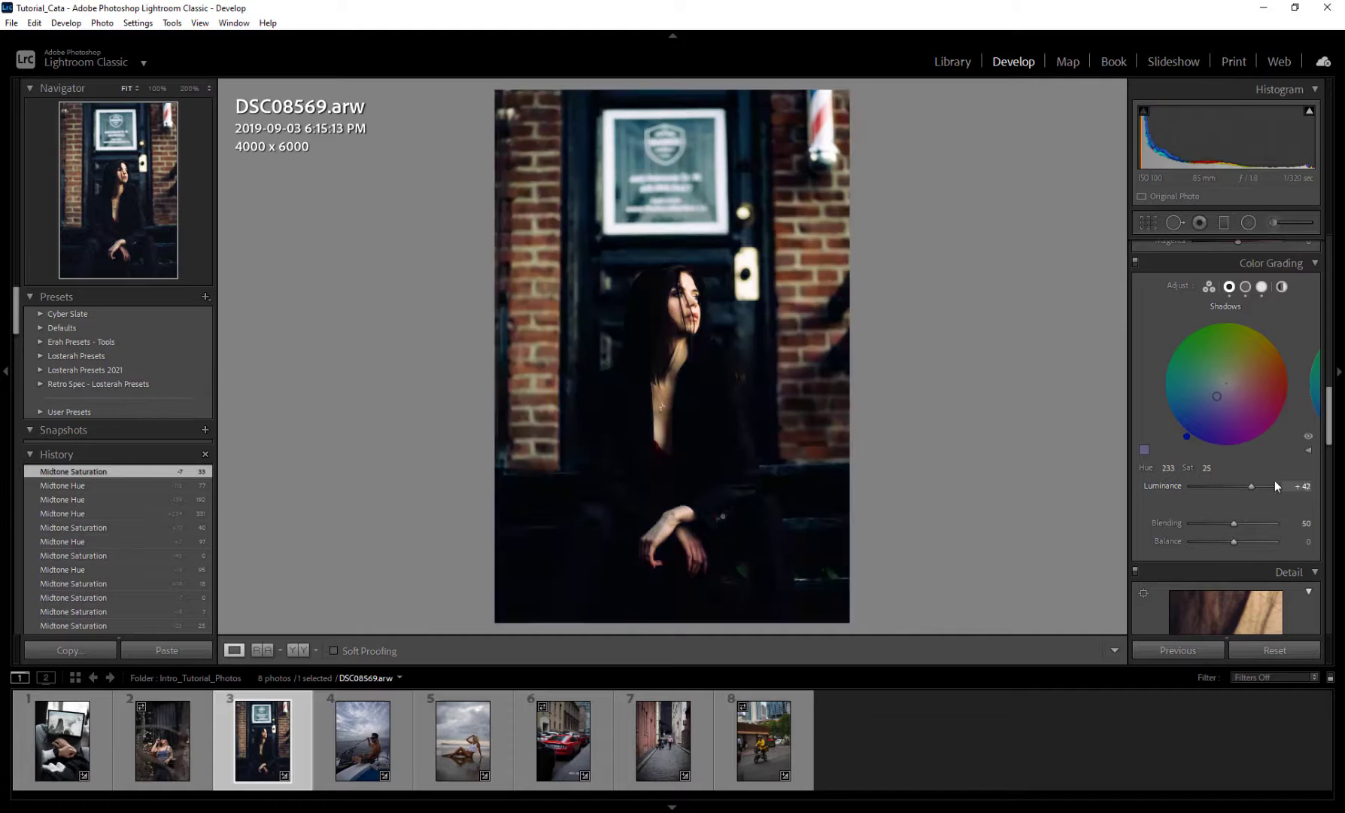
pyautogui.moveTo(1250, 486); pyautogui.dragTo(1199, 485)
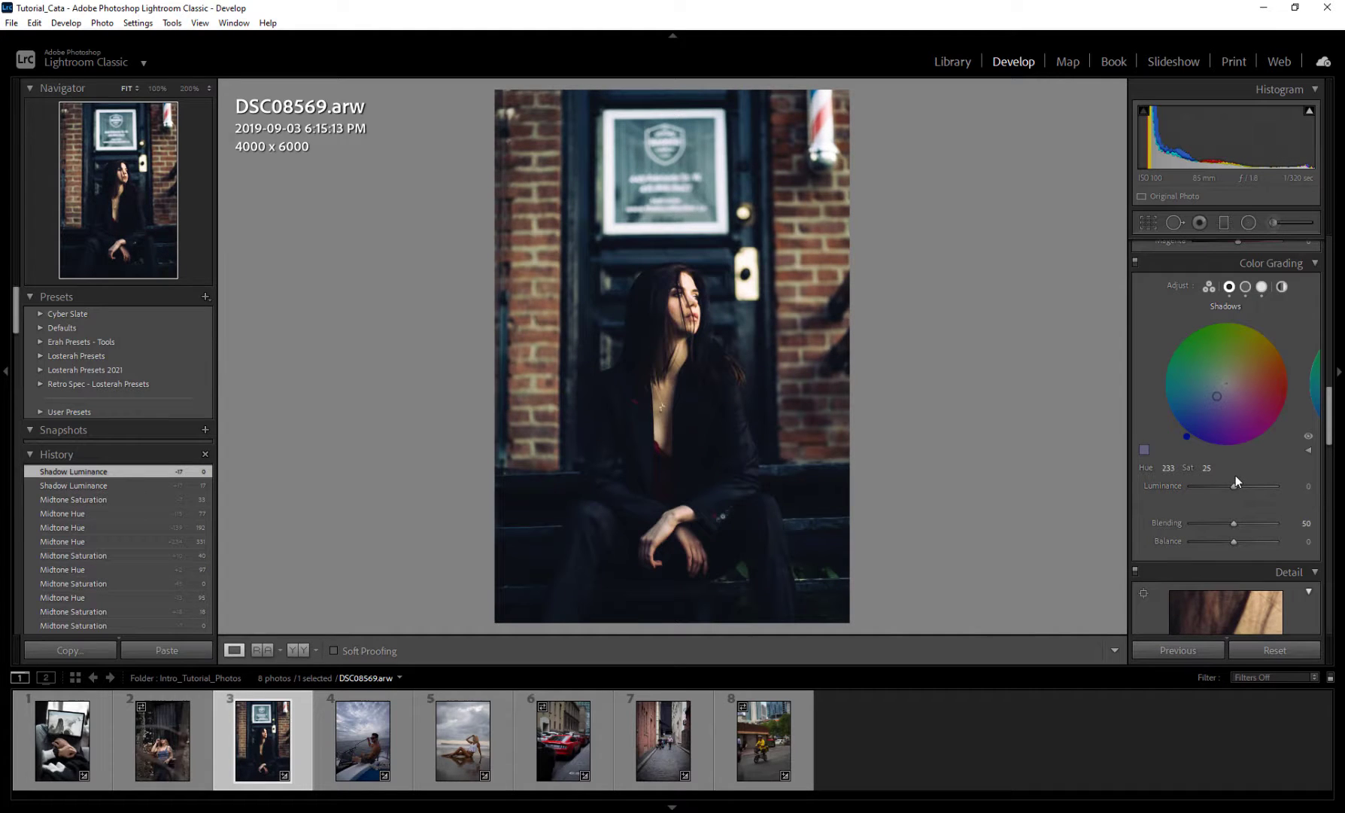
pyautogui.moveTo(1283, 287)
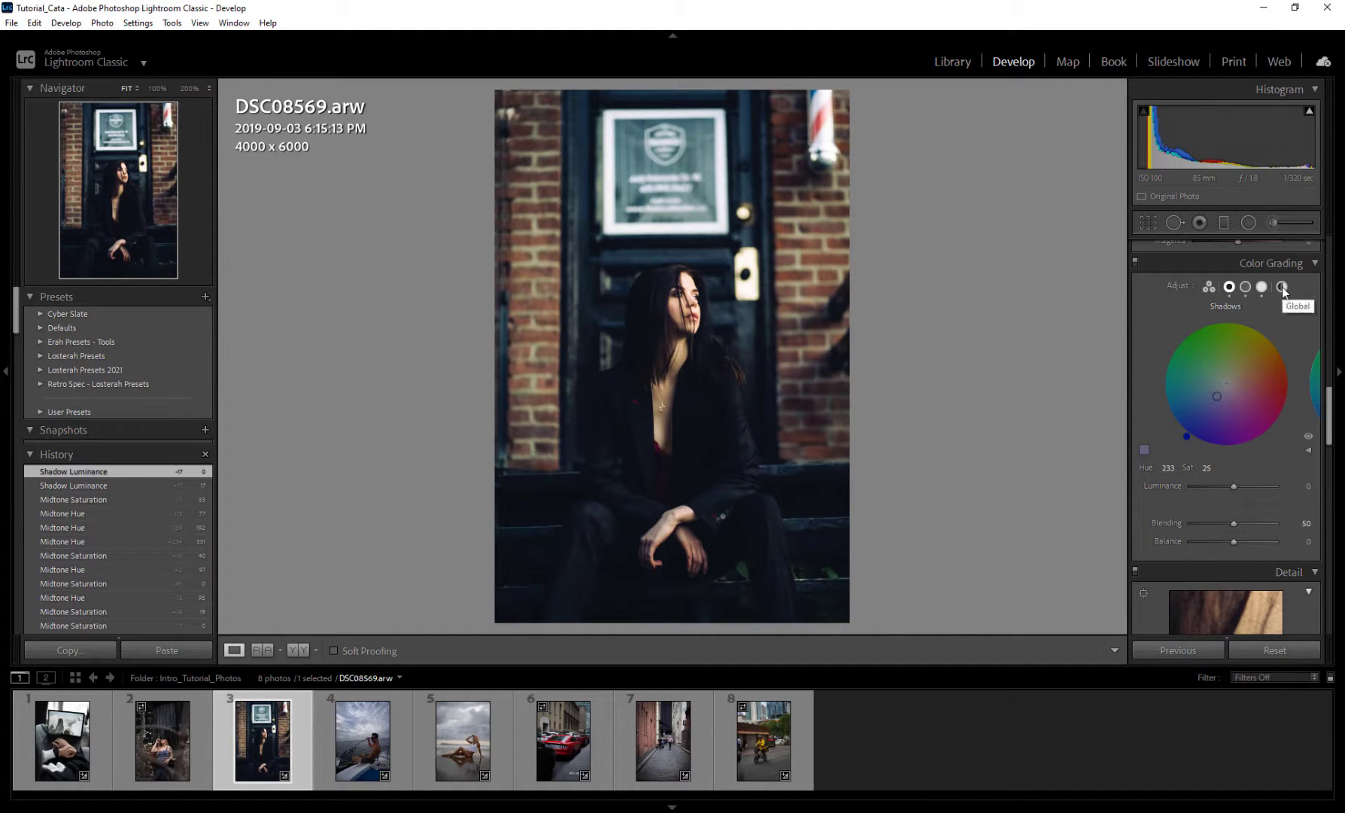
pyautogui.click(1280, 287)
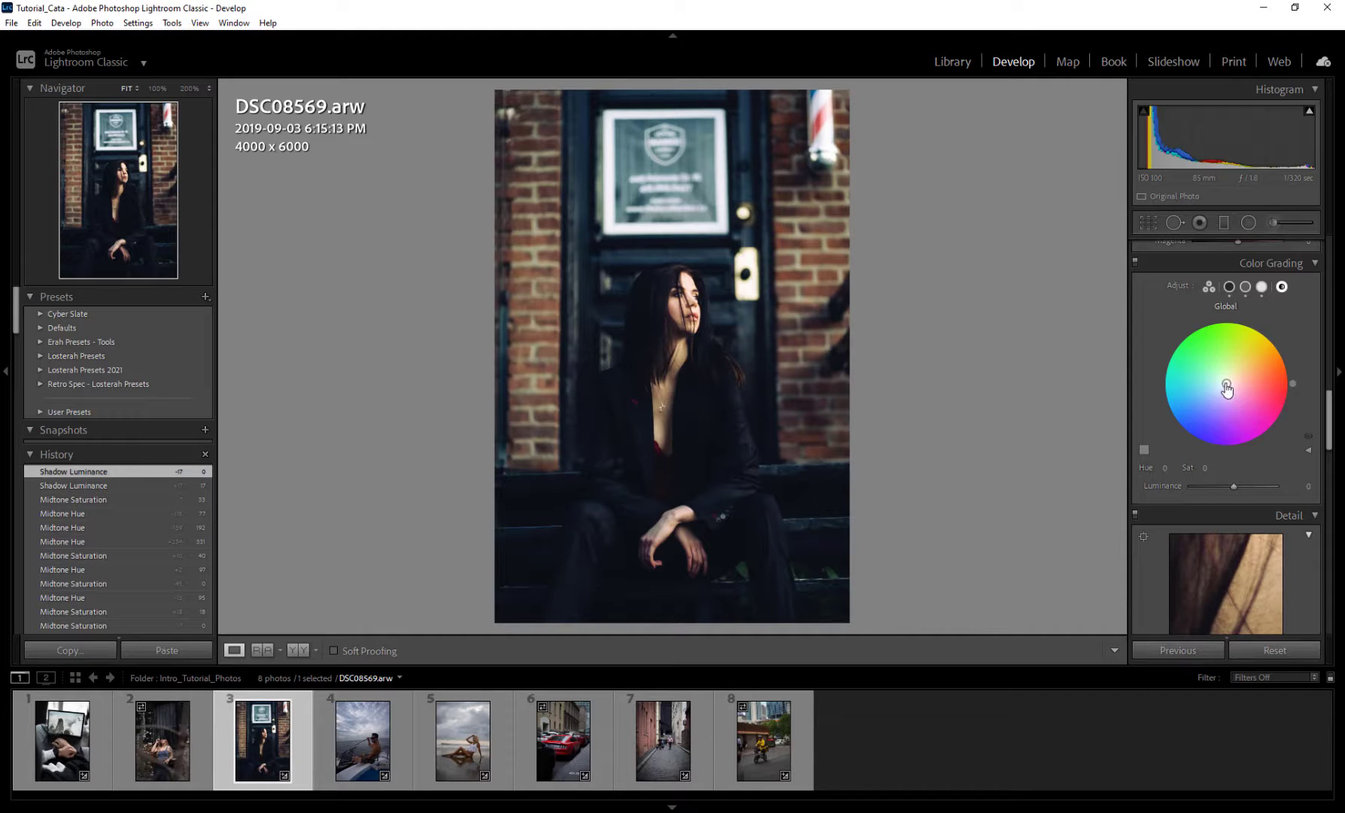
# Step: Tint the whole portrait blue (hue 252, saturation 10), keeping global luminance at 0
pyautogui.moveTo(1227, 389); pyautogui.dragTo(1235, 396)
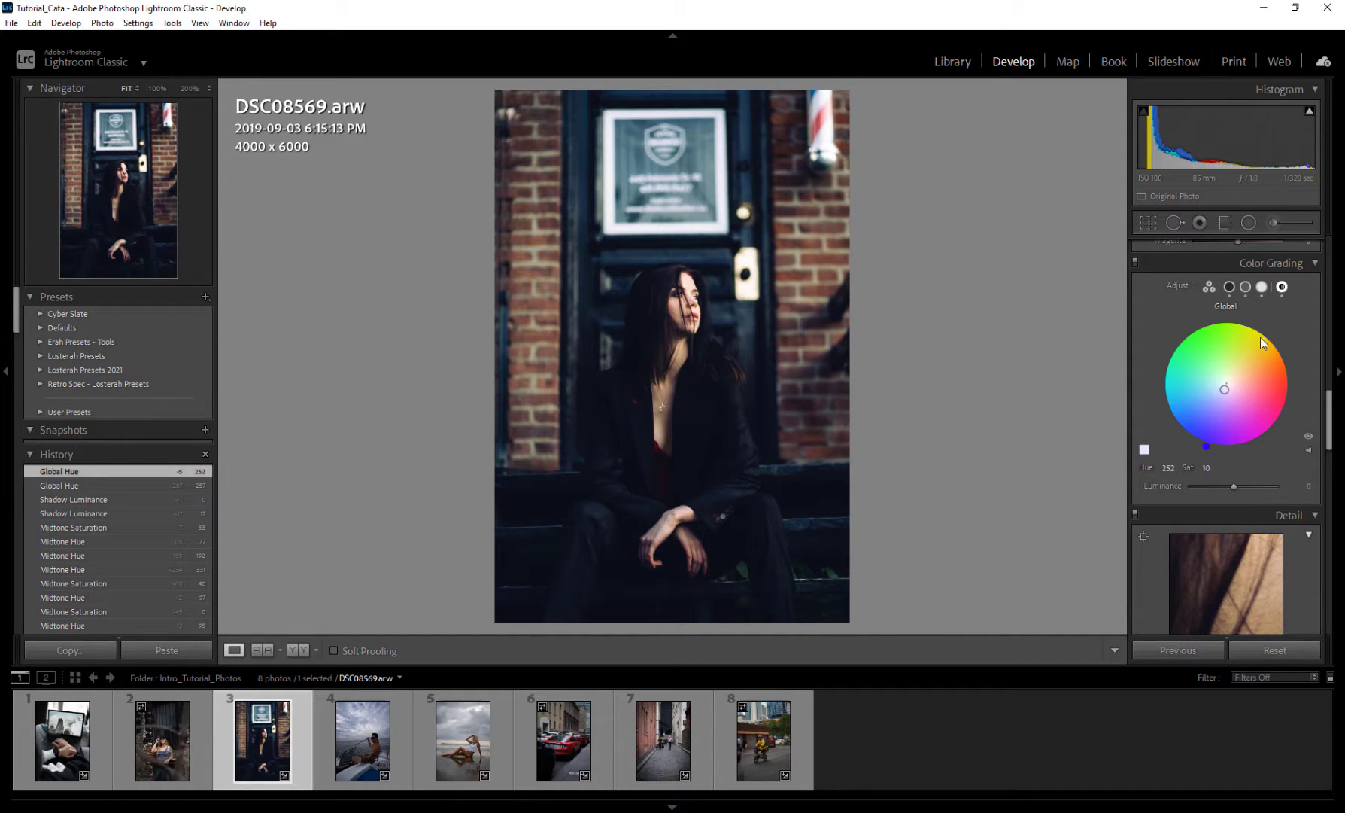
pyautogui.moveTo(1234, 487); pyautogui.dragTo(1221, 487)
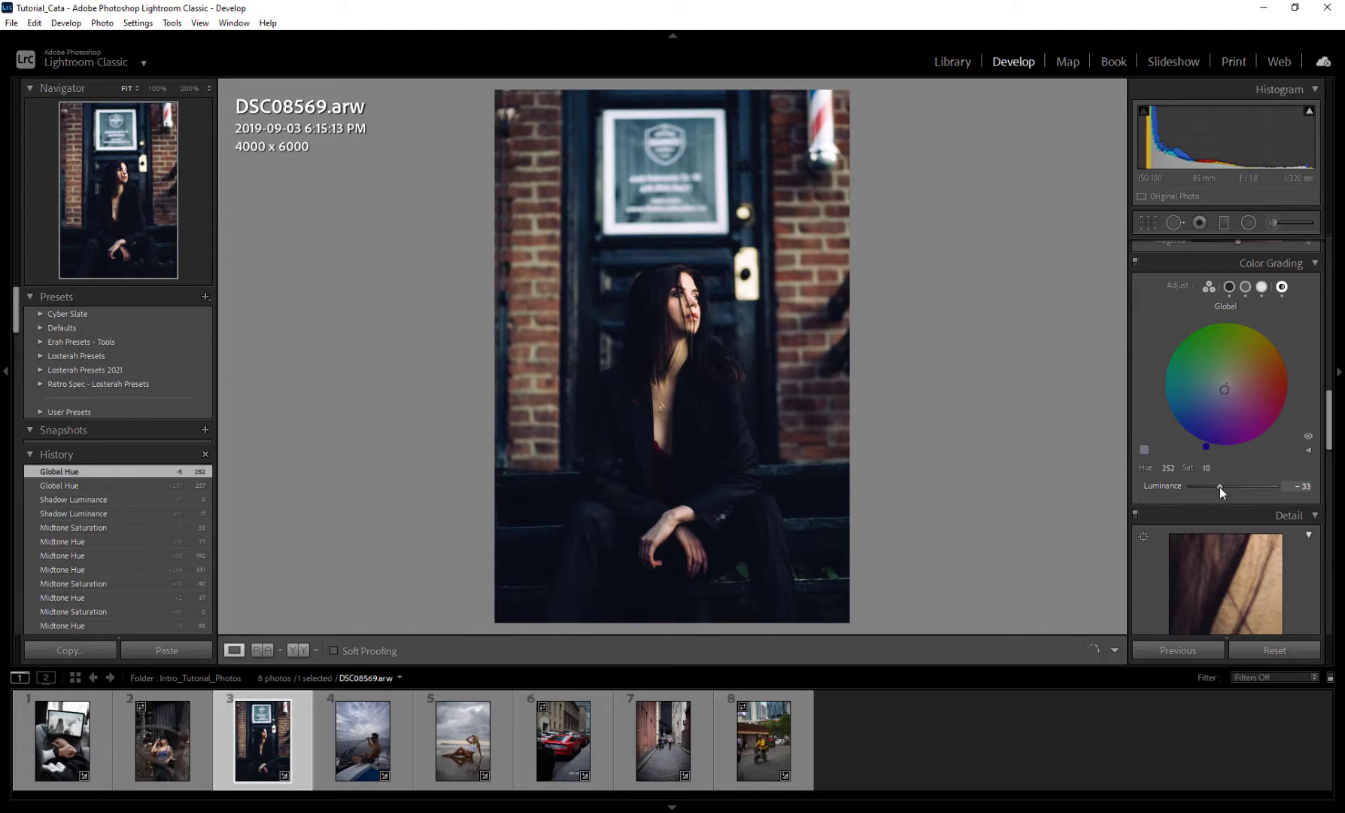
pyautogui.moveTo(1218, 488); pyautogui.dragTo(1225, 488)
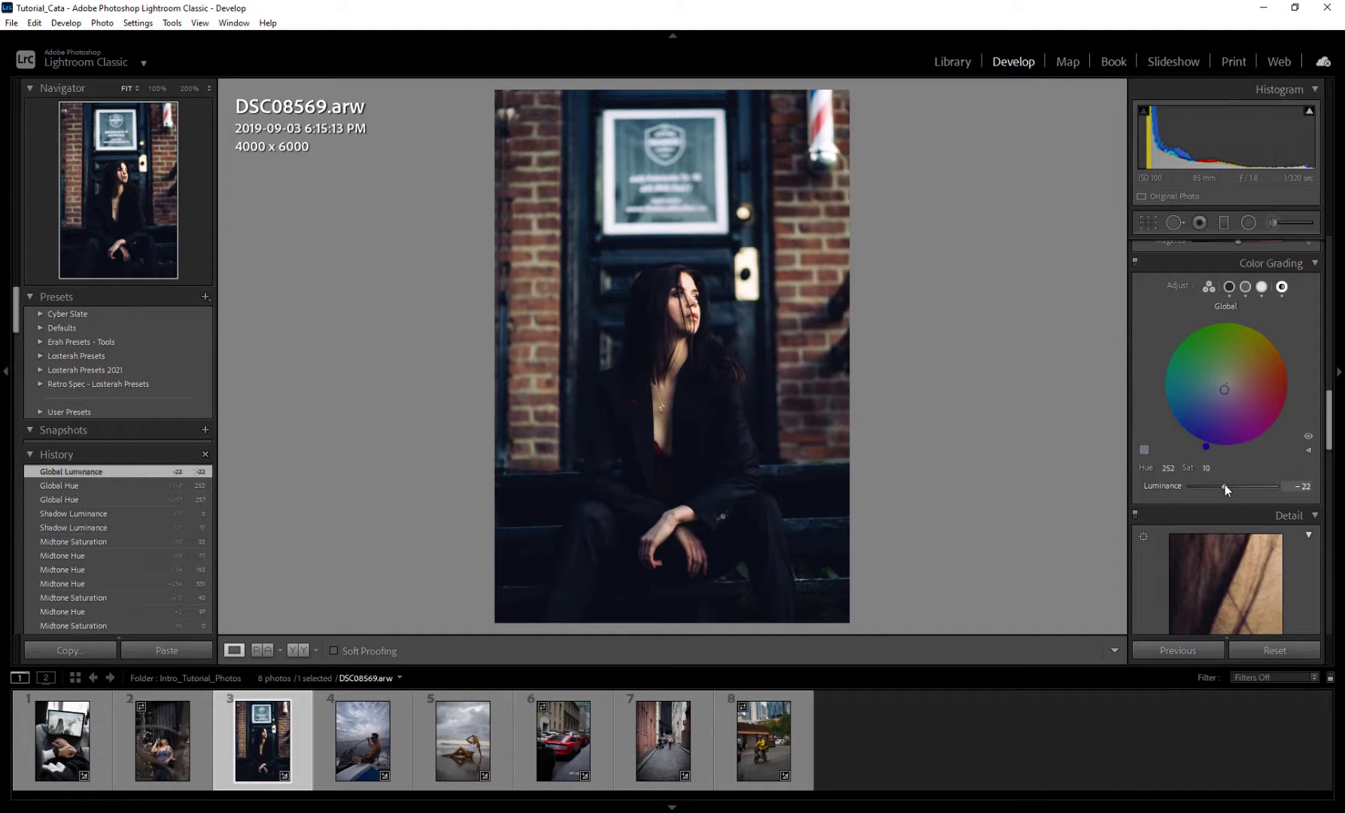
pyautogui.moveTo(1225, 487); pyautogui.dragTo(1236, 487)
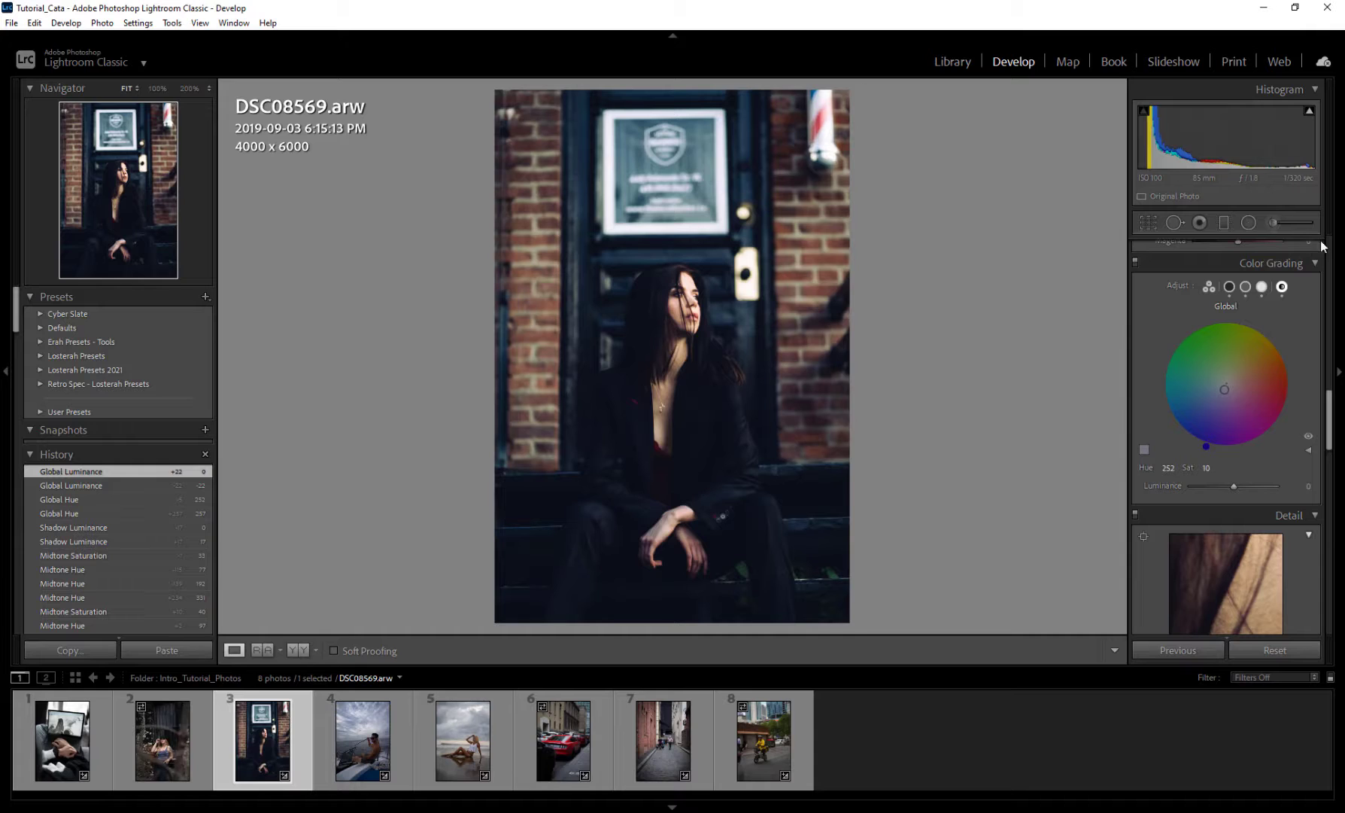
pyautogui.click(1229, 287)
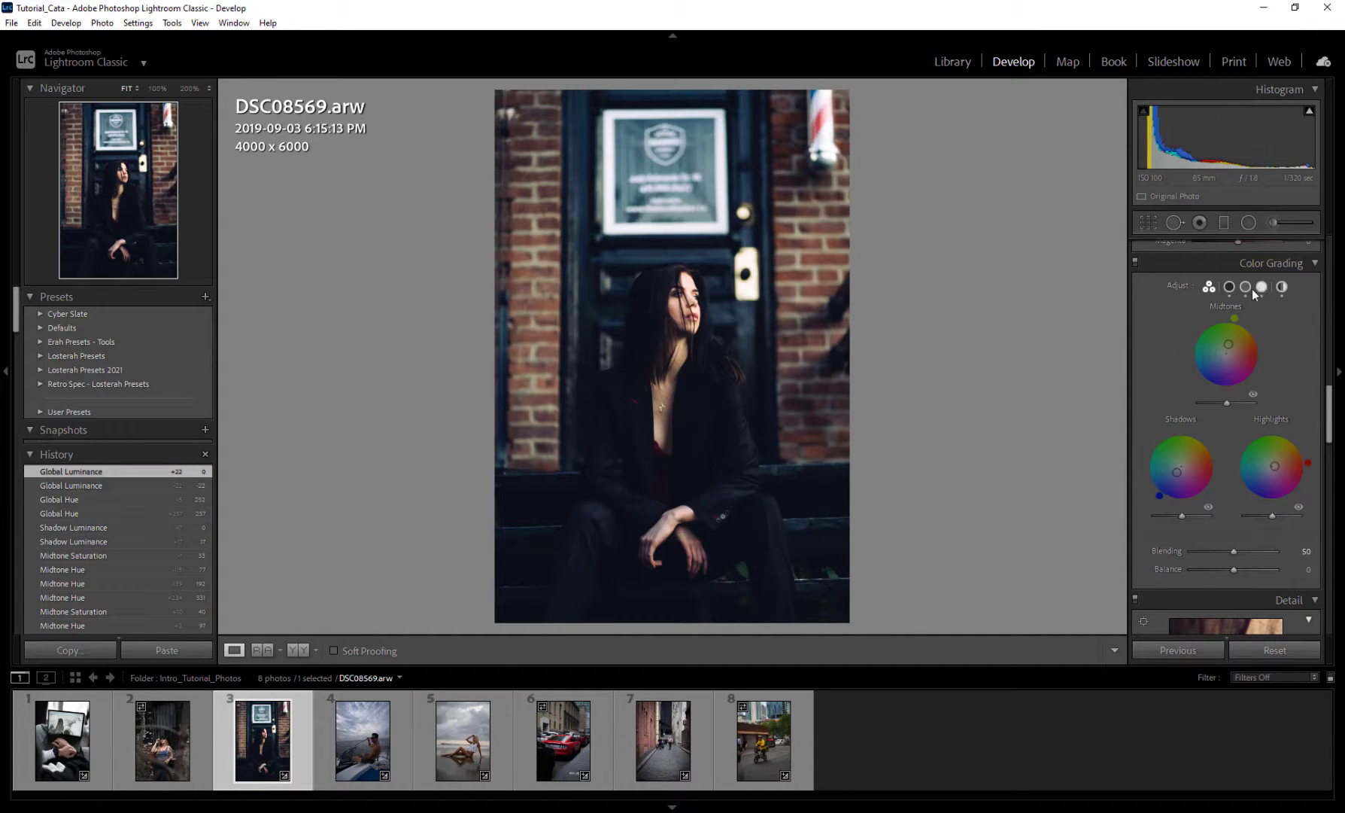
# Step: Reset the Global wheel's hue and saturation to 0, then return to the 3-Way view
pyautogui.moveTo(1226, 349); pyautogui.dragTo(1226, 352)
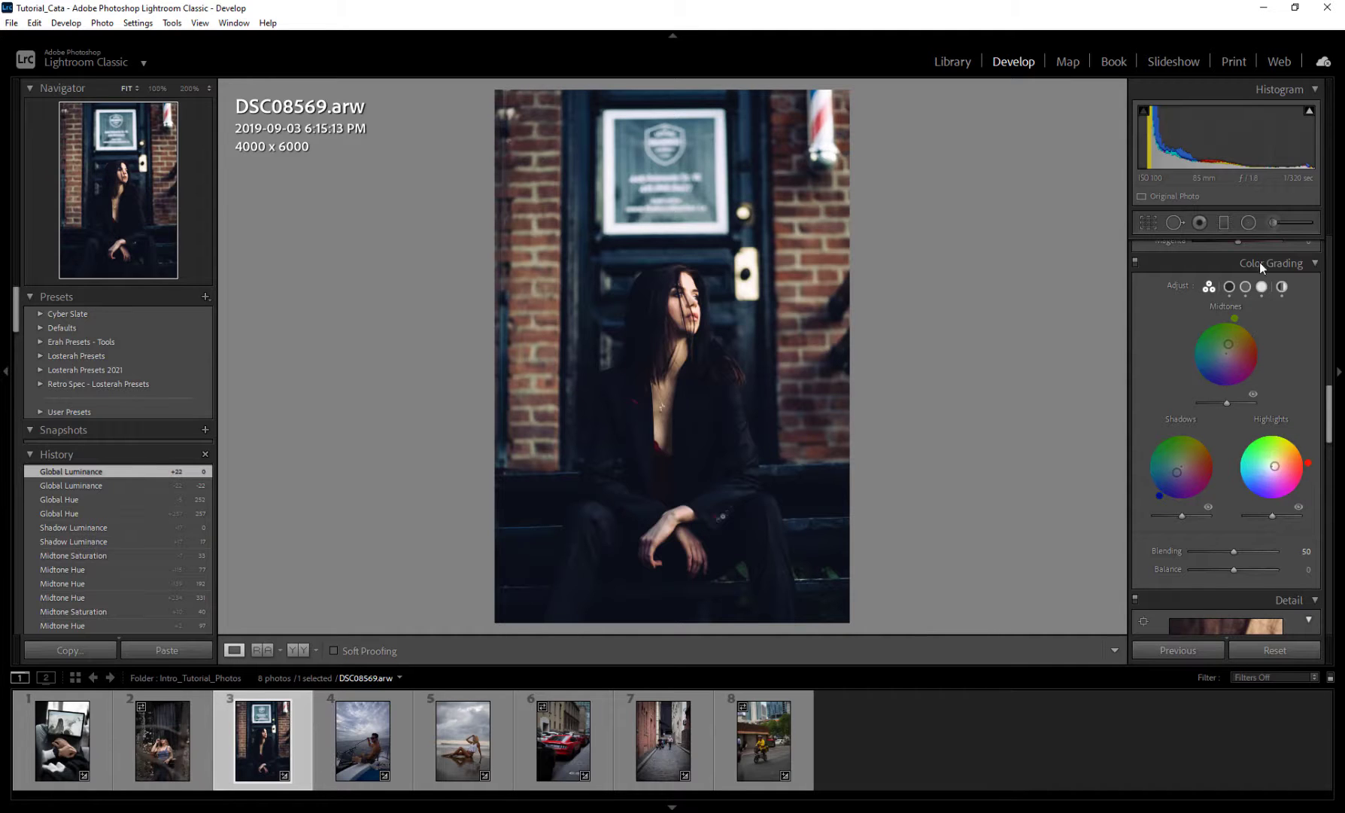
pyautogui.click(1282, 287)
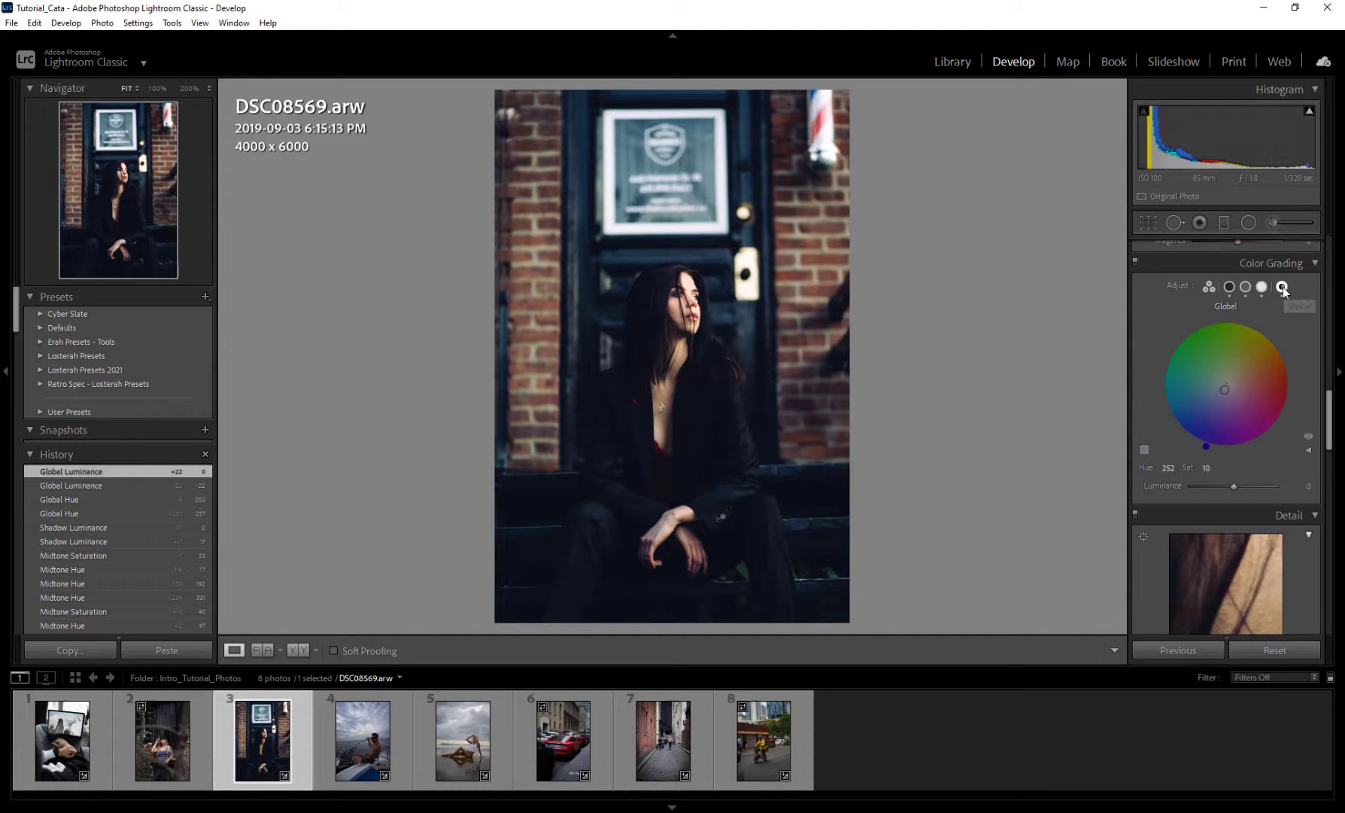
pyautogui.click(1282, 287)
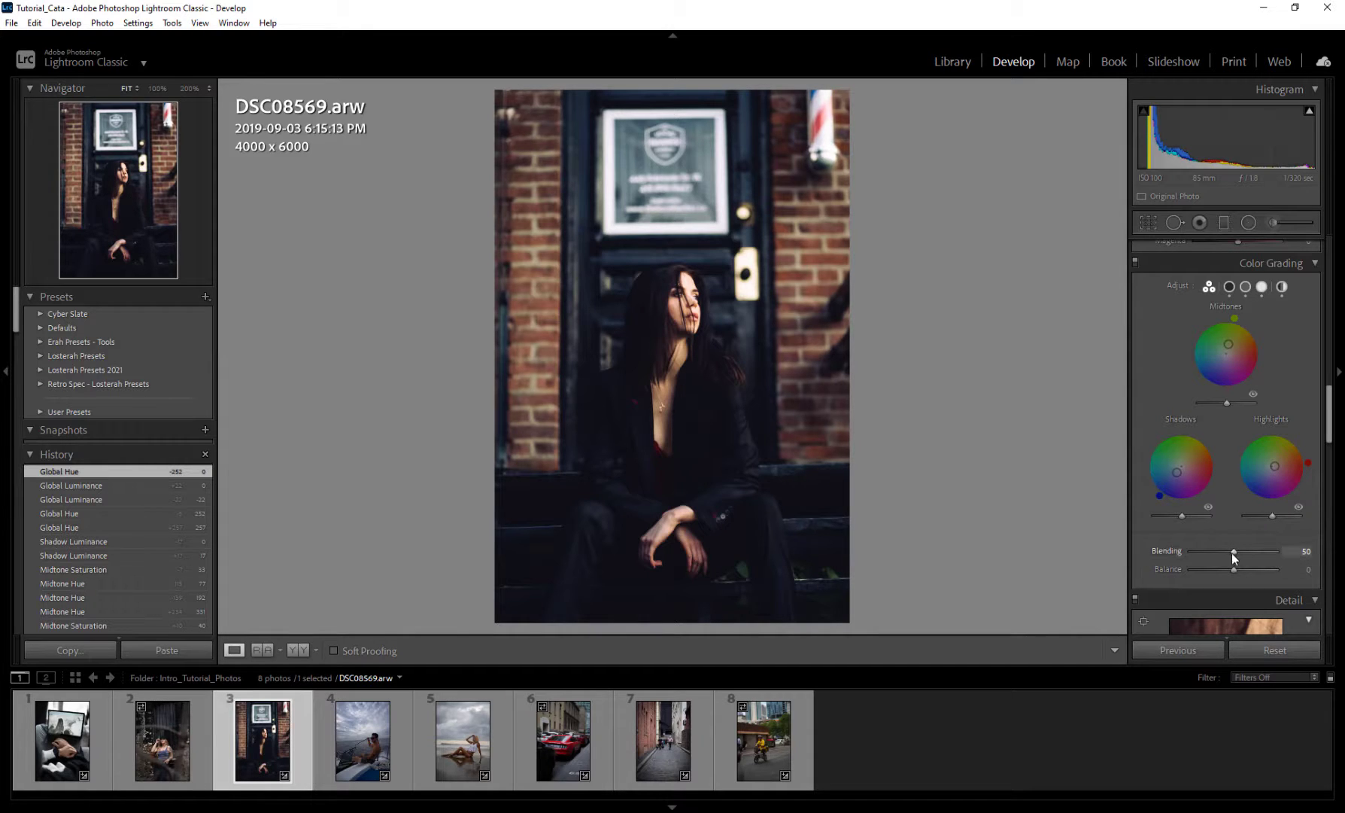
# Step: Test Balance toward highlights and back to neutral, then try Blending from near zero to maximum
pyautogui.moveTo(1265, 570); pyautogui.dragTo(1273, 570)
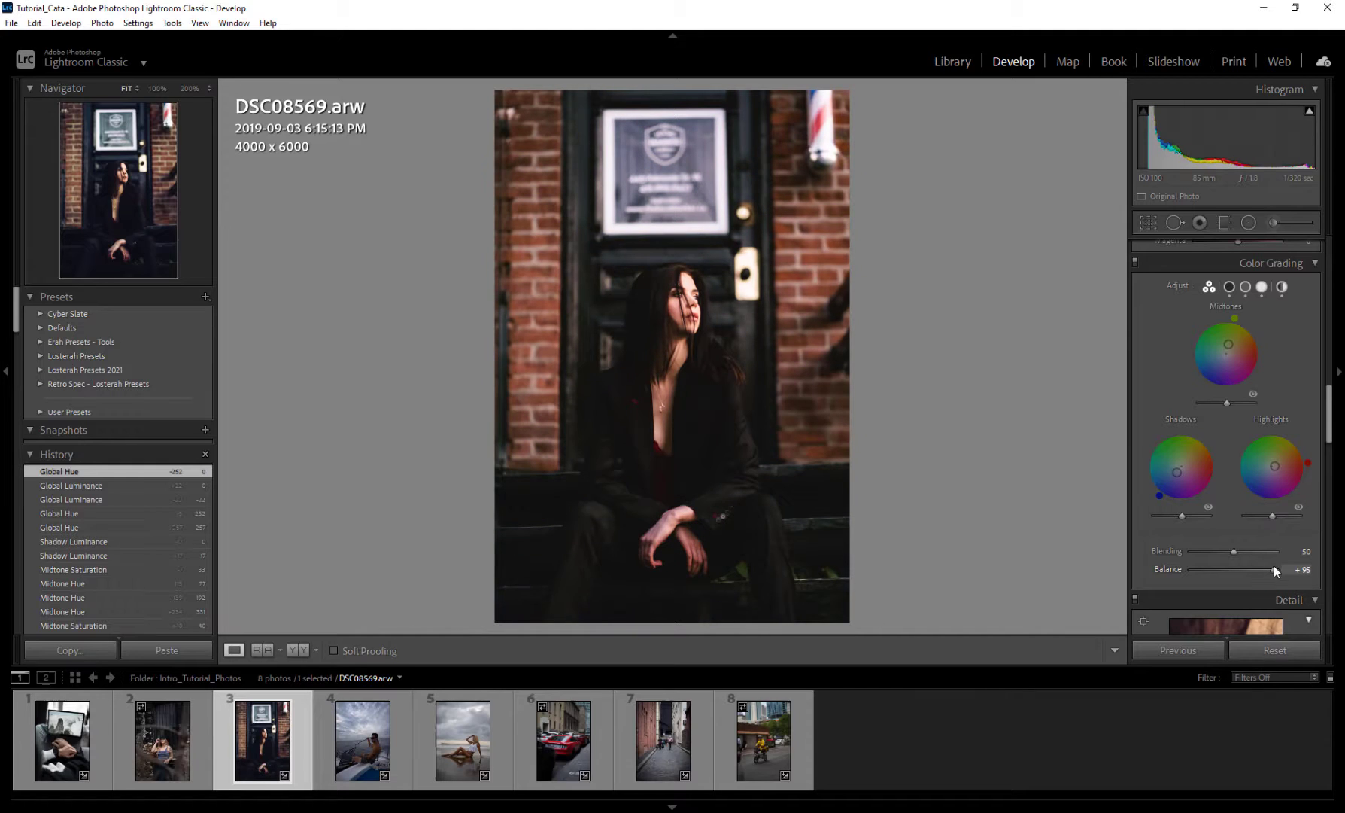
pyautogui.moveTo(1274, 569); pyautogui.dragTo(1236, 569)
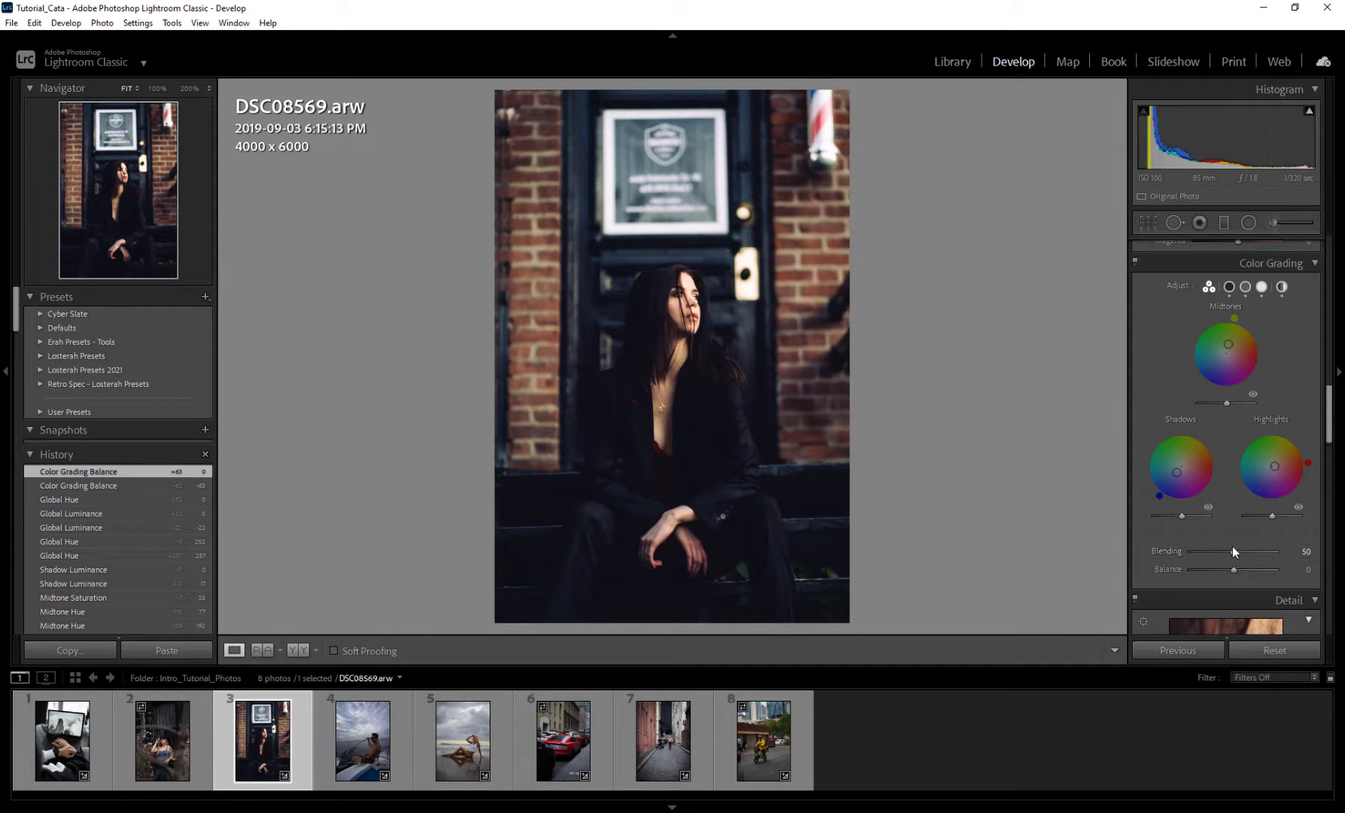
pyautogui.moveTo(1240, 550); pyautogui.dragTo(1272, 551)
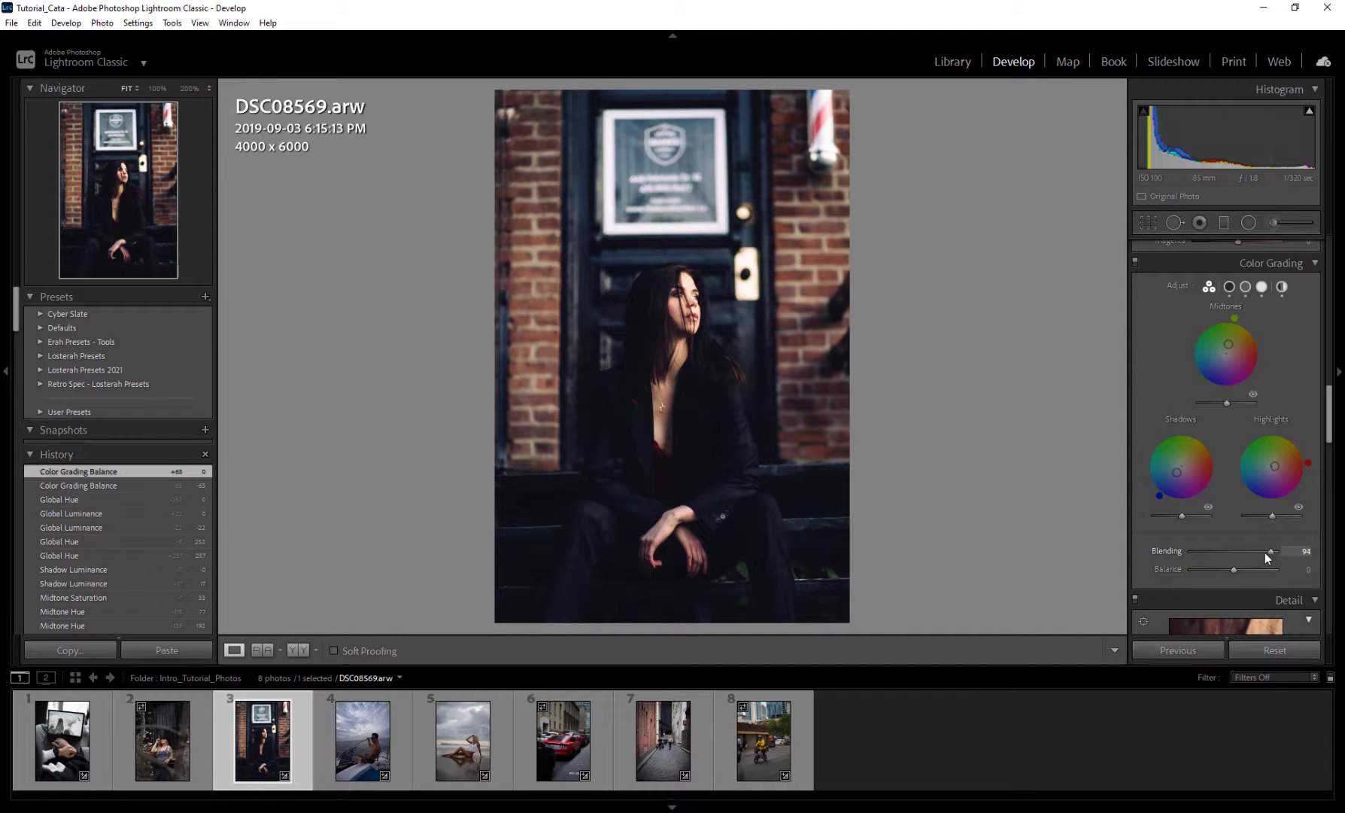
pyautogui.moveTo(1271, 551); pyautogui.dragTo(1208, 552)
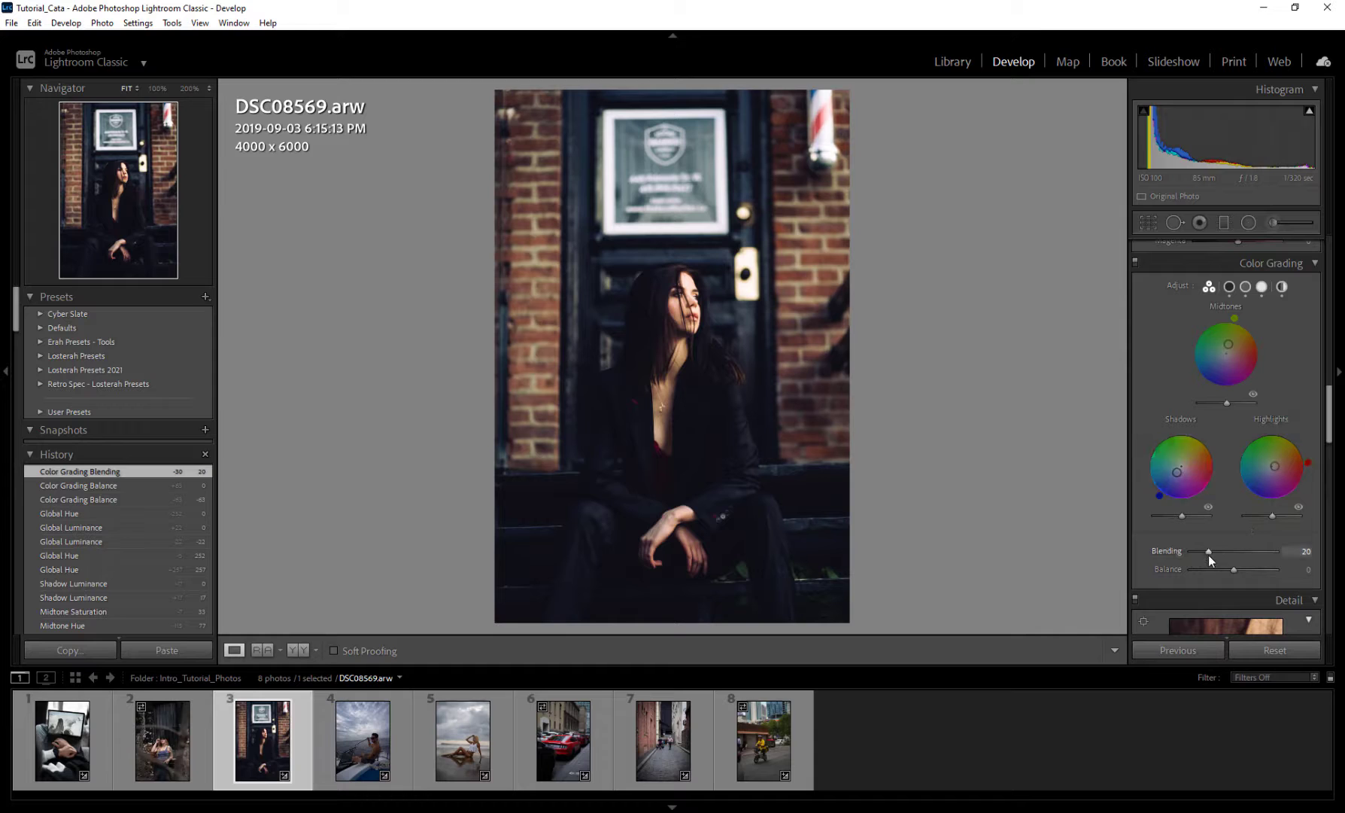
pyautogui.moveTo(1209, 550); pyautogui.dragTo(1193, 551)
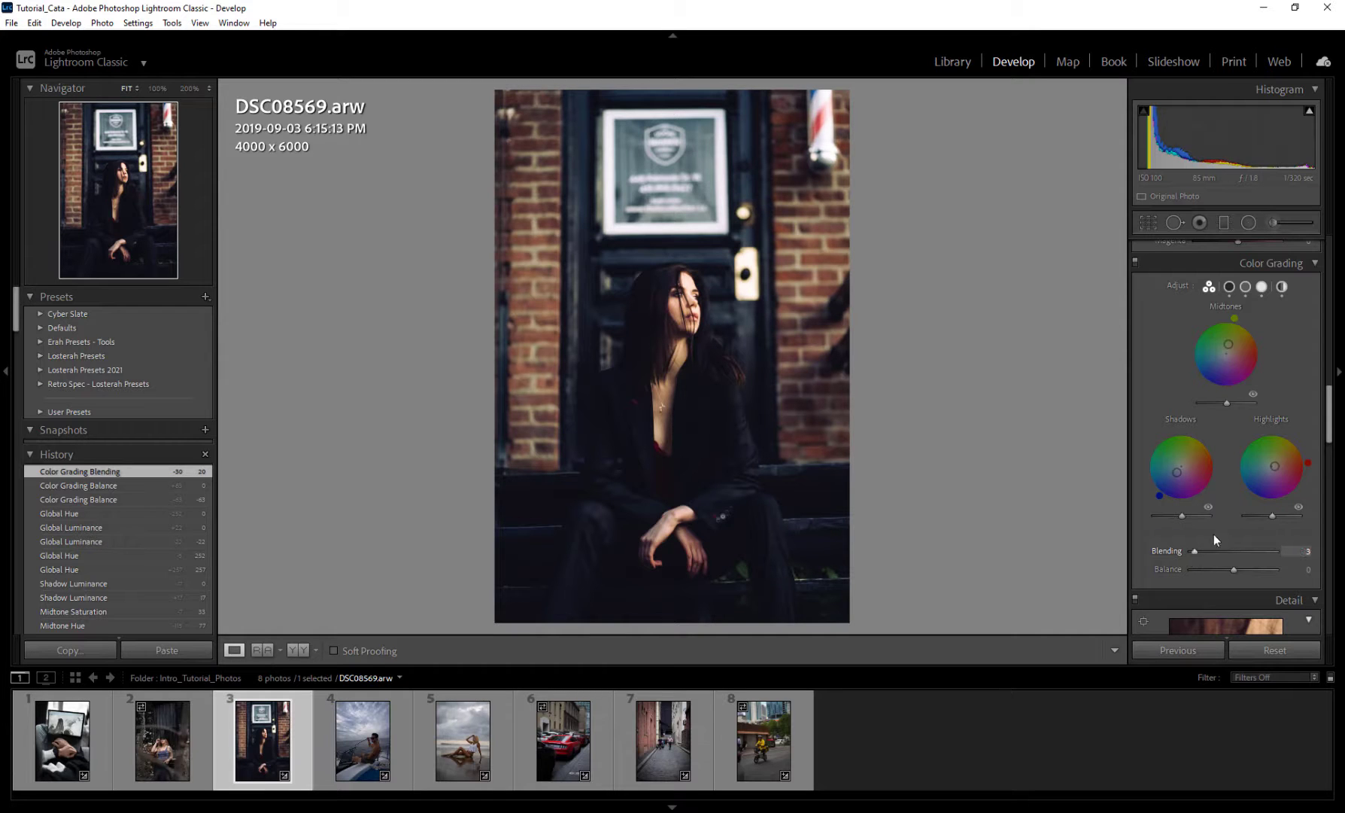
pyautogui.moveTo(1194, 551); pyautogui.dragTo(1240, 551)
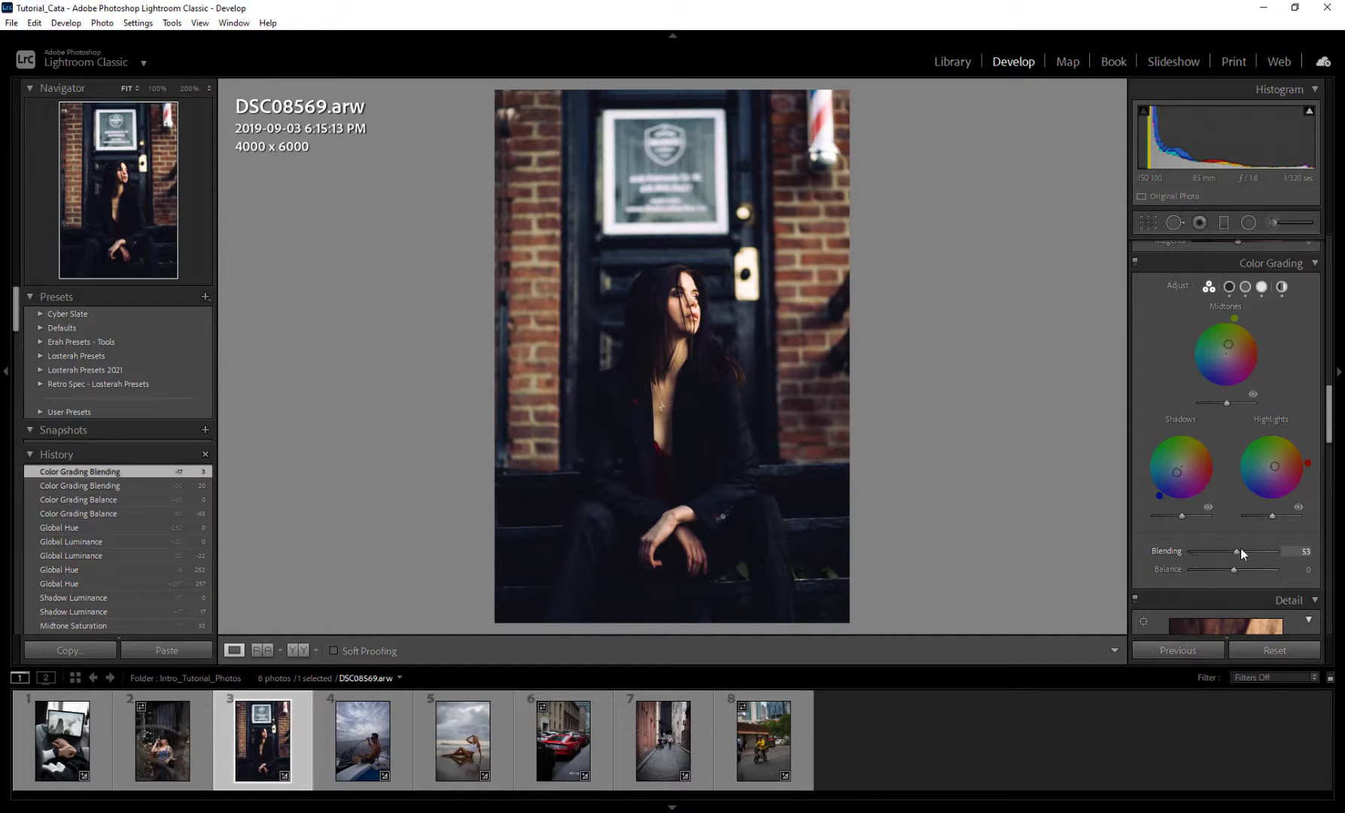
pyautogui.moveTo(1238, 552); pyautogui.dragTo(1228, 552)
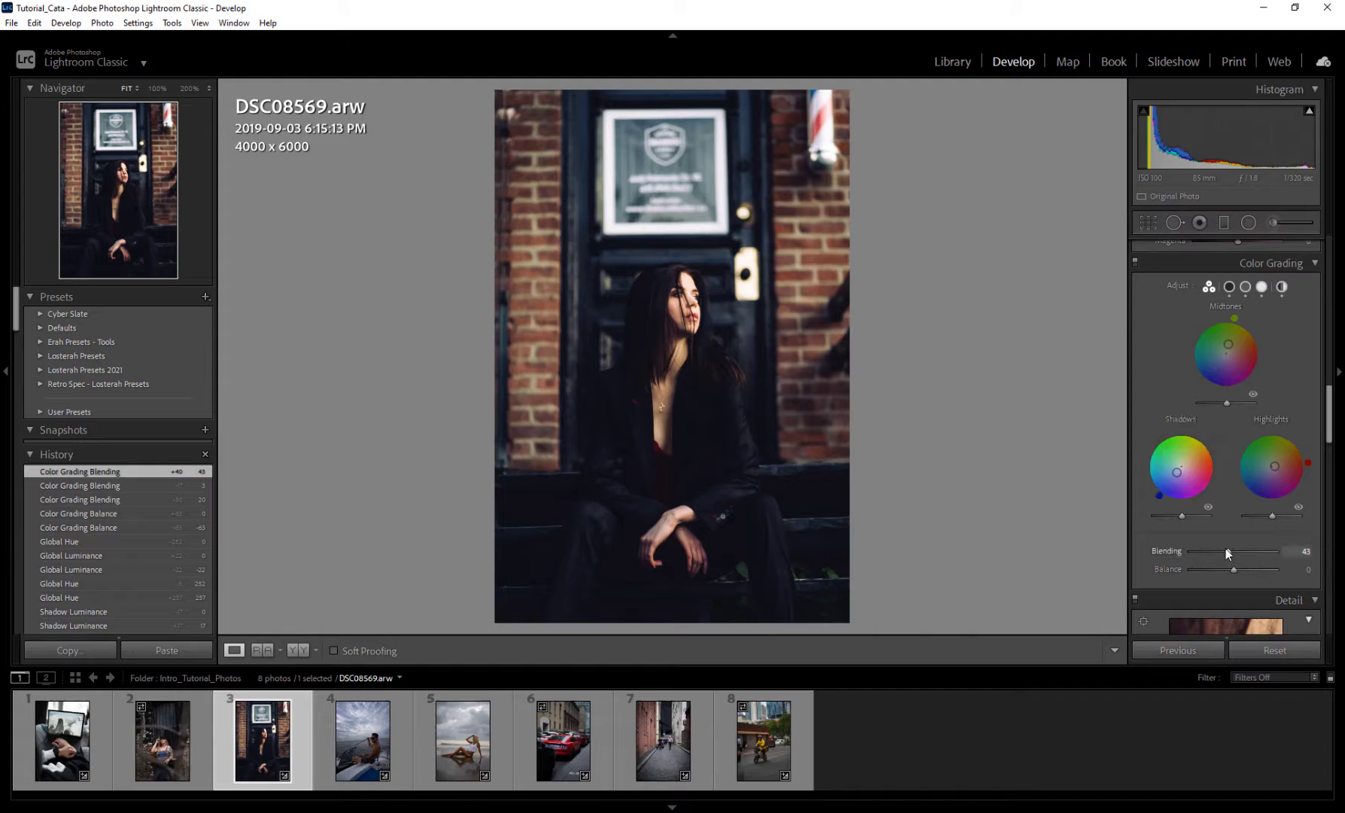
pyautogui.moveTo(1227, 550); pyautogui.dragTo(1298, 550)
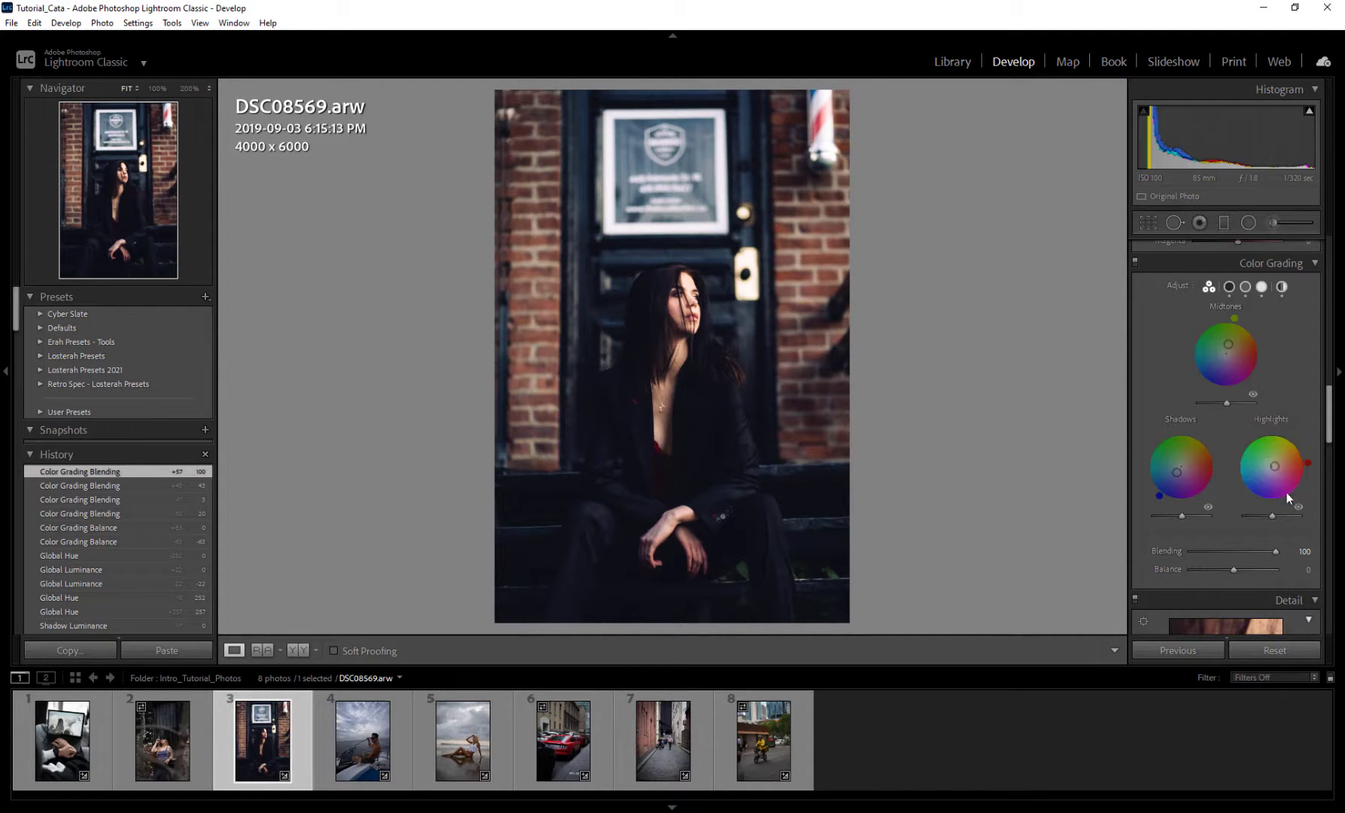
# Step: Fine-tune Blending around the midpoint, ending at 50
pyautogui.moveTo(1287, 554); pyautogui.dragTo(1231, 554)
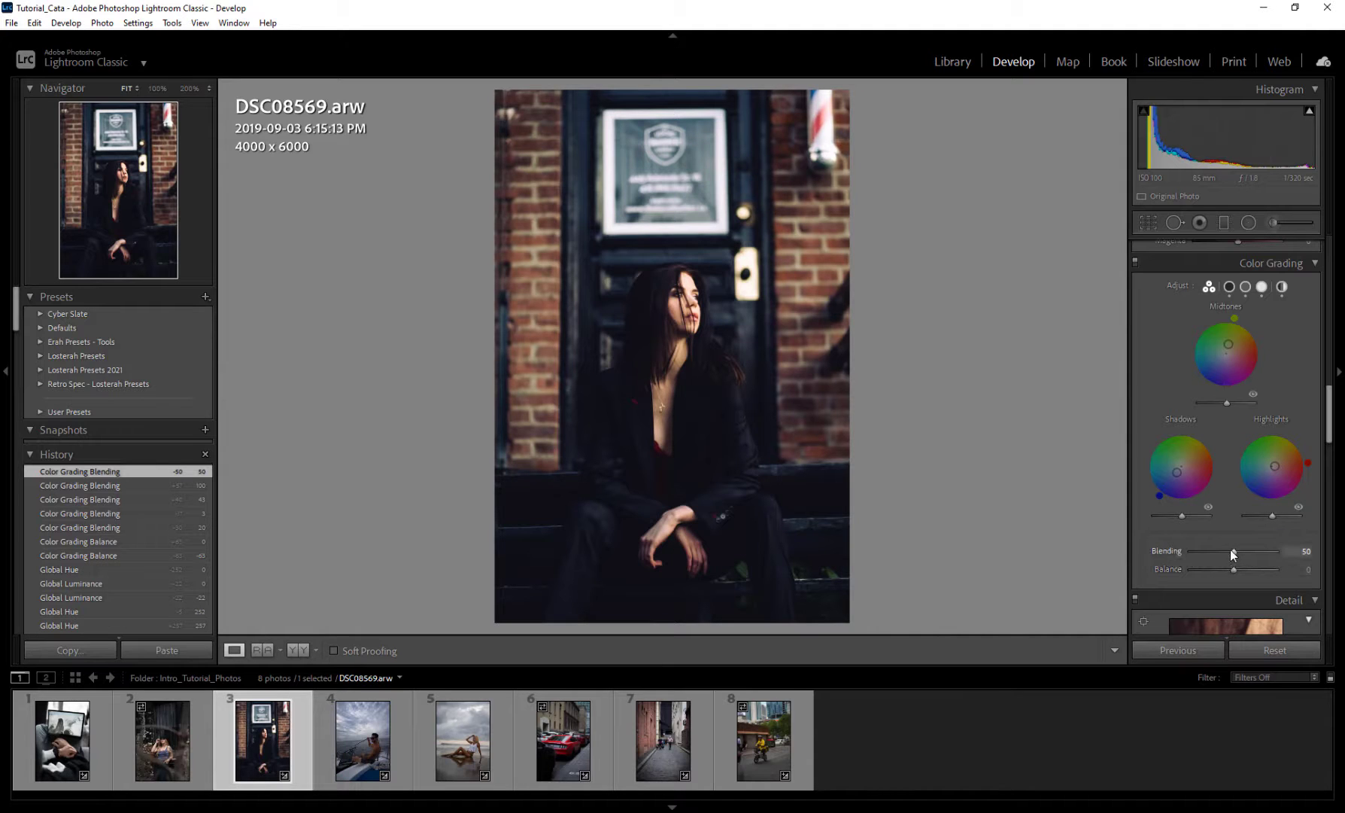
pyautogui.moveTo(1234, 556); pyautogui.dragTo(1250, 551)
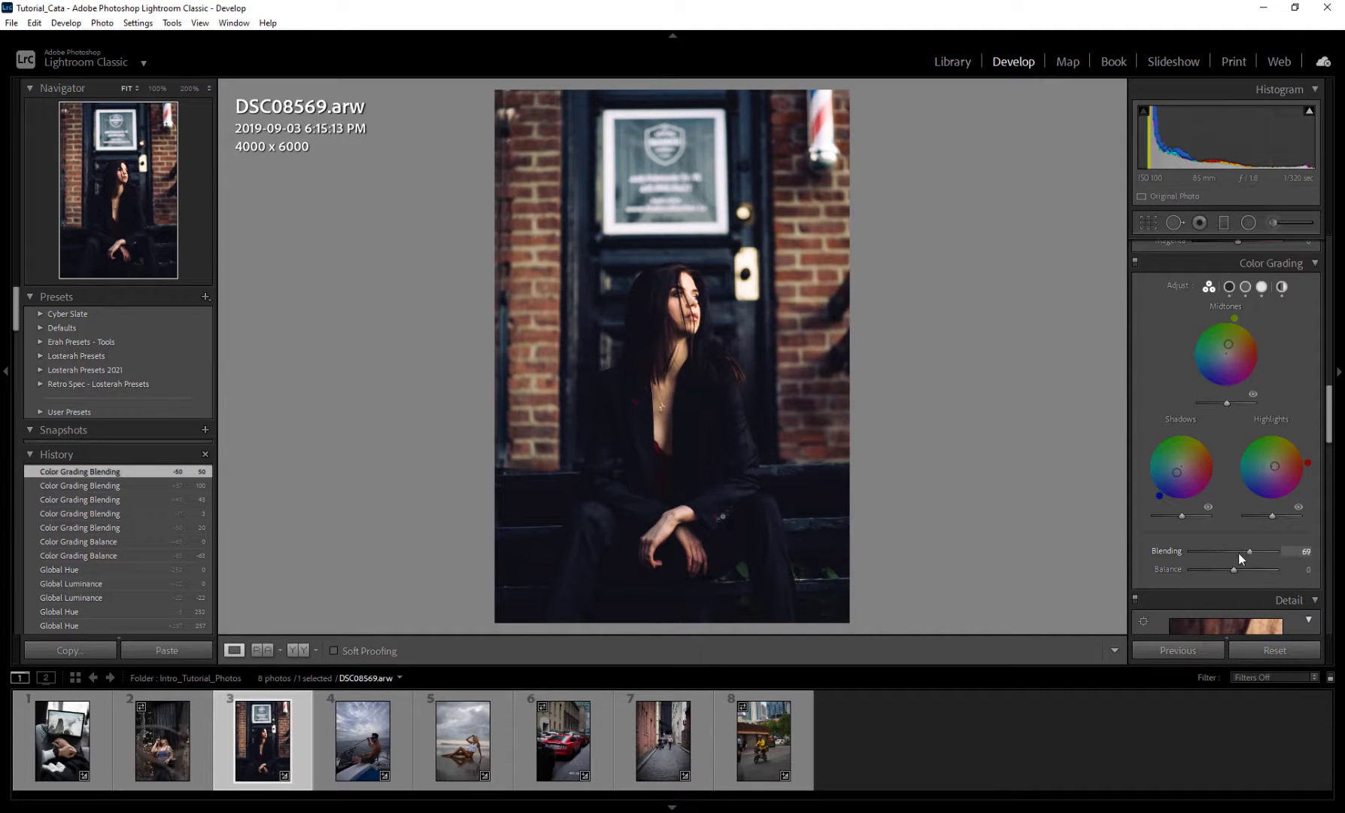
pyautogui.moveTo(1249, 551); pyautogui.dragTo(1229, 551)
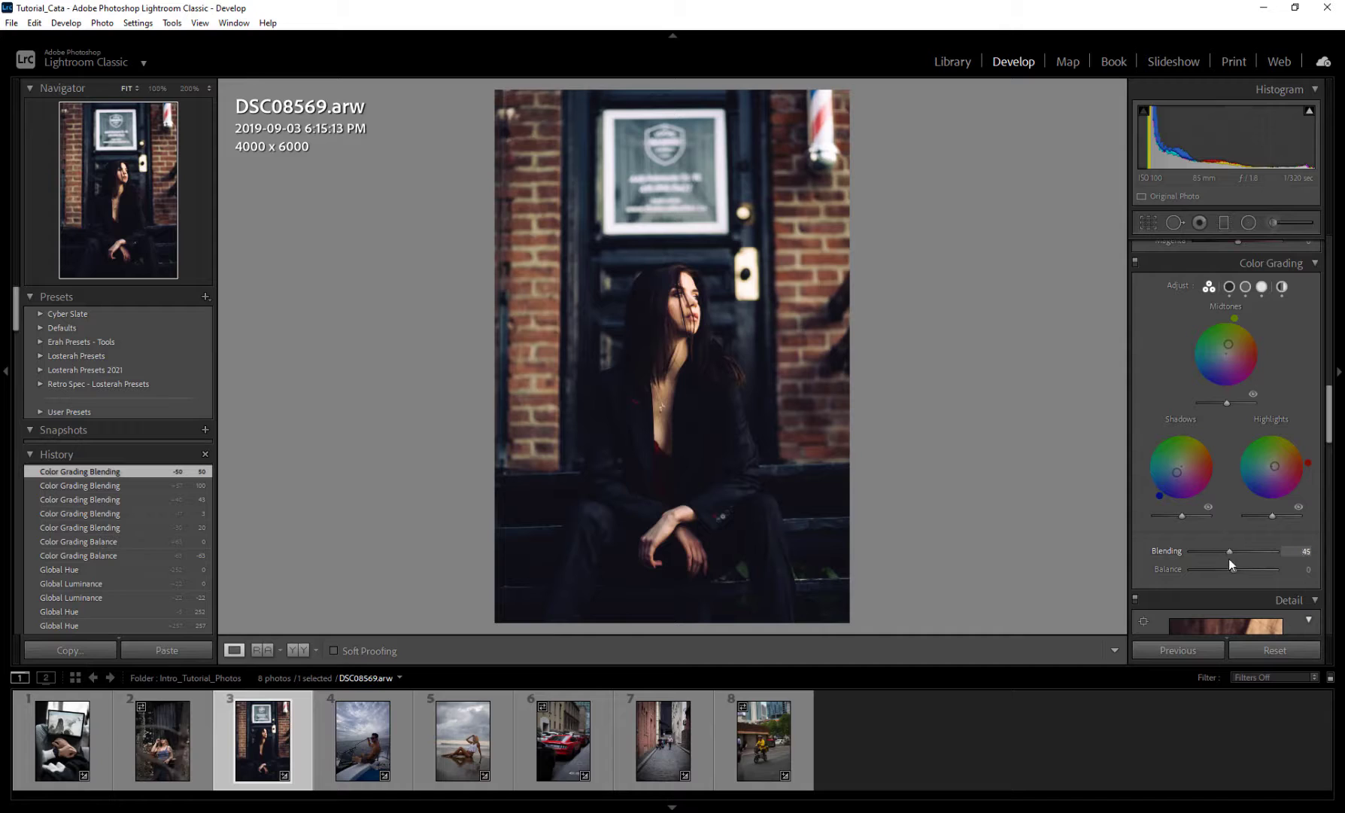
pyautogui.moveTo(1228, 550); pyautogui.dragTo(1216, 551)
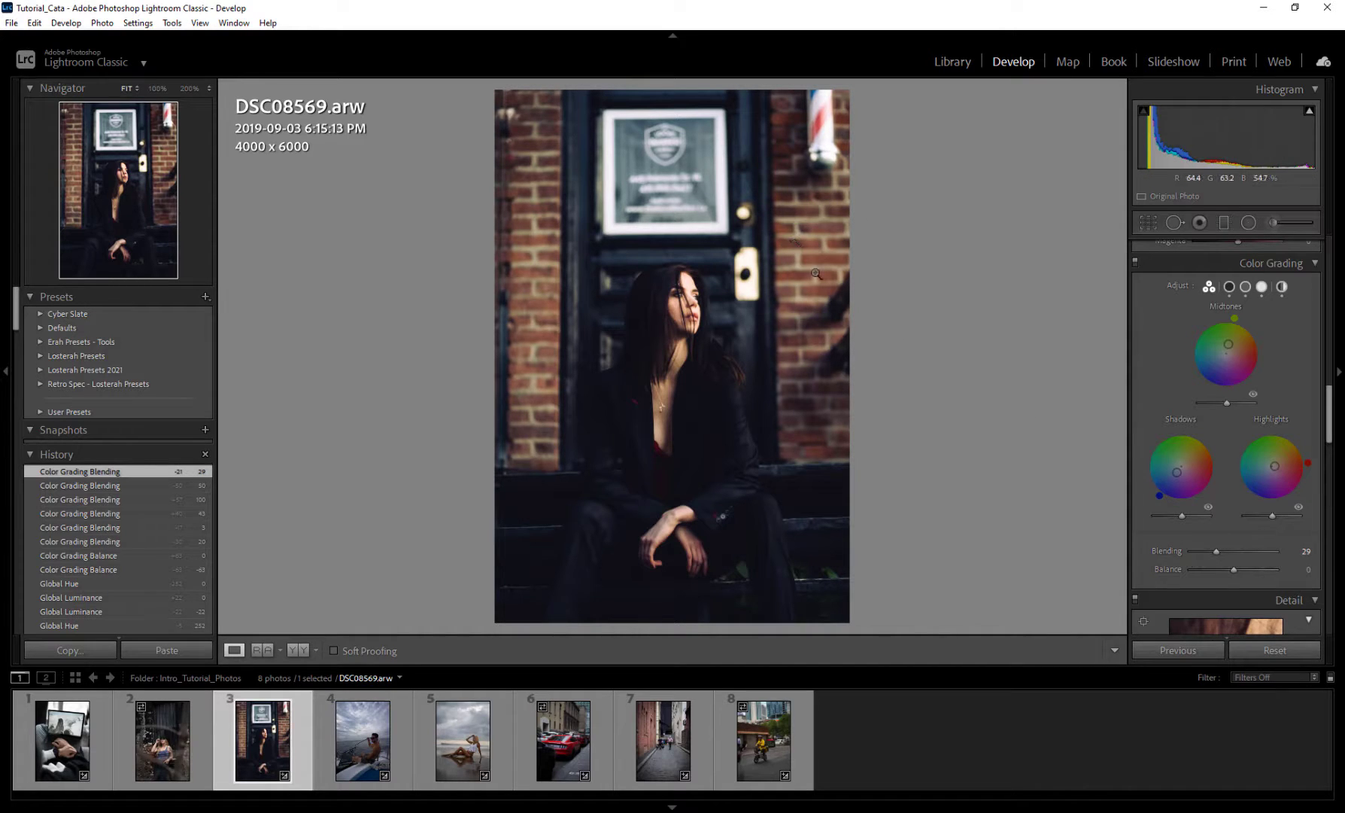
pyautogui.moveTo(1217, 552); pyautogui.dragTo(1235, 552)
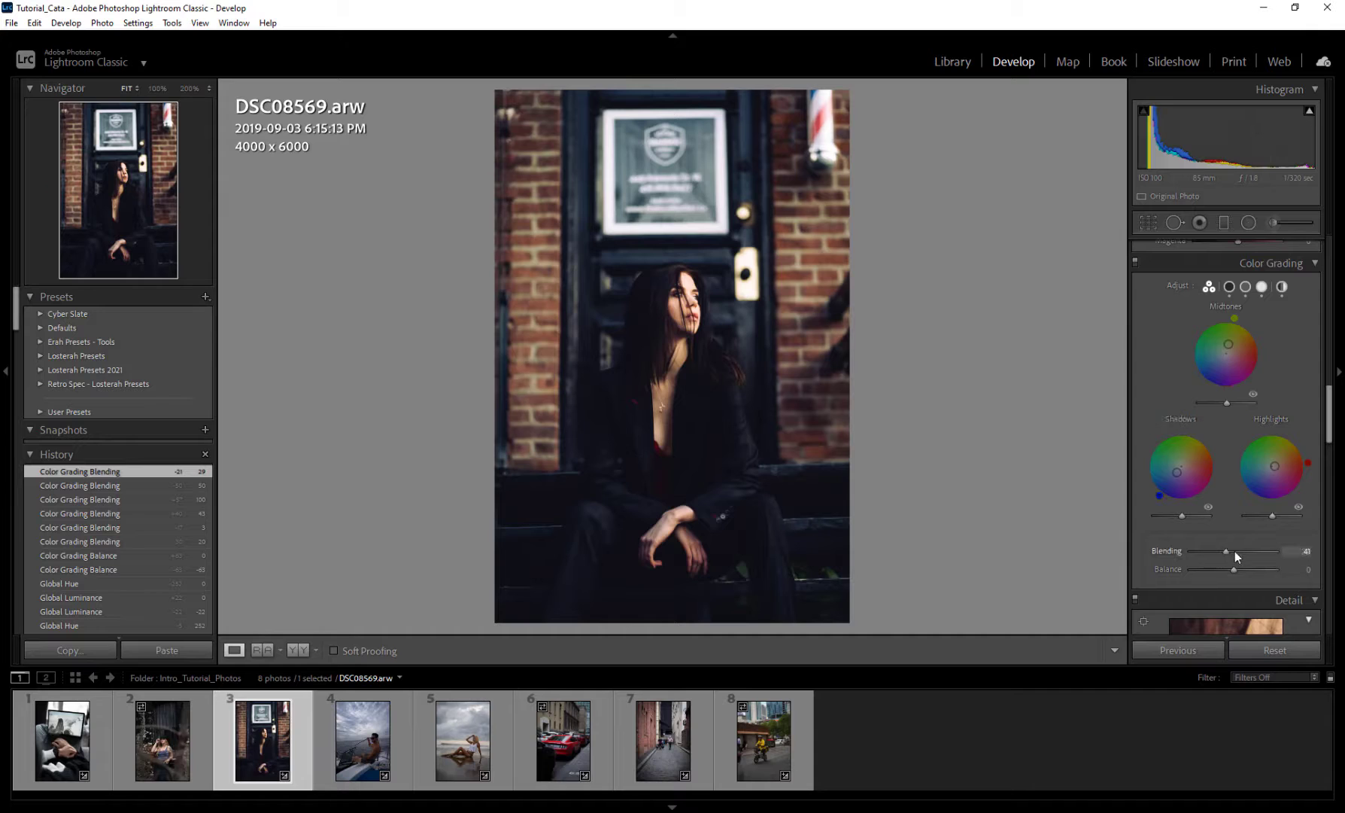
pyautogui.moveTo(1240, 552); pyautogui.dragTo(1224, 551)
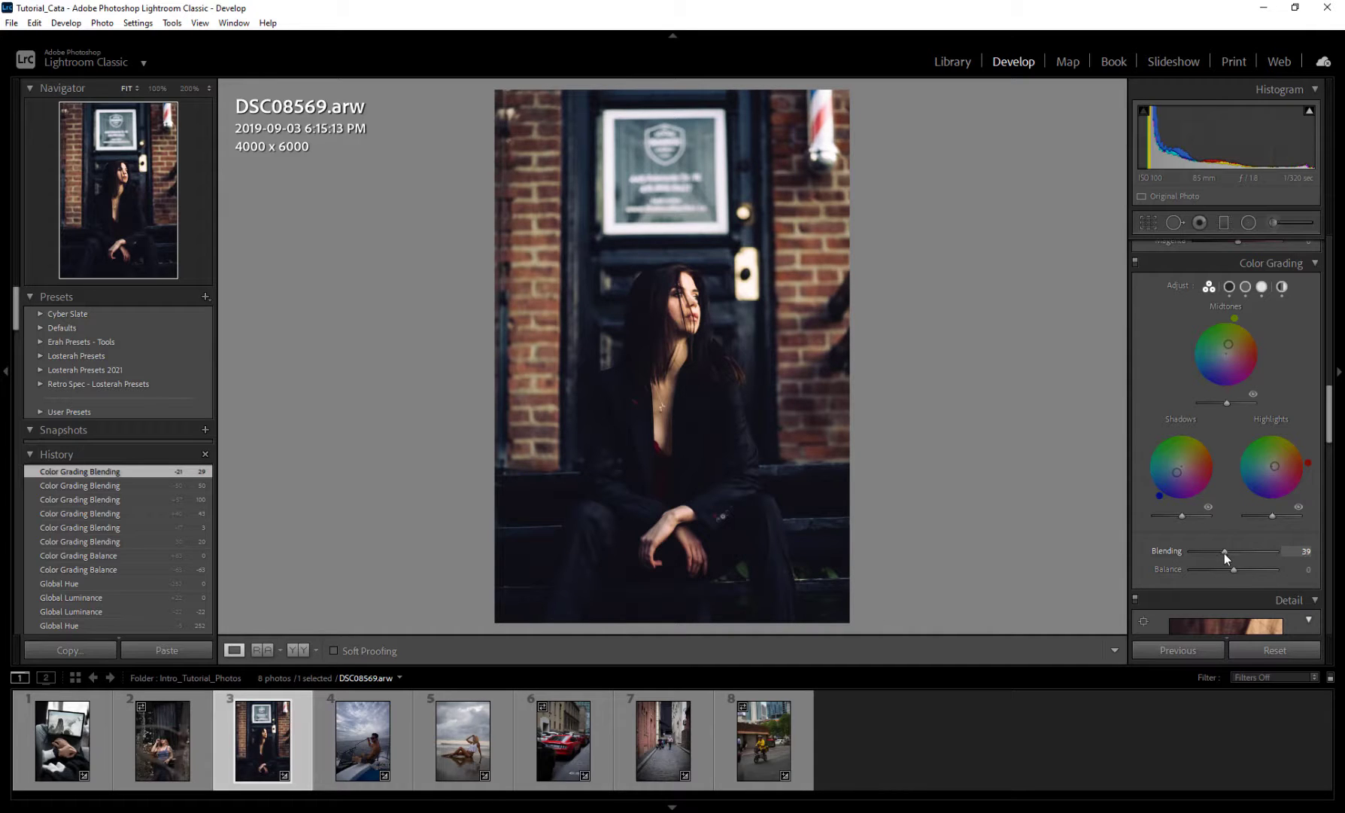
pyautogui.moveTo(1224, 551); pyautogui.dragTo(1242, 550)
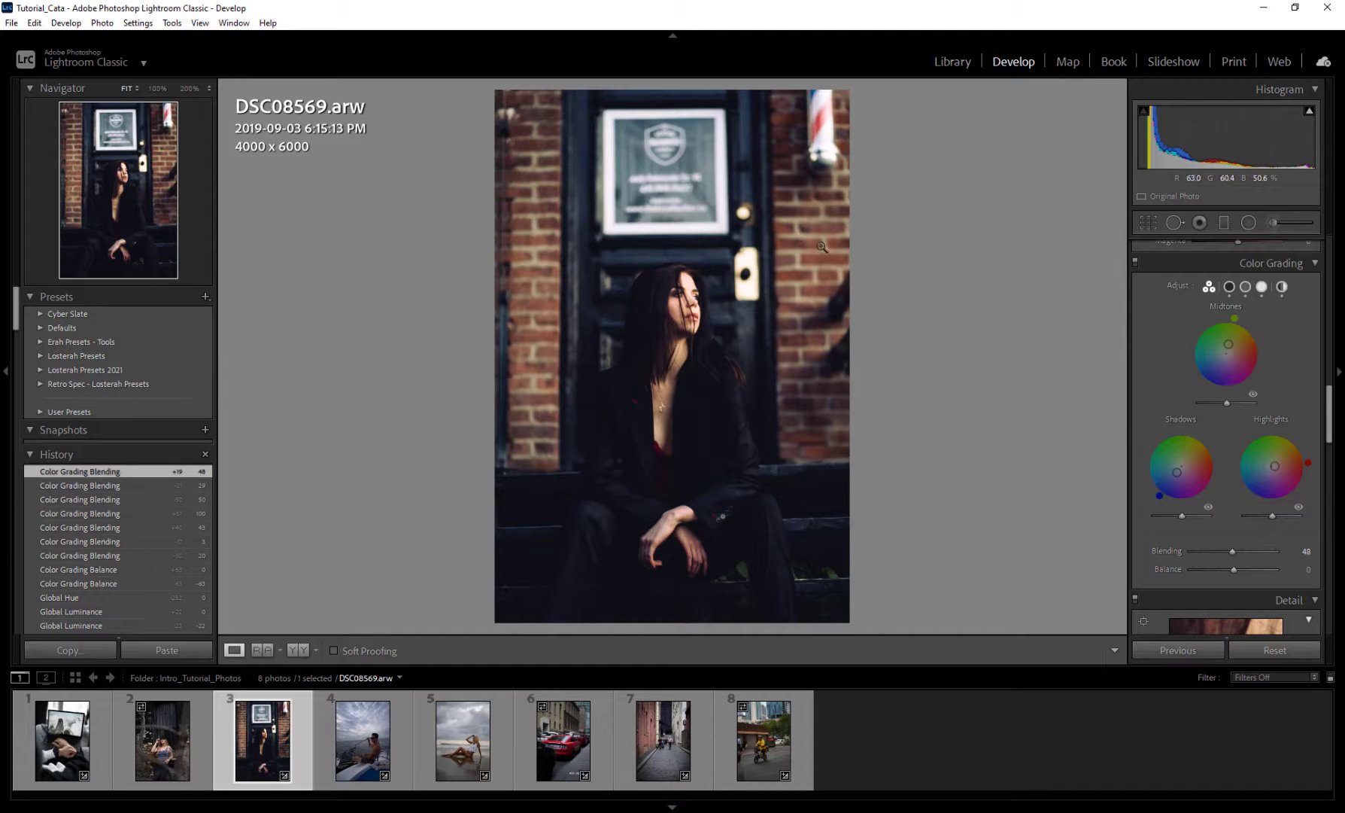
pyautogui.moveTo(1249, 429)
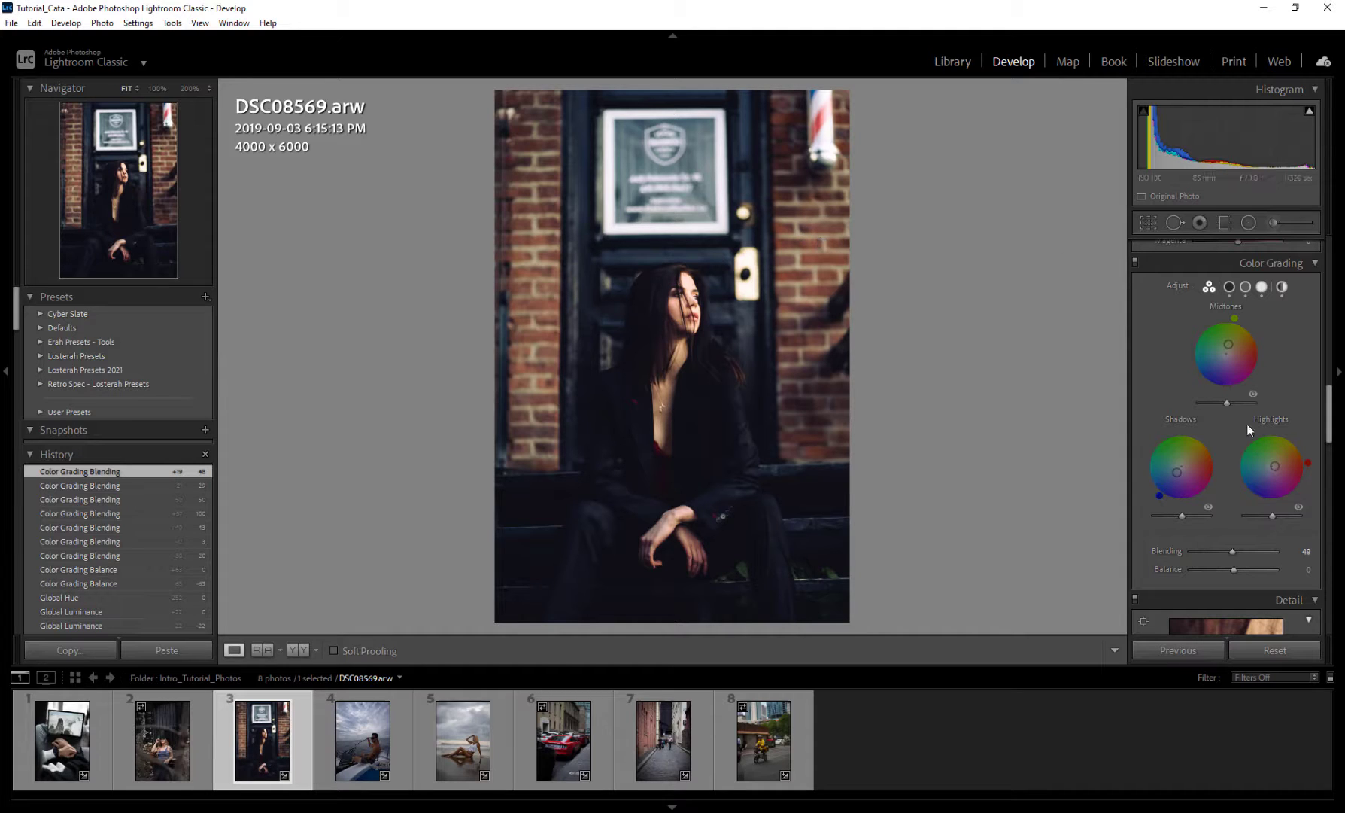
pyautogui.moveTo(1258, 551); pyautogui.dragTo(1235, 552)
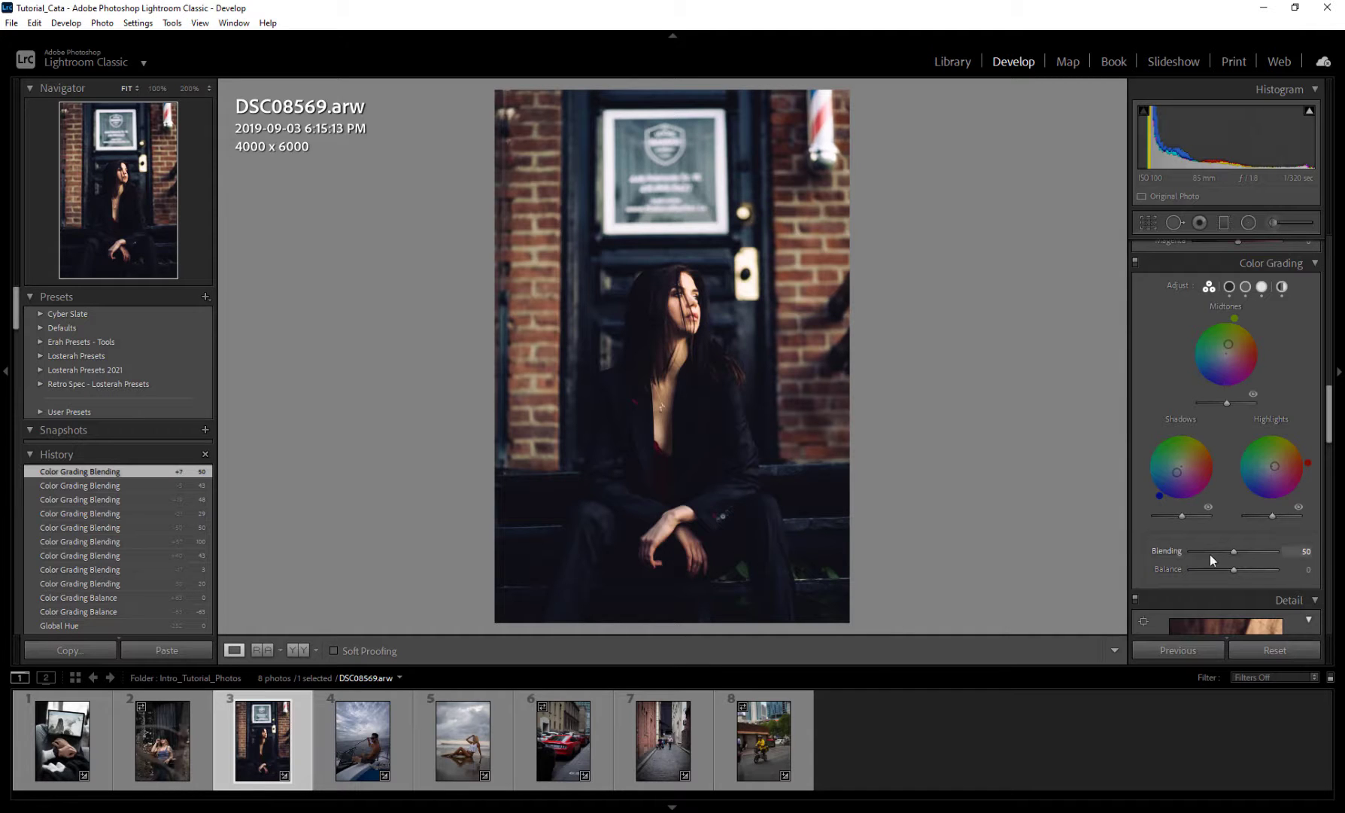
# Step: Drop Blending to 14, swing Balance between extremes to settle at -40, then raise Blending above 46
pyautogui.moveTo(1234, 551); pyautogui.dragTo(1203, 551)
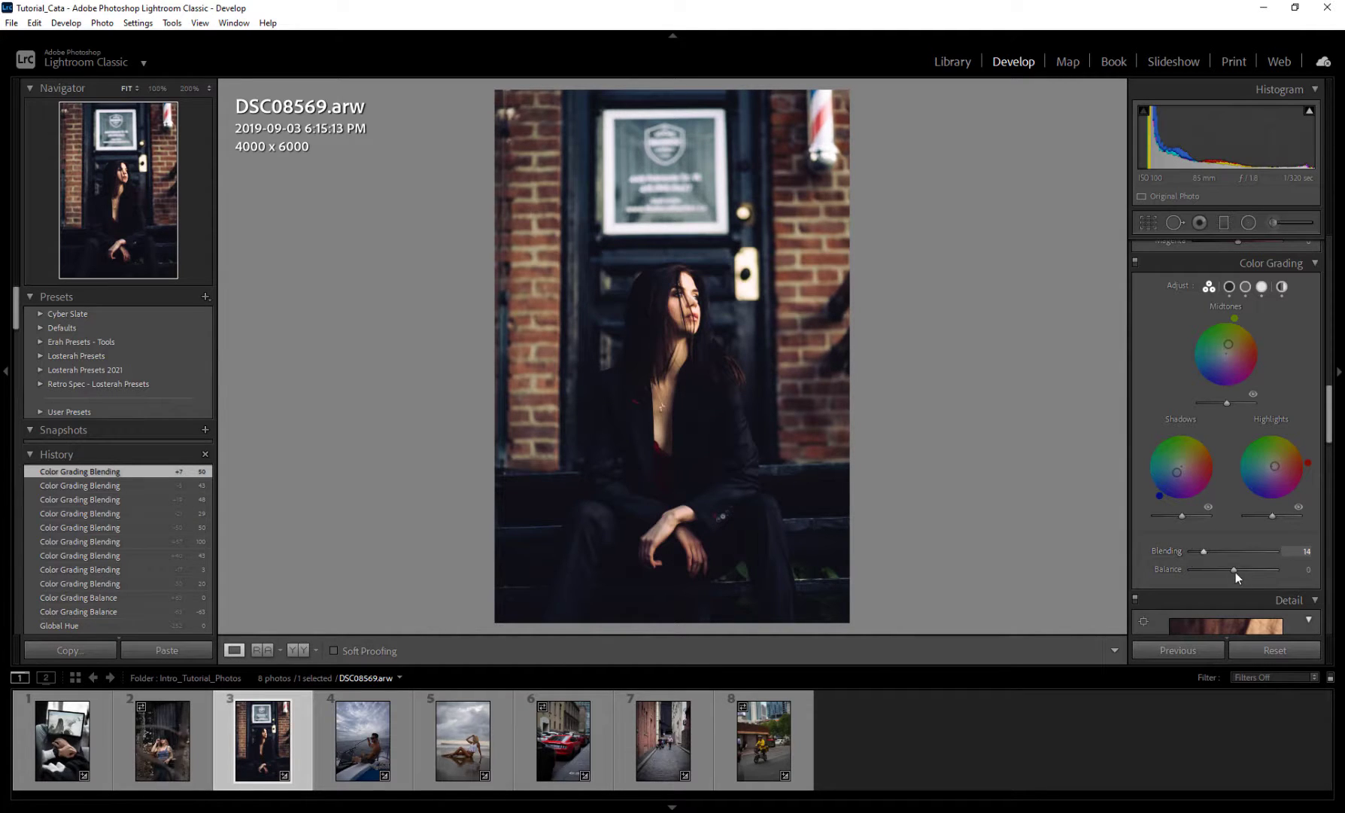
pyautogui.moveTo(1257, 570); pyautogui.dragTo(1209, 570)
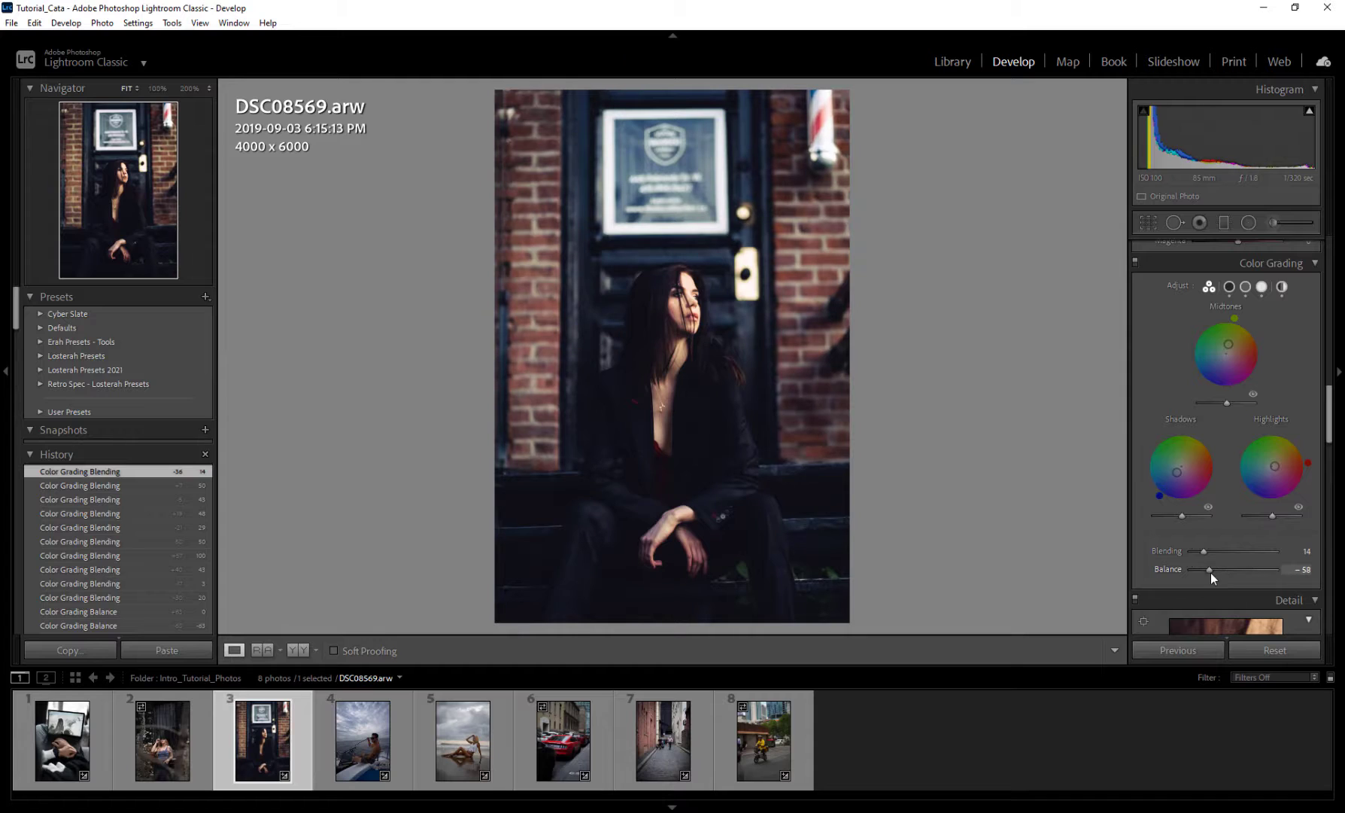
pyautogui.moveTo(1213, 569); pyautogui.dragTo(1197, 569)
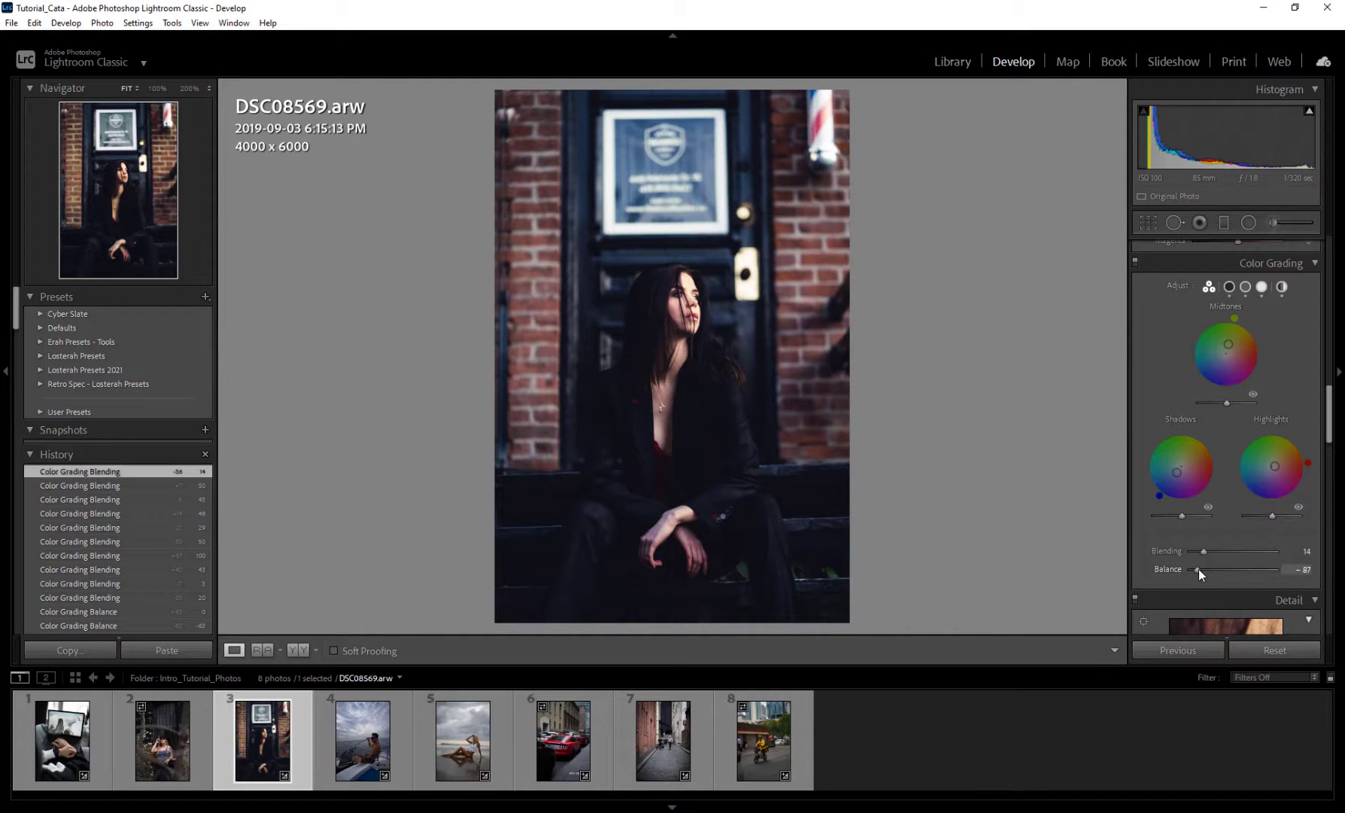
pyautogui.moveTo(1199, 570); pyautogui.dragTo(1270, 570)
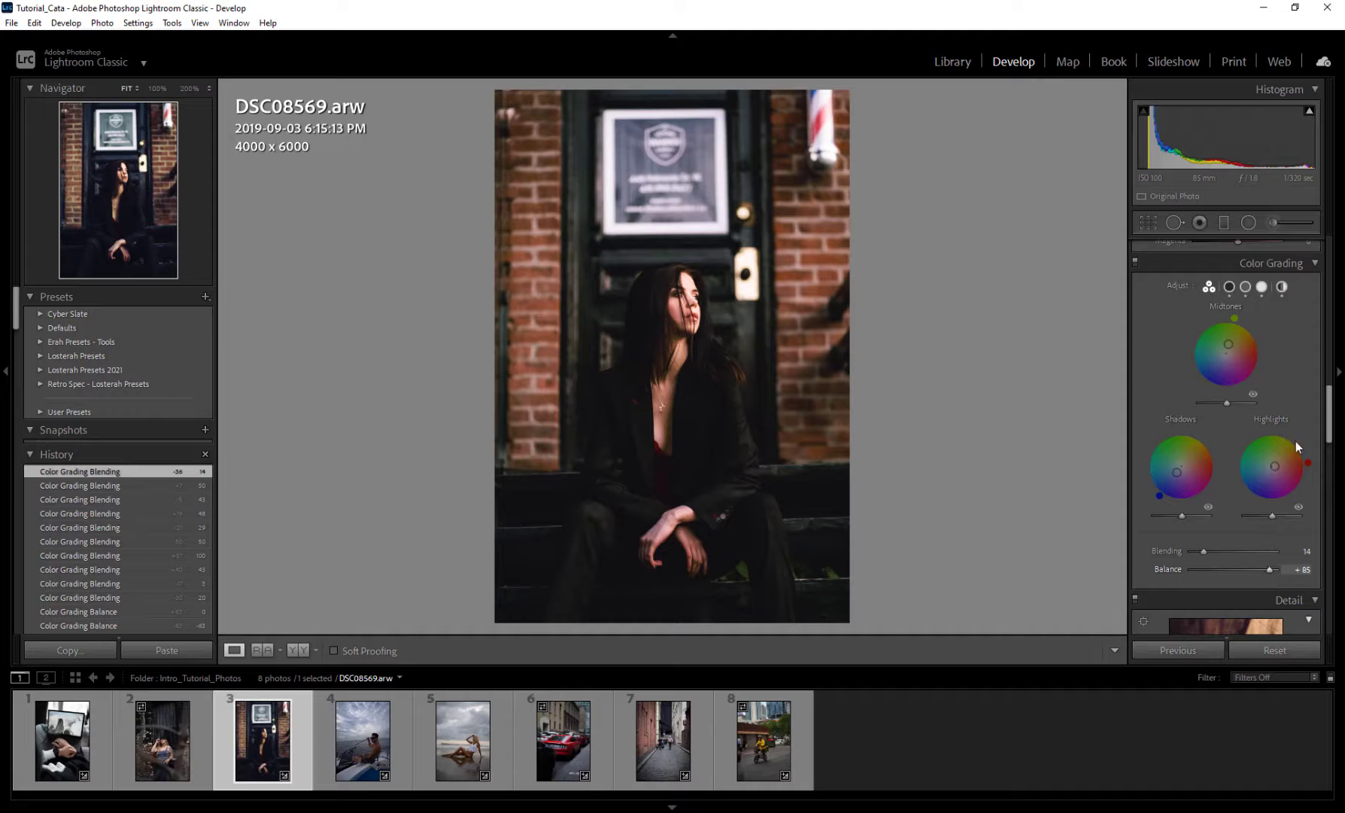
pyautogui.moveTo(1271, 569); pyautogui.dragTo(1214, 570)
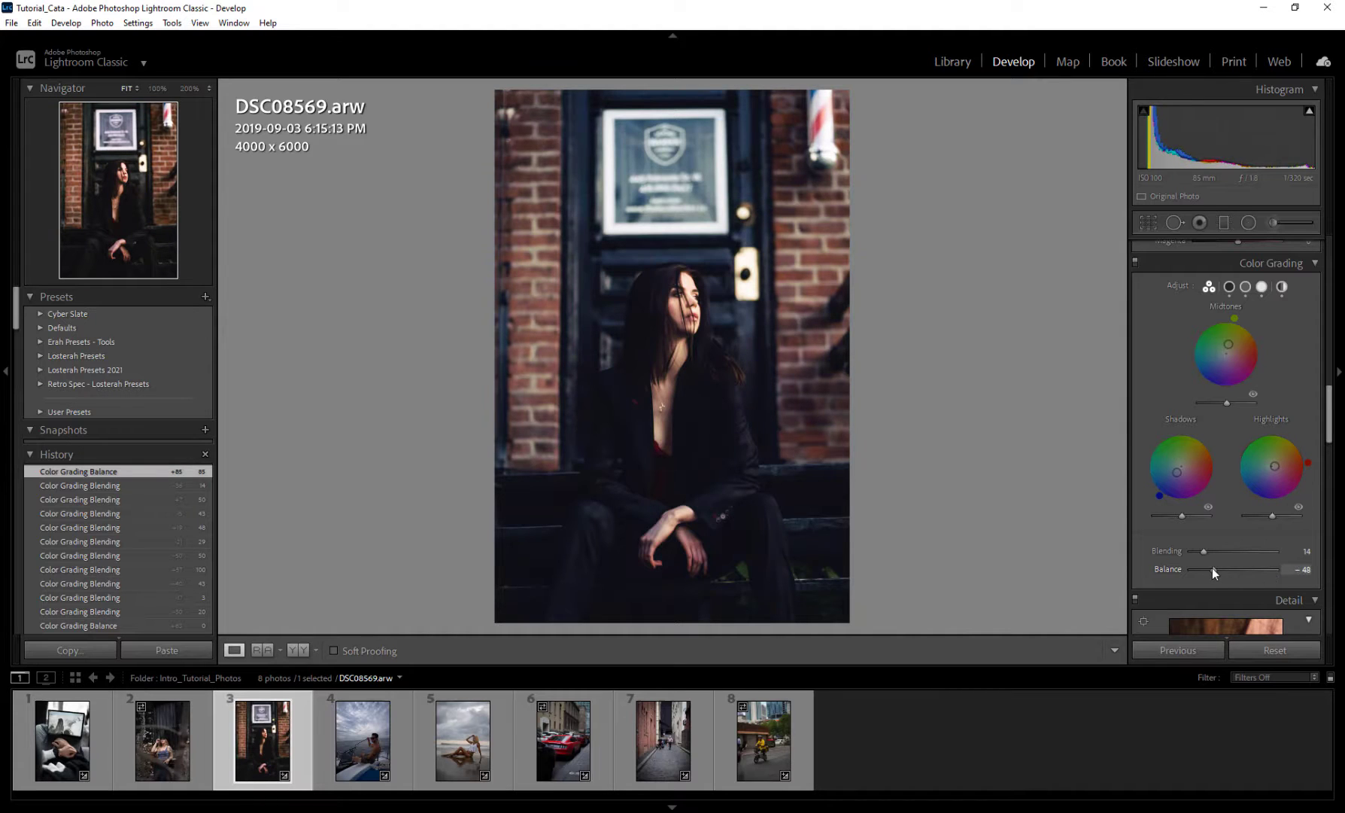
pyautogui.moveTo(1215, 573); pyautogui.dragTo(1217, 569)
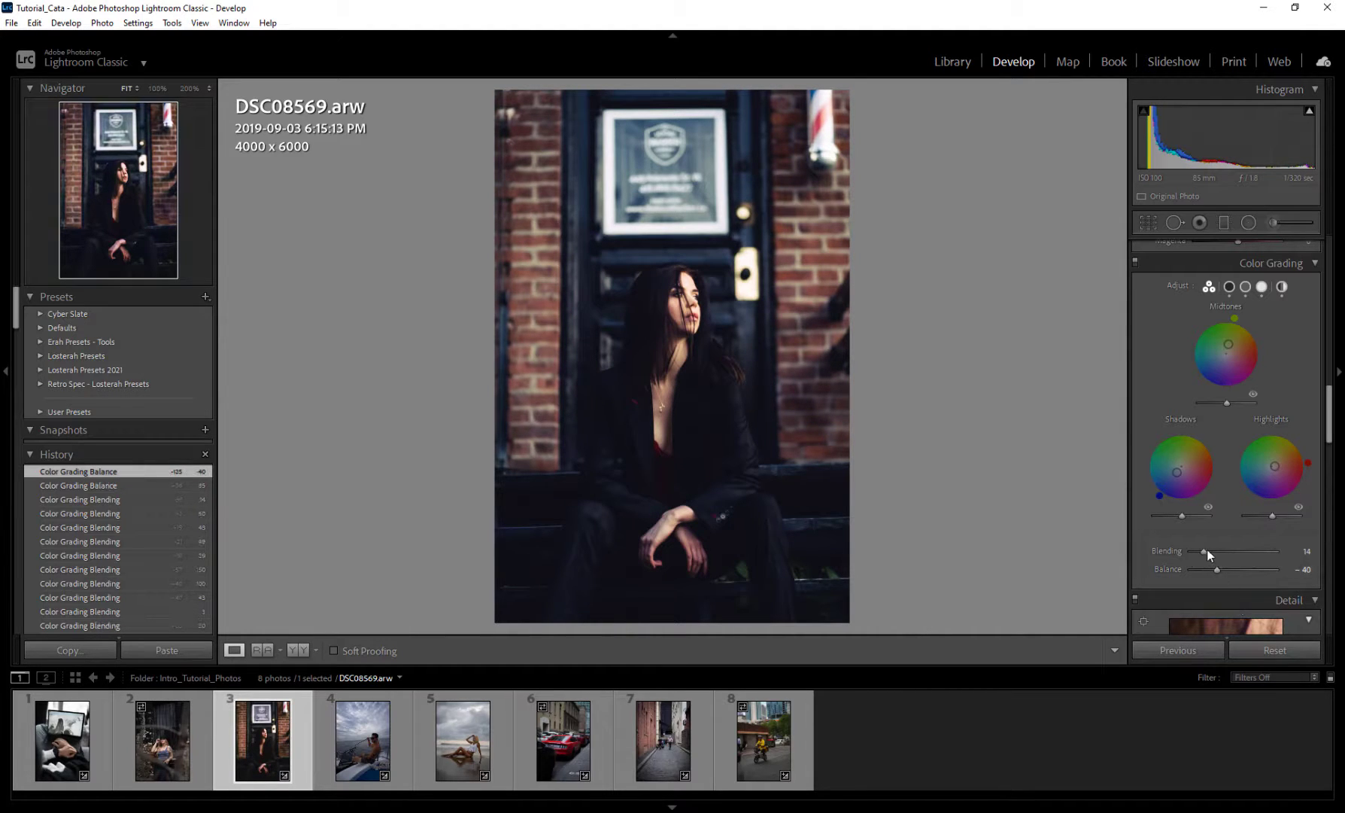
pyautogui.moveTo(1205, 551); pyautogui.dragTo(1230, 551)
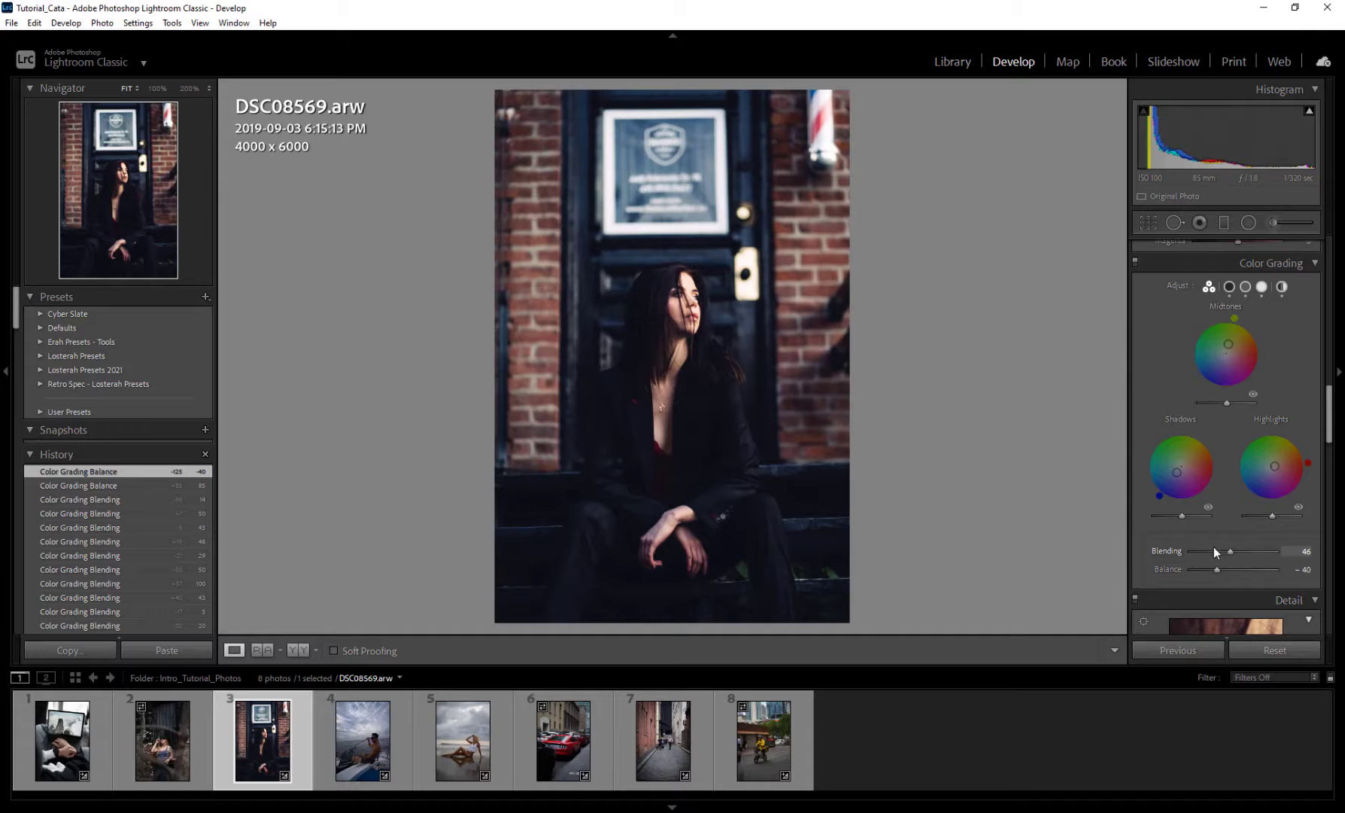
pyautogui.moveTo(1229, 551); pyautogui.dragTo(1247, 550)
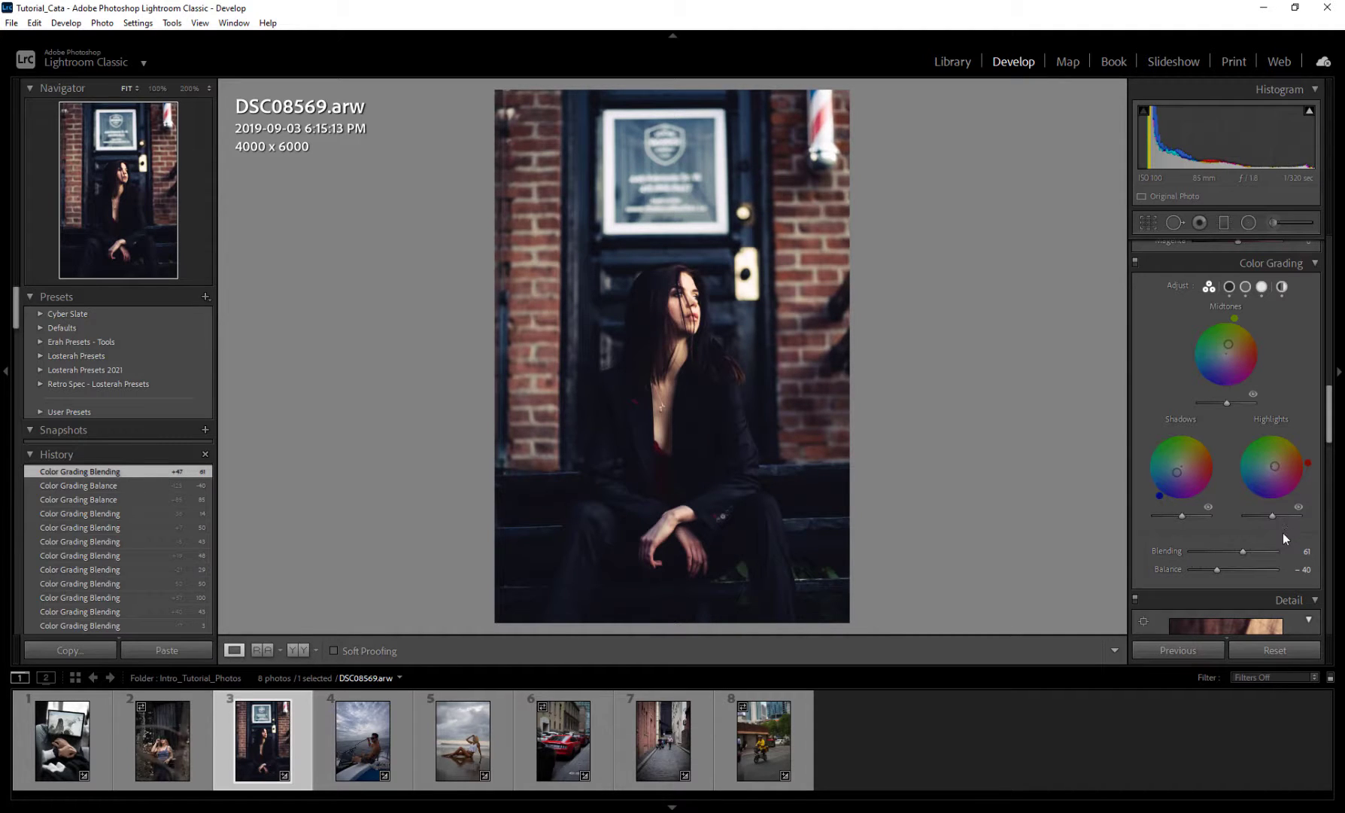
pyautogui.moveTo(1202, 618)
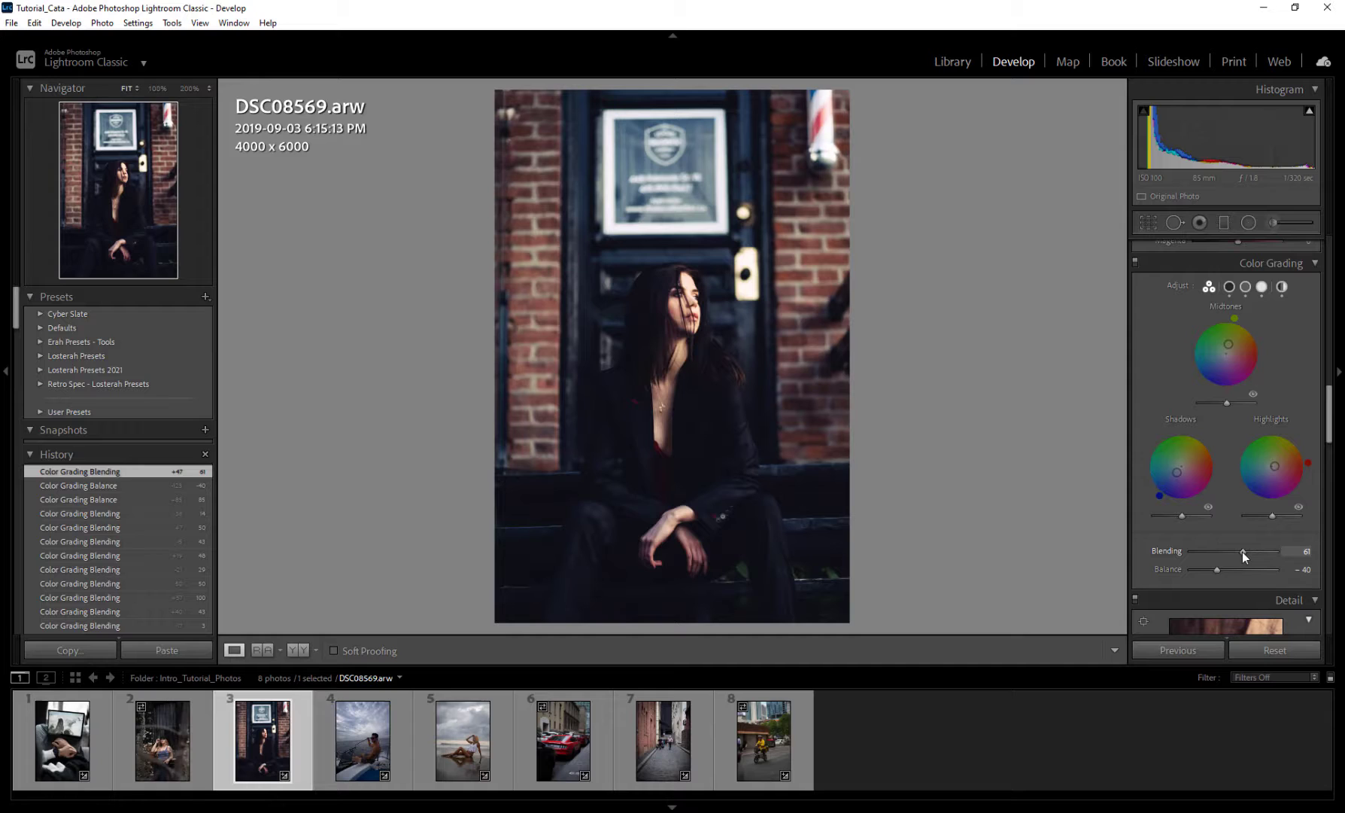
pyautogui.moveTo(1215, 569); pyautogui.dragTo(1278, 569)
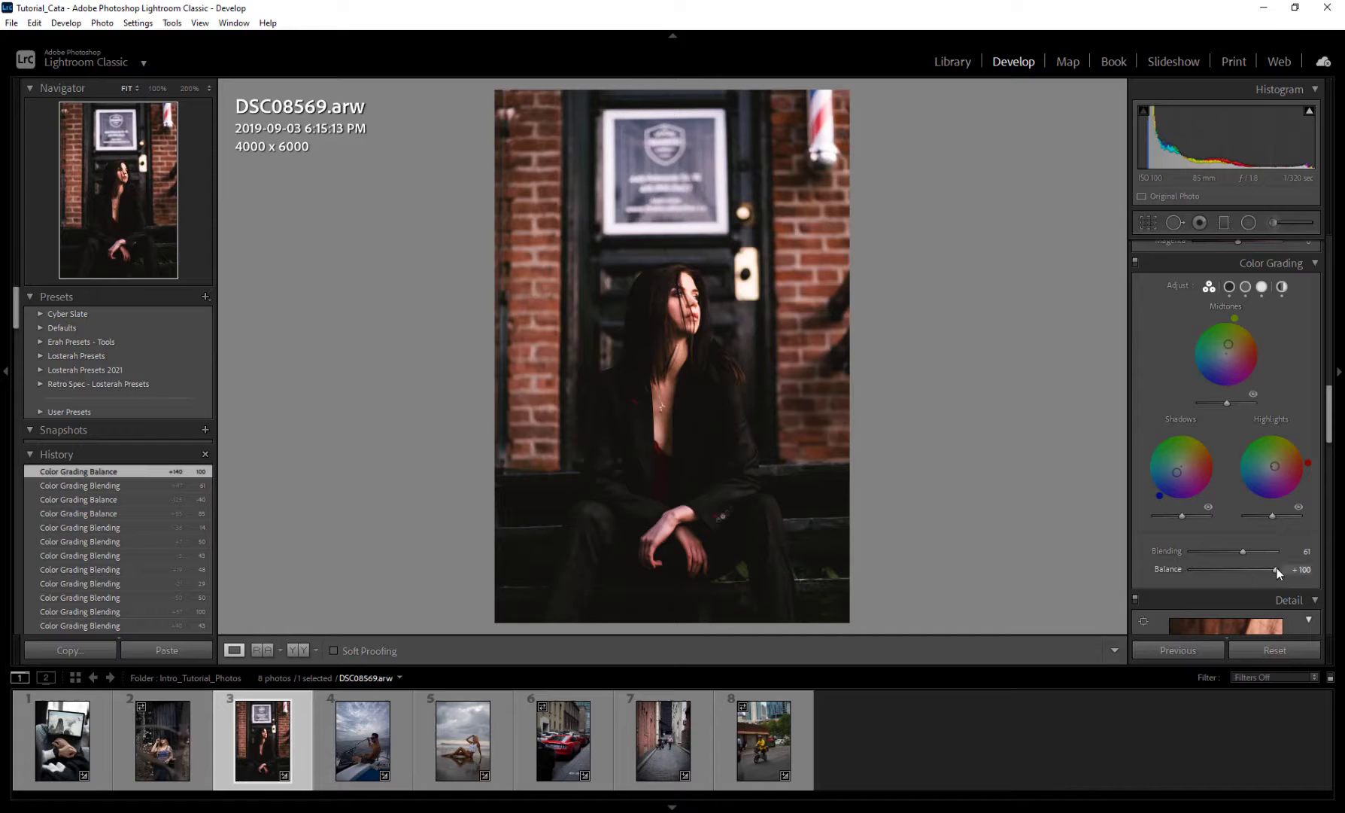
pyautogui.moveTo(1278, 569); pyautogui.dragTo(1241, 570)
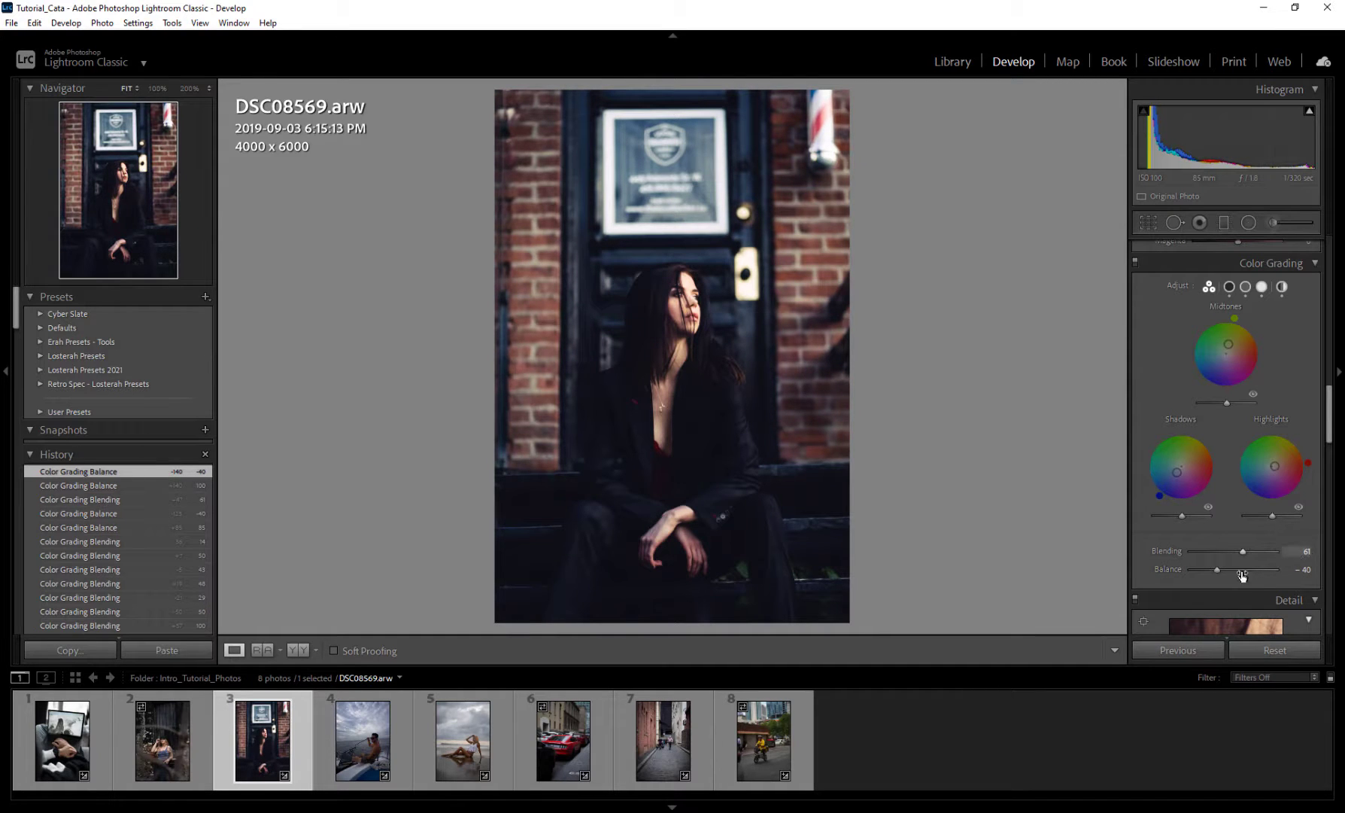
pyautogui.moveTo(1234, 538)
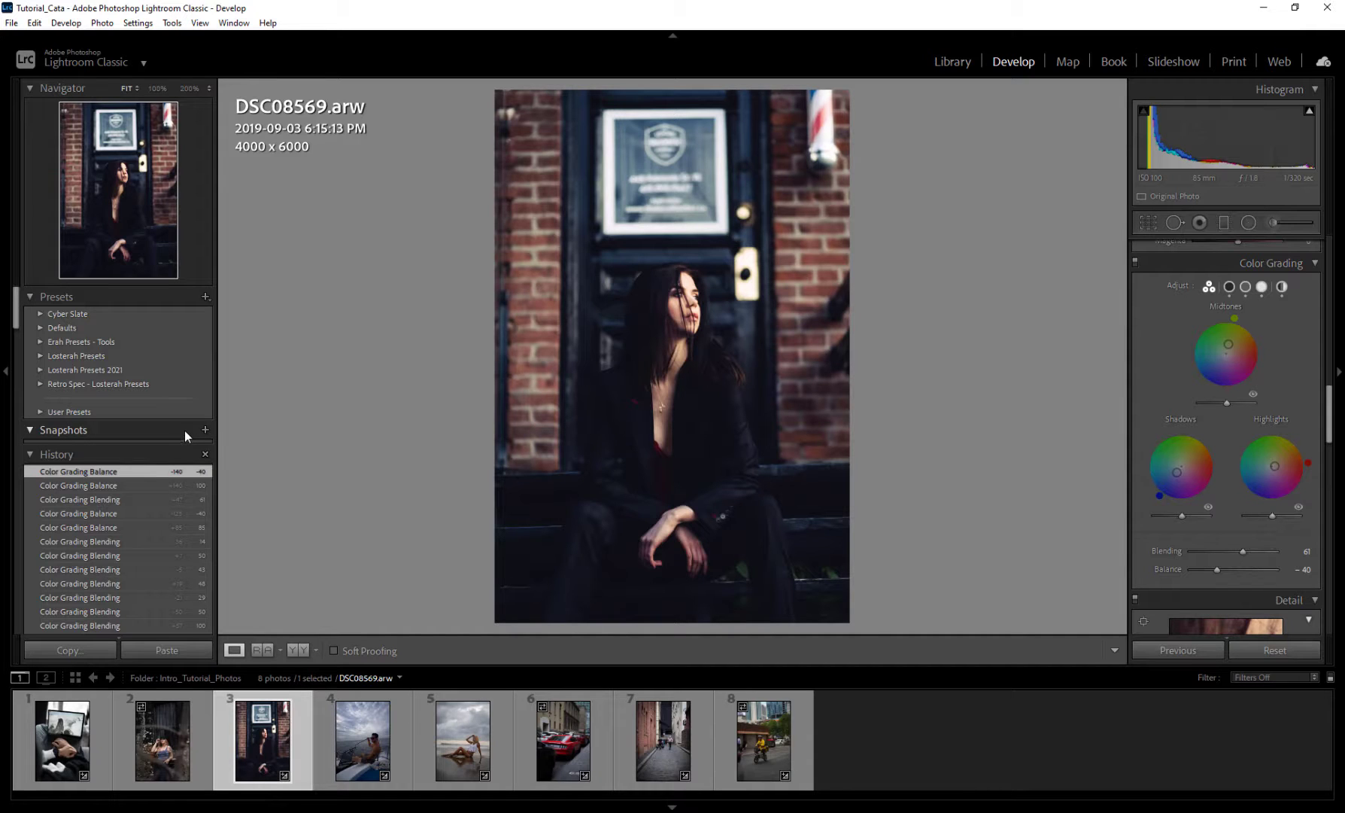
pyautogui.moveTo(205, 430)
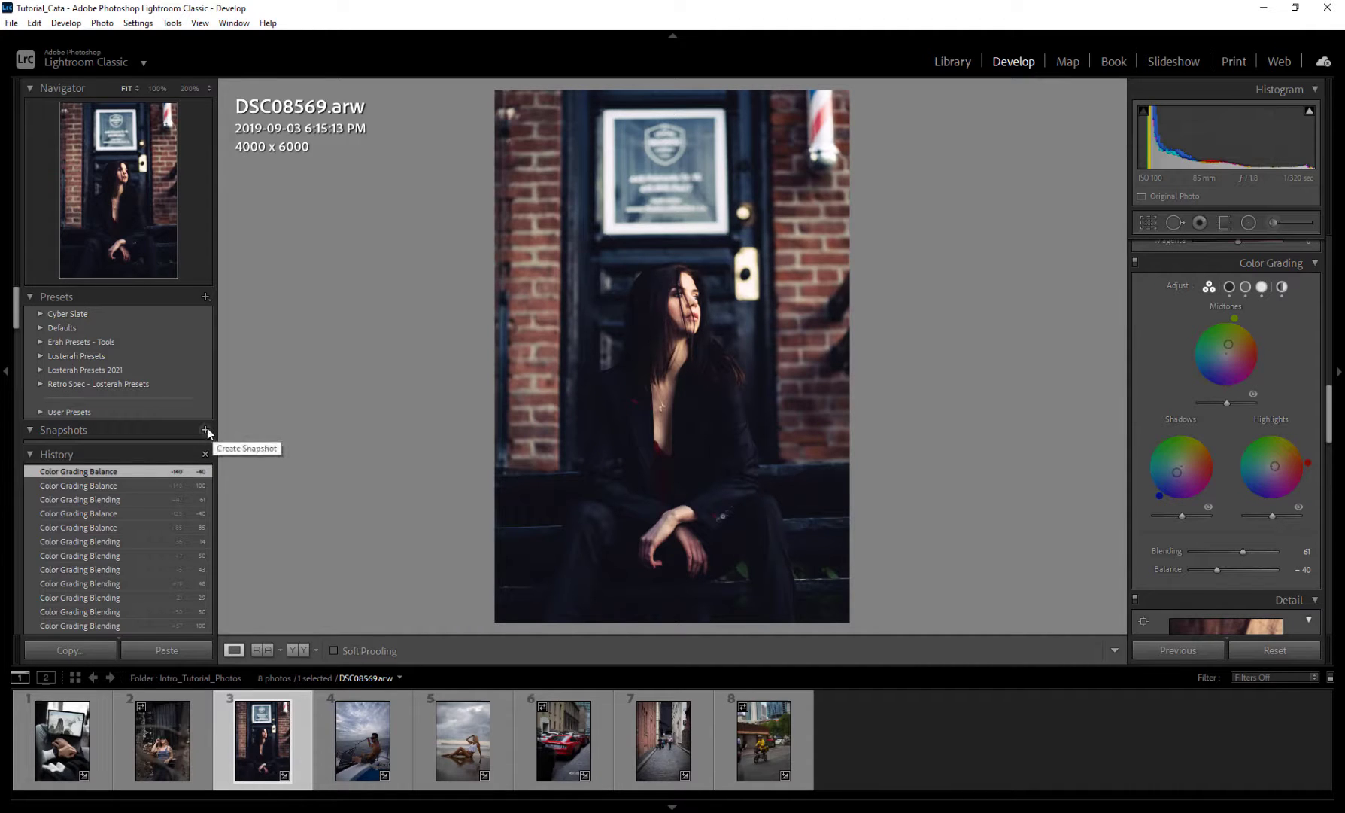
# Step: Save the blue-and-red grade as a snapshot, then the magenta variation as a second snapshot
pyautogui.click(206, 429)
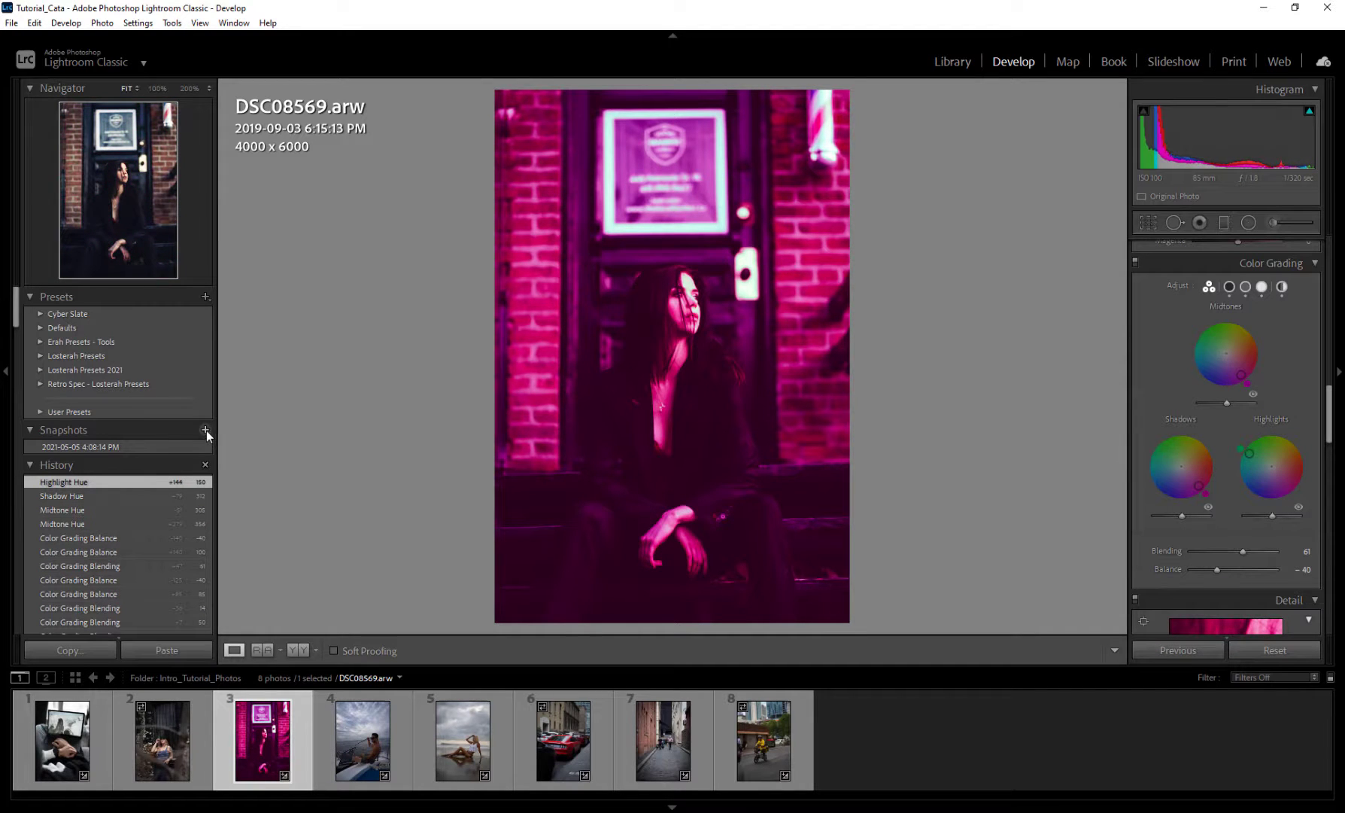
pyautogui.click(205, 431)
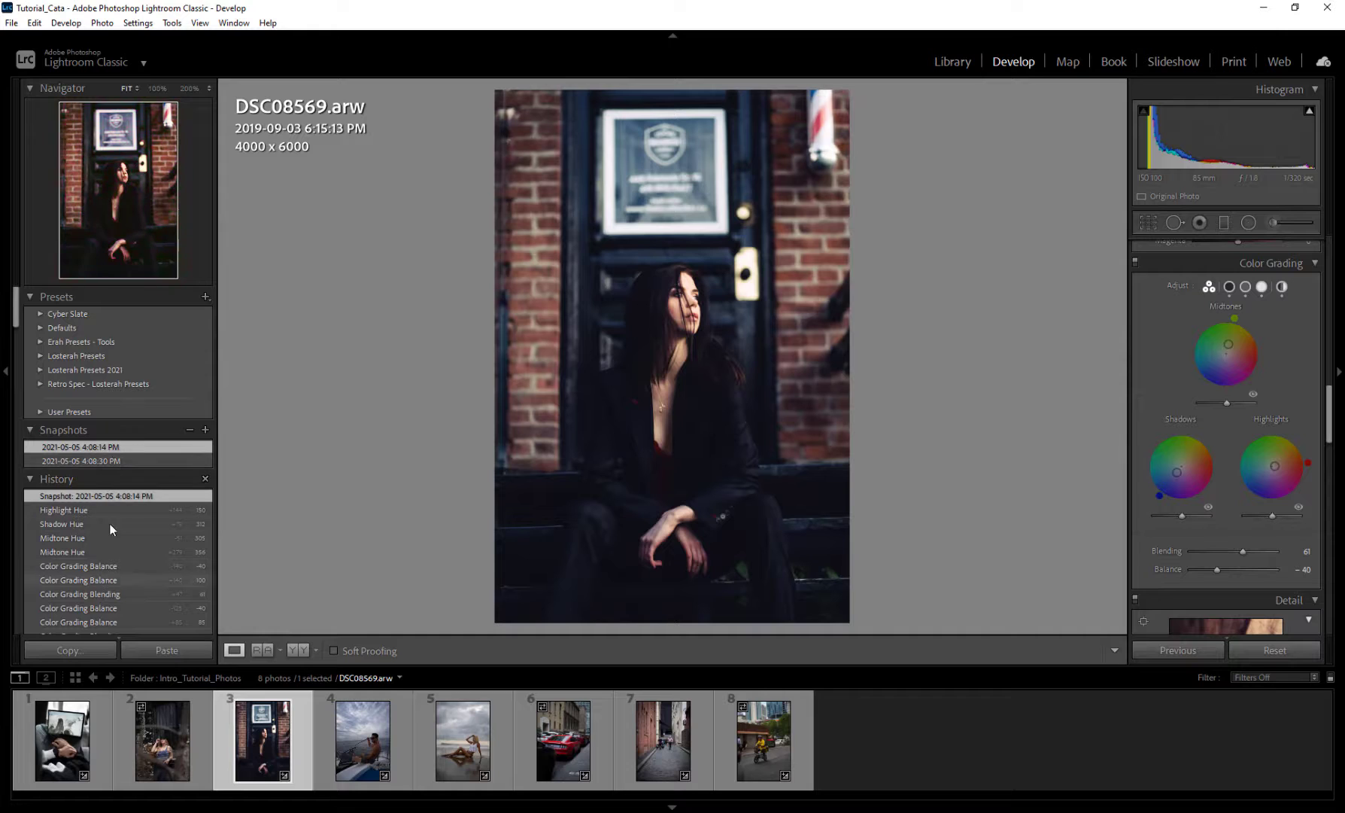
pyautogui.click(81, 460)
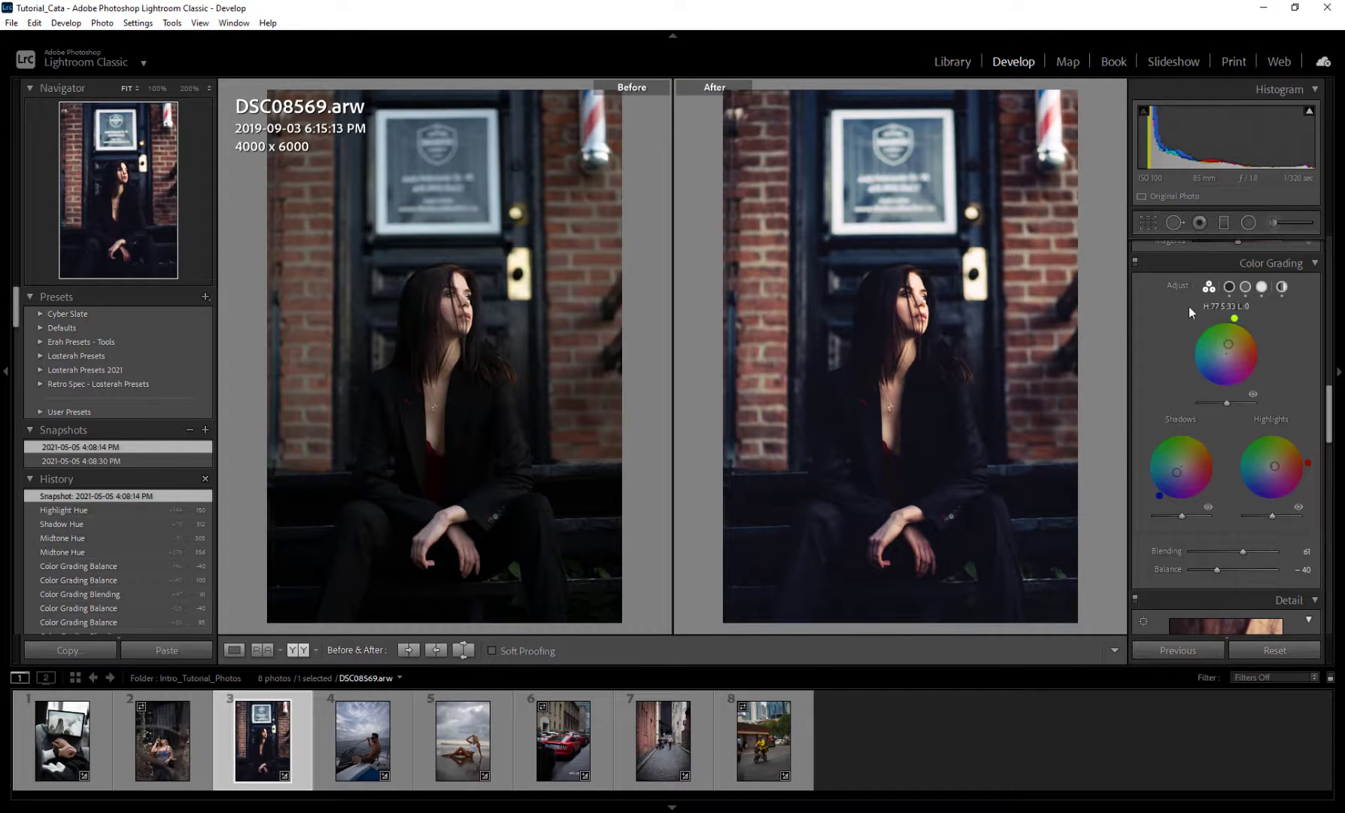
pyautogui.click(233, 649)
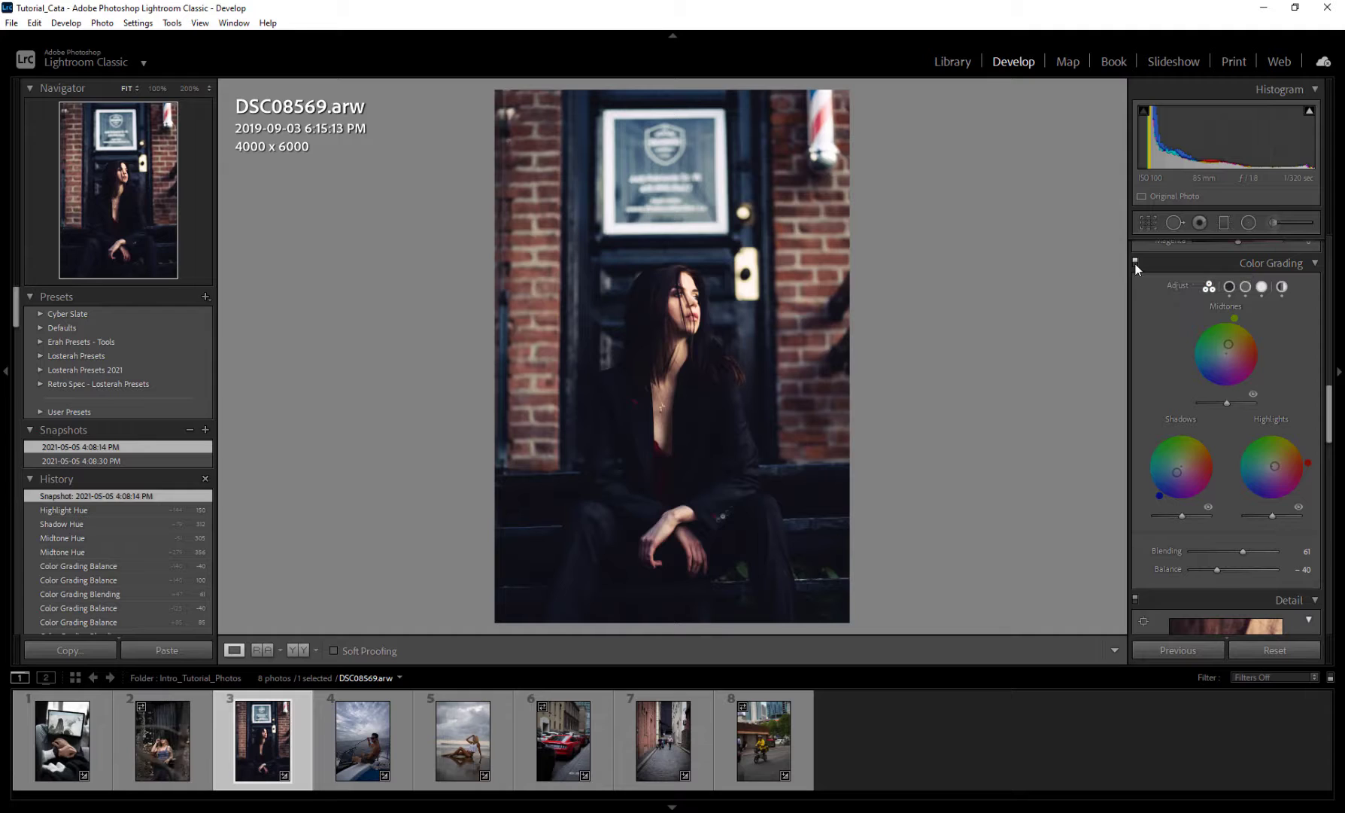
pyautogui.click(1135, 263)
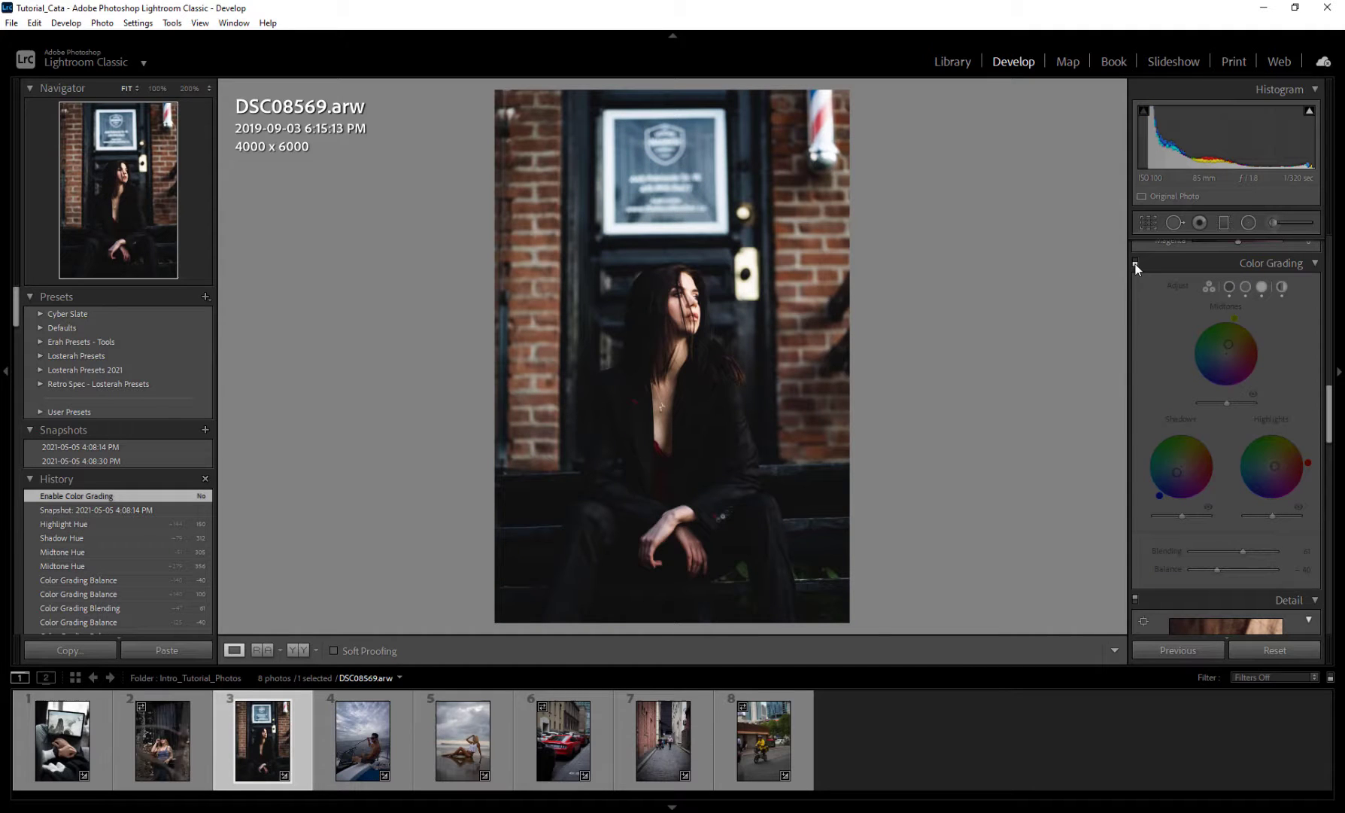
pyautogui.click(1136, 264)
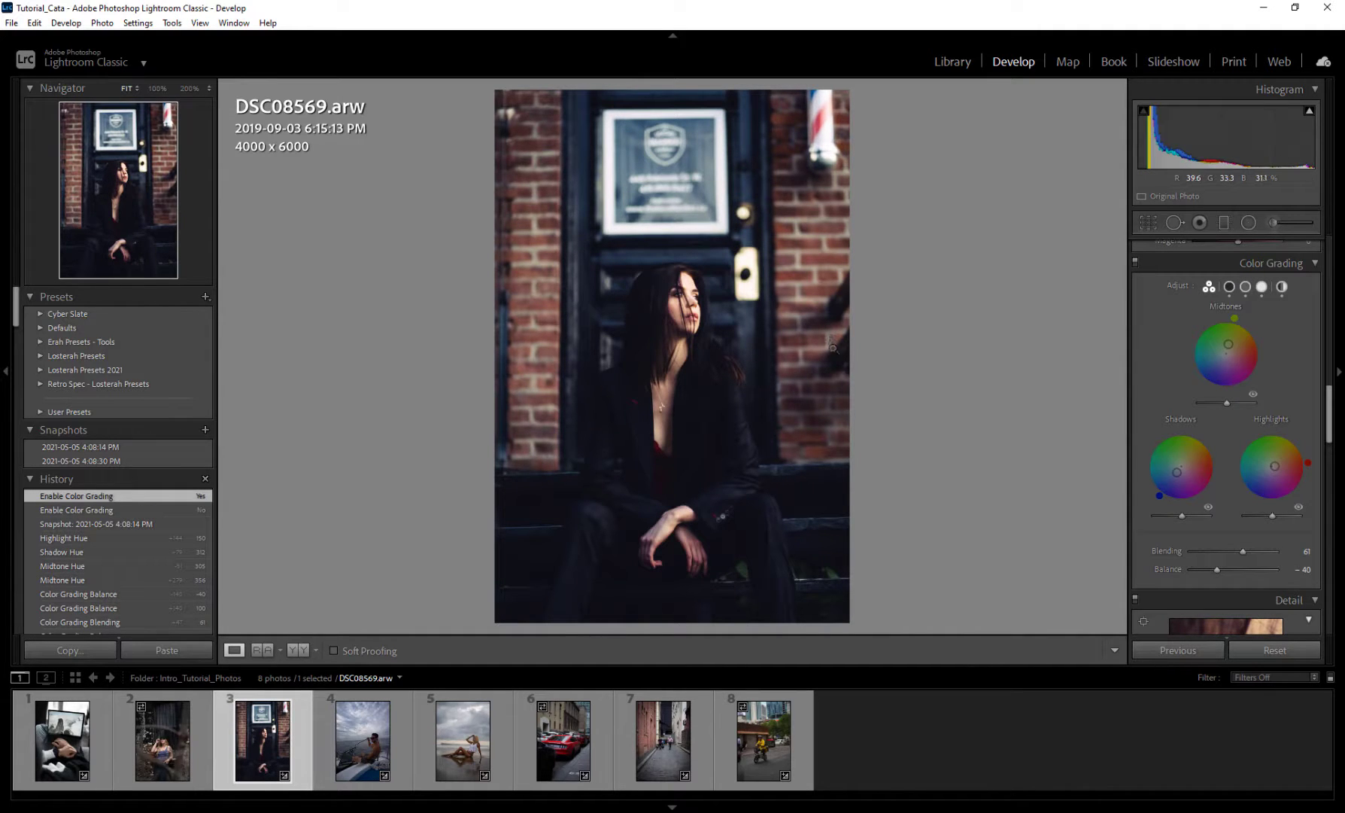